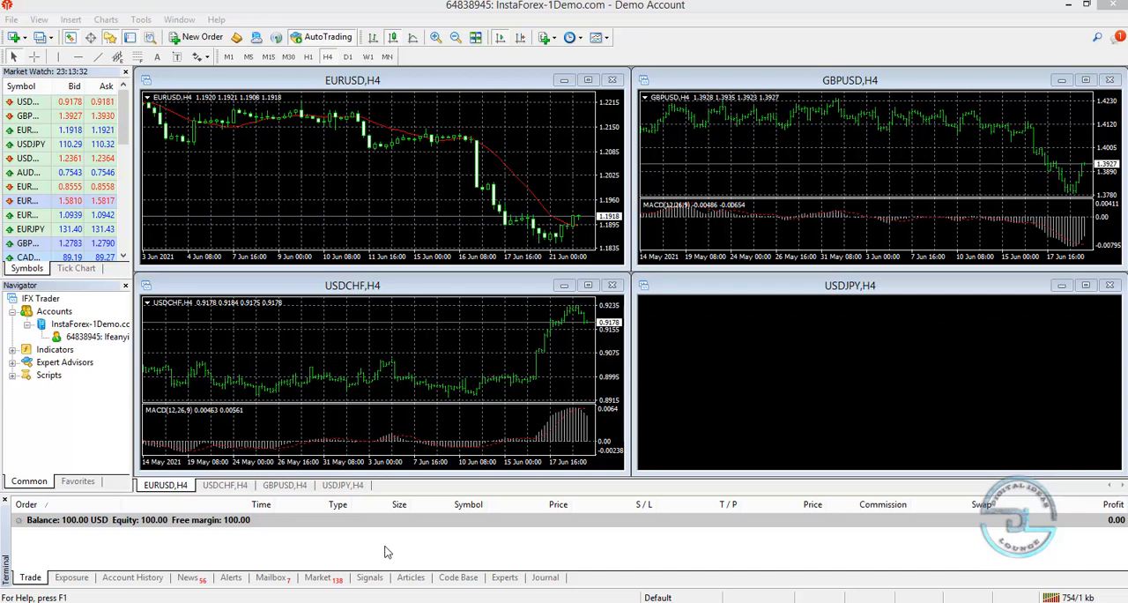
{"action": "mouse_move", "coordinate": [375, 525]}
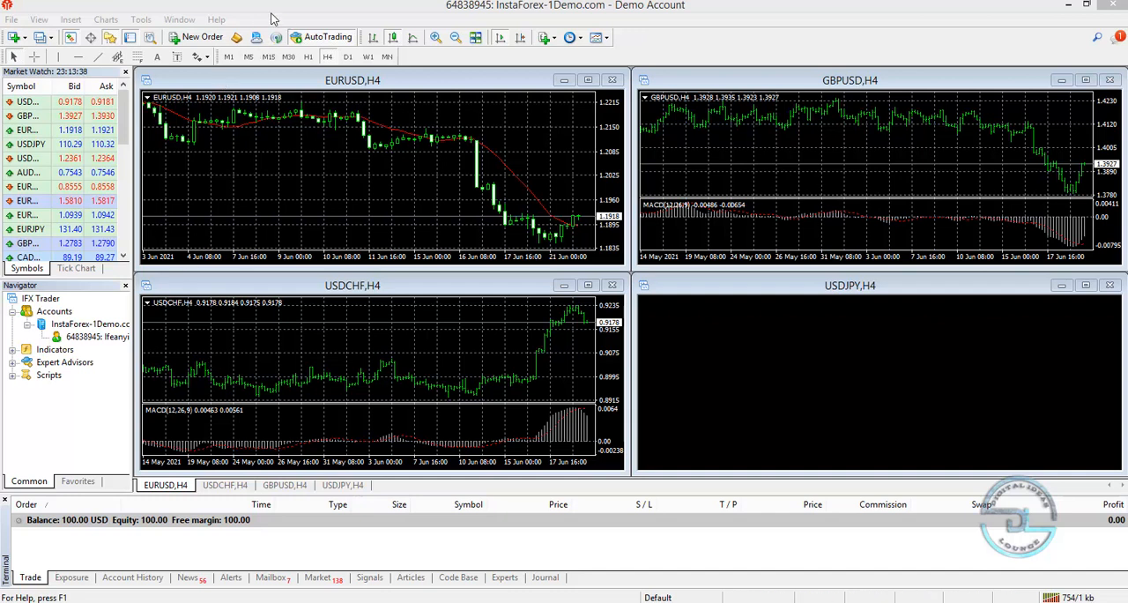
{"action": "mouse_move", "coordinate": [51, 14]}
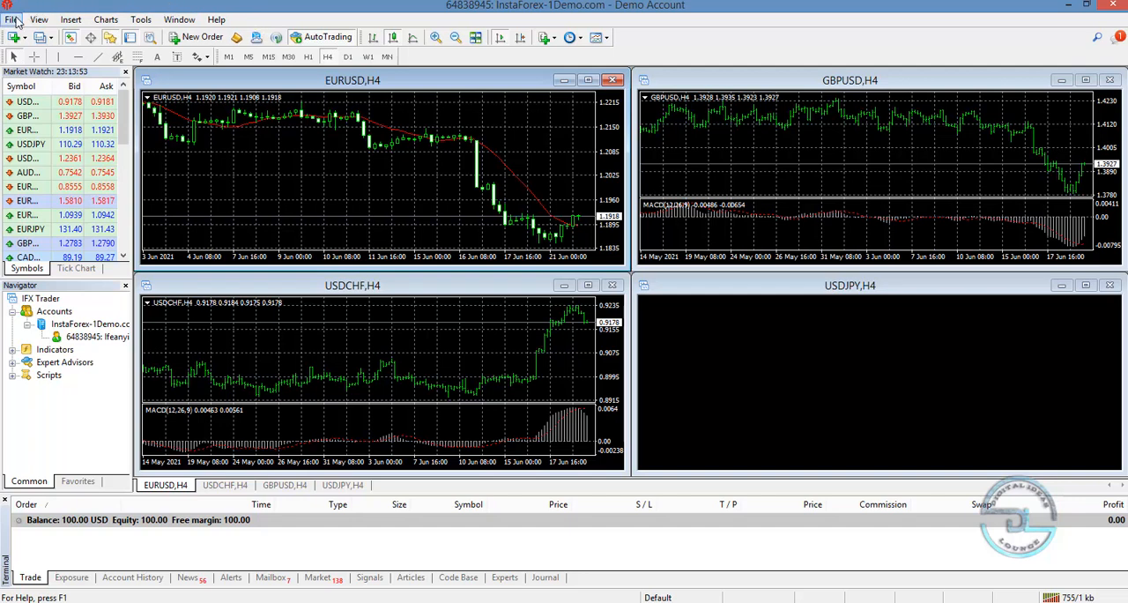
Open the File menu with new chart, Profiles, account login, printing and exit
{"action": "left_click", "coordinate": [11, 20]}
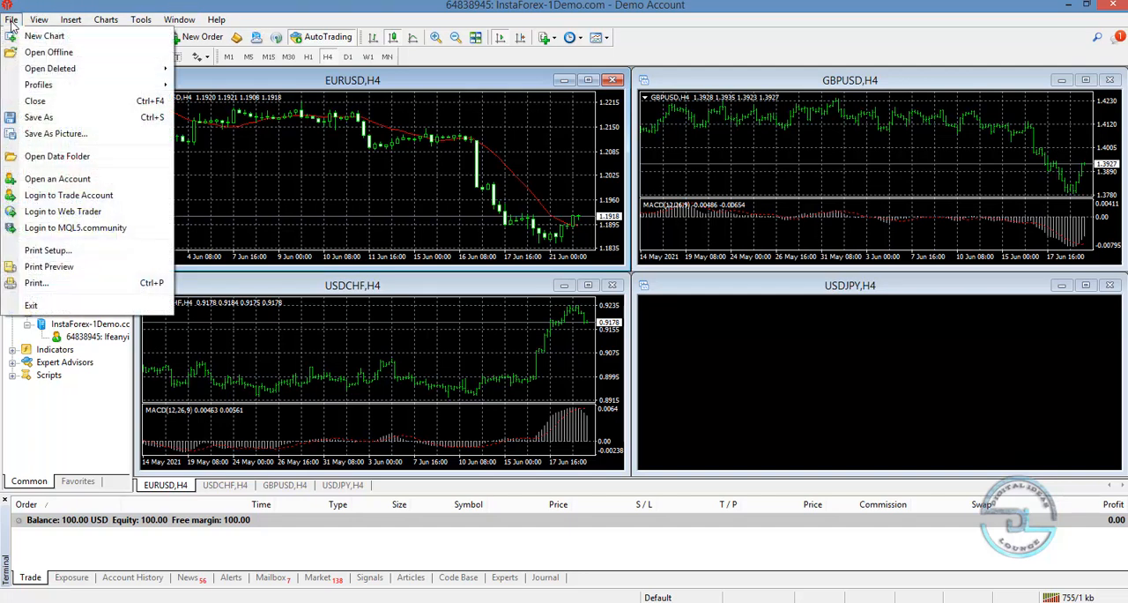
{"action": "mouse_move", "coordinate": [36, 304]}
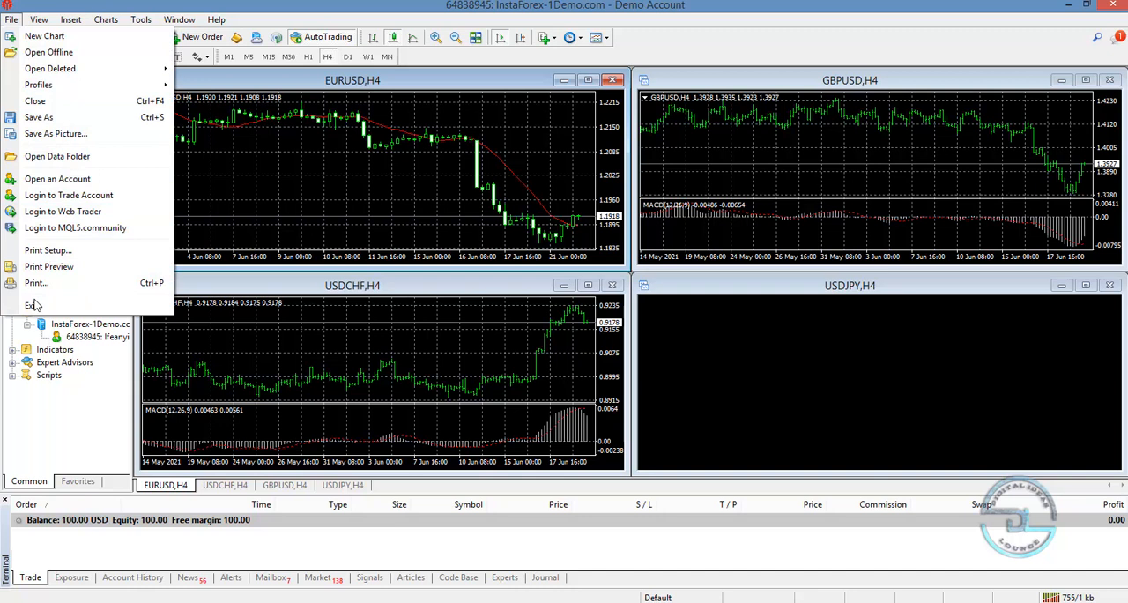
{"action": "mouse_move", "coordinate": [56, 133]}
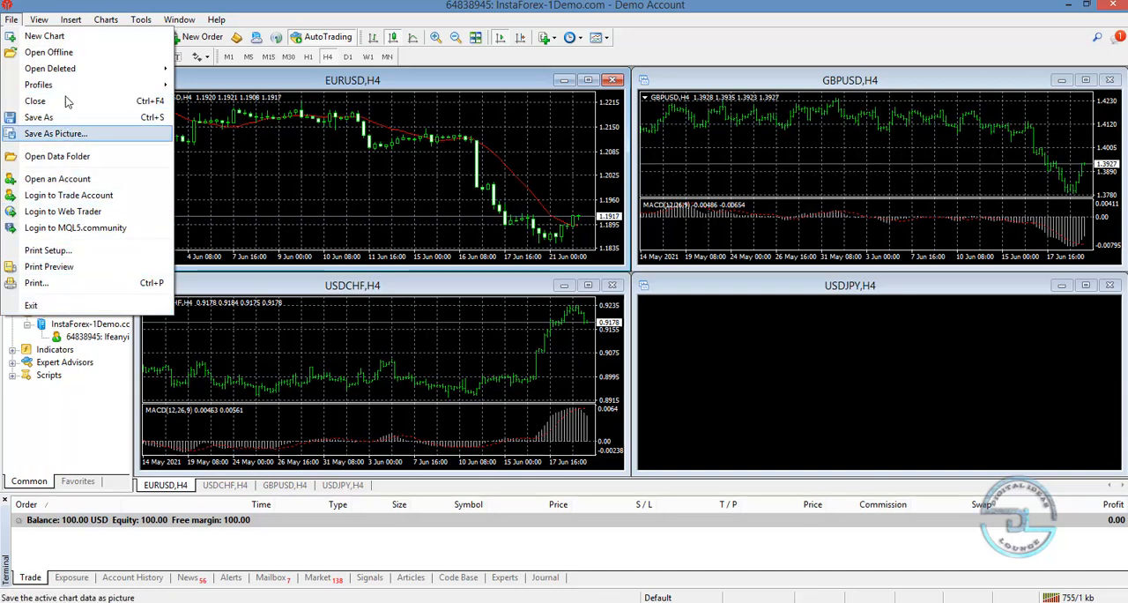
{"action": "mouse_move", "coordinate": [49, 52]}
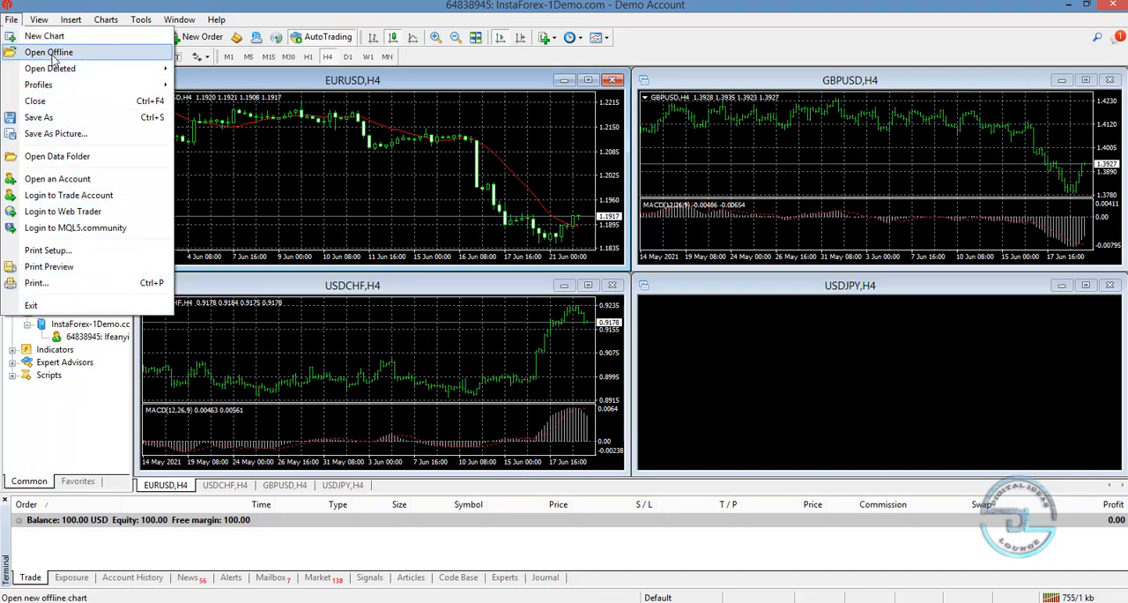
{"action": "mouse_move", "coordinate": [35, 100]}
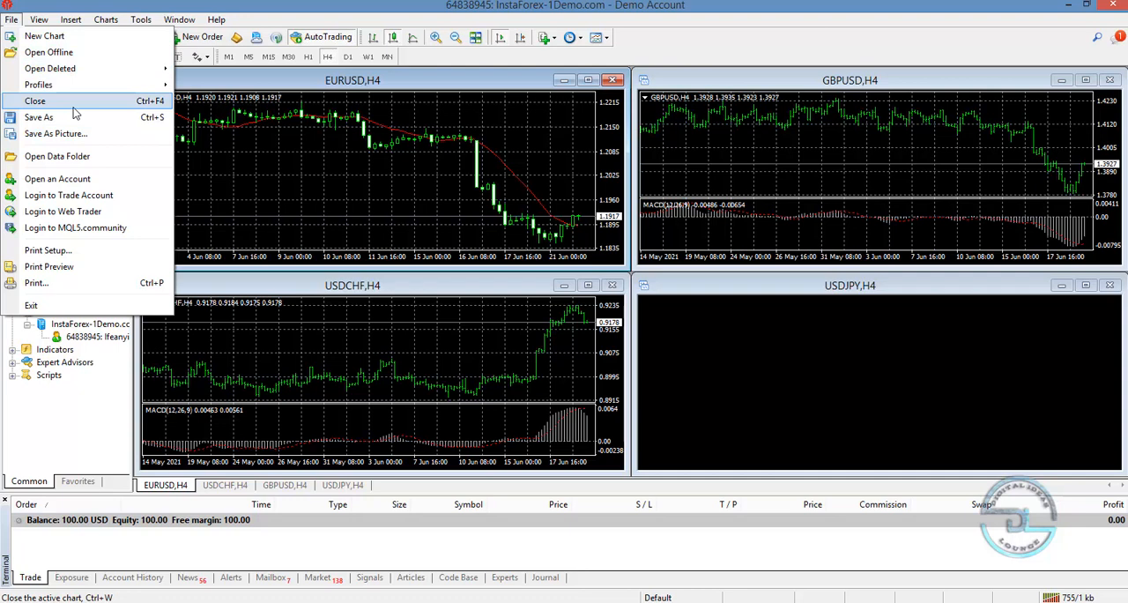
{"action": "mouse_move", "coordinate": [48, 51]}
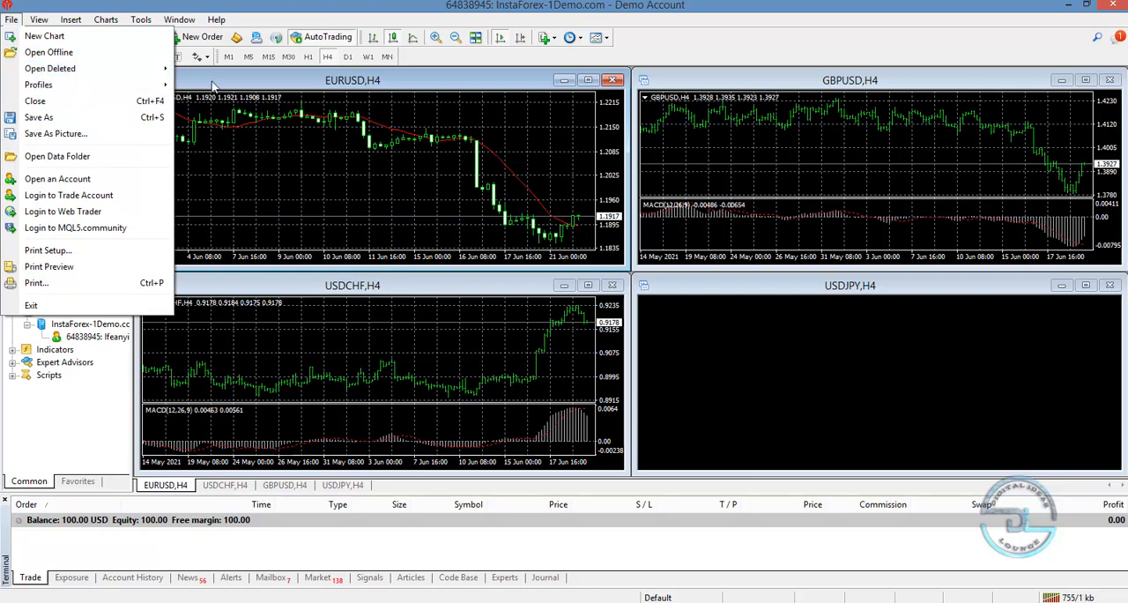
{"action": "mouse_move", "coordinate": [112, 69]}
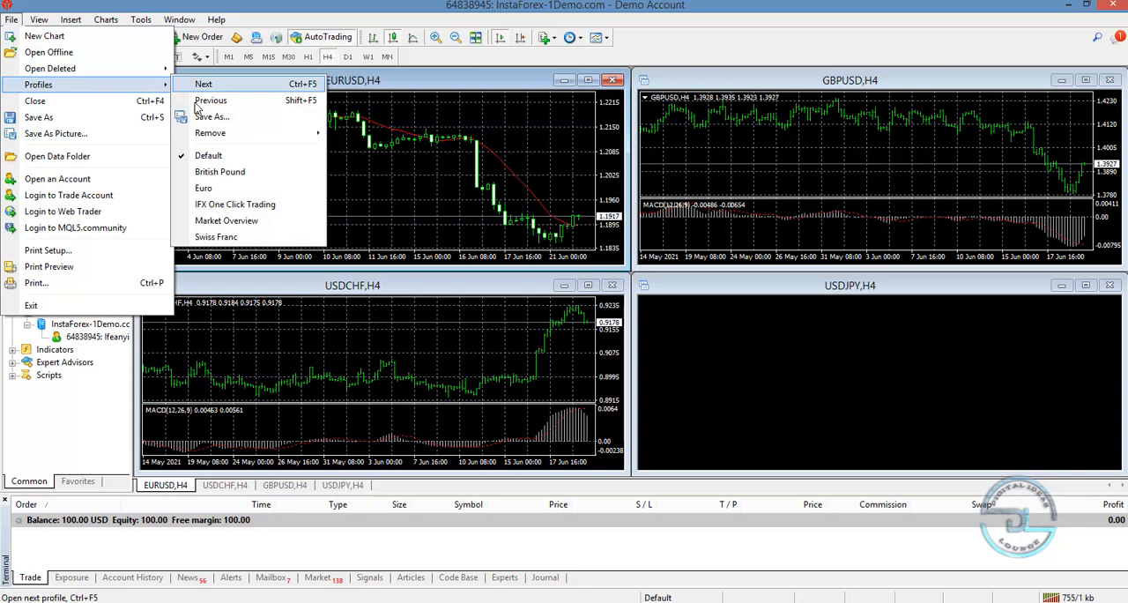
{"action": "mouse_move", "coordinate": [220, 171]}
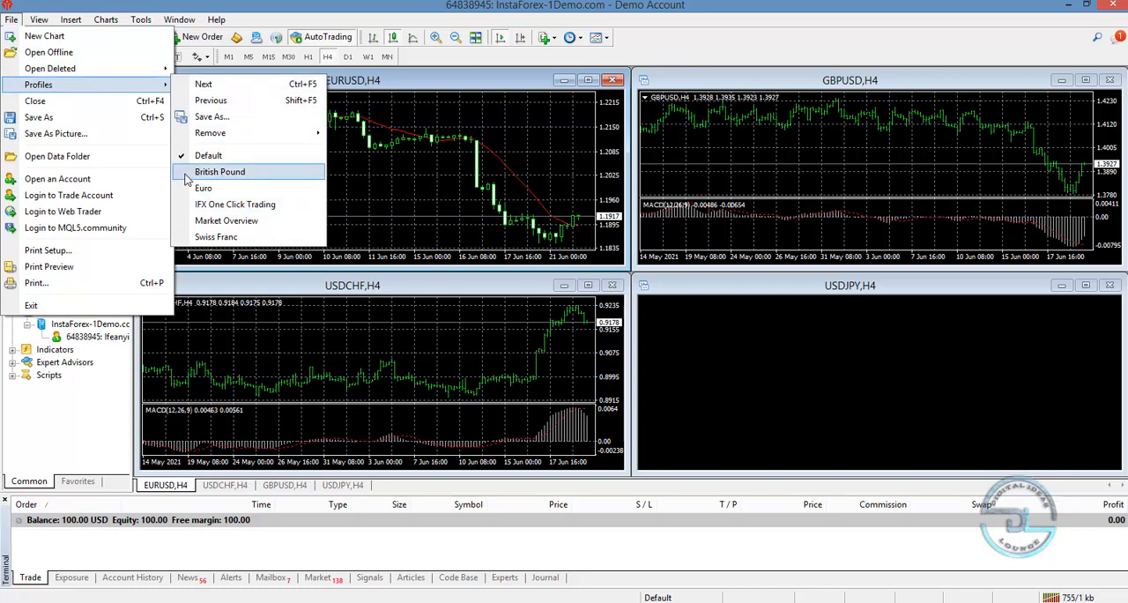
{"action": "mouse_move", "coordinate": [203, 187]}
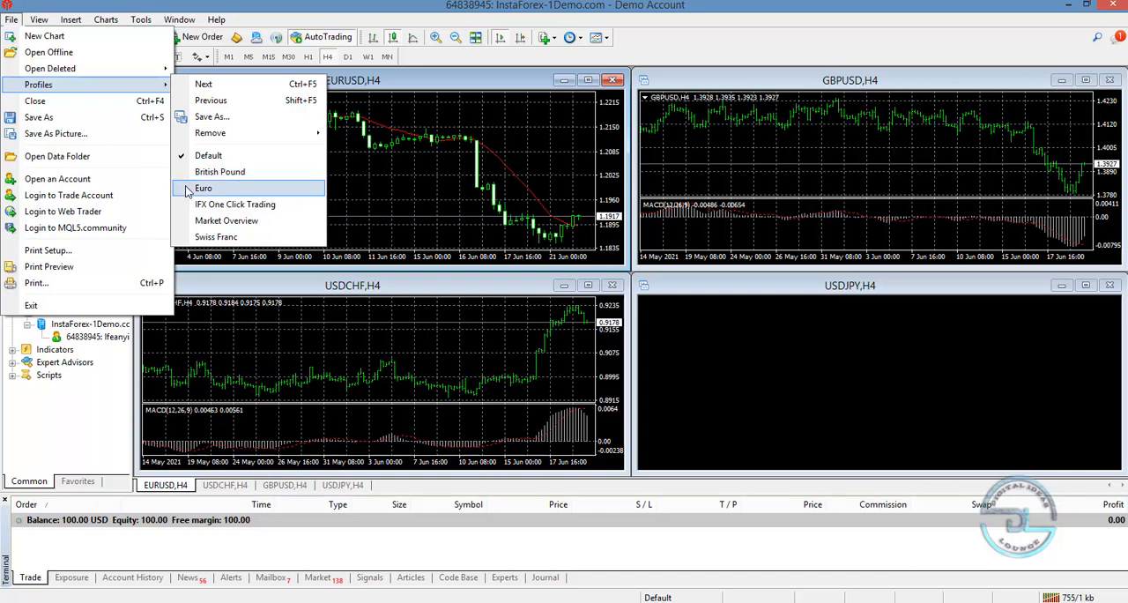
{"action": "mouse_move", "coordinate": [219, 171]}
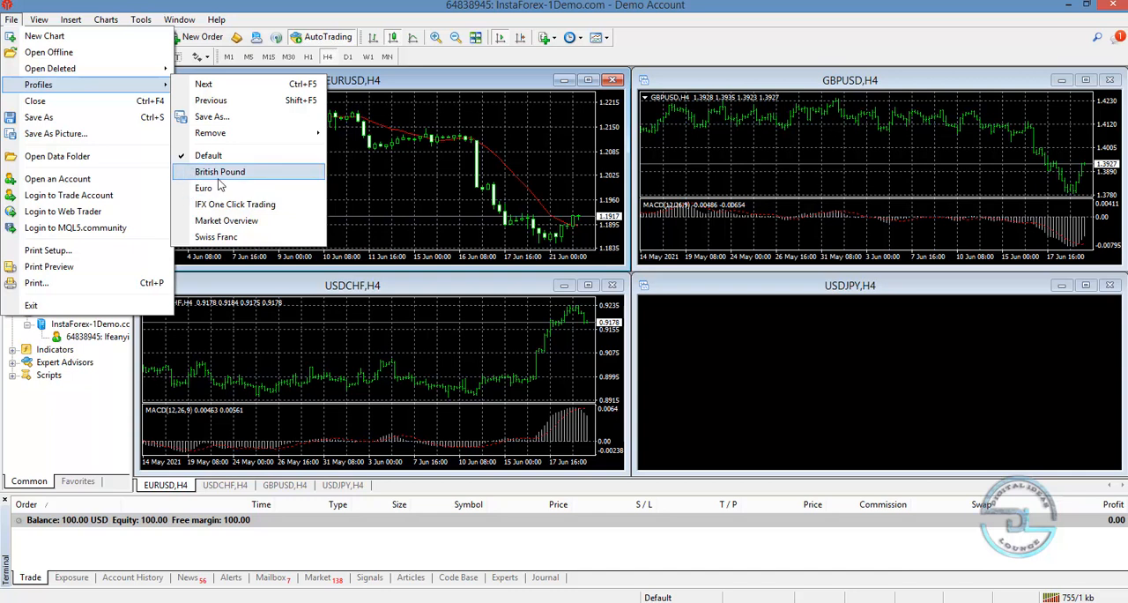
{"action": "mouse_move", "coordinate": [194, 181]}
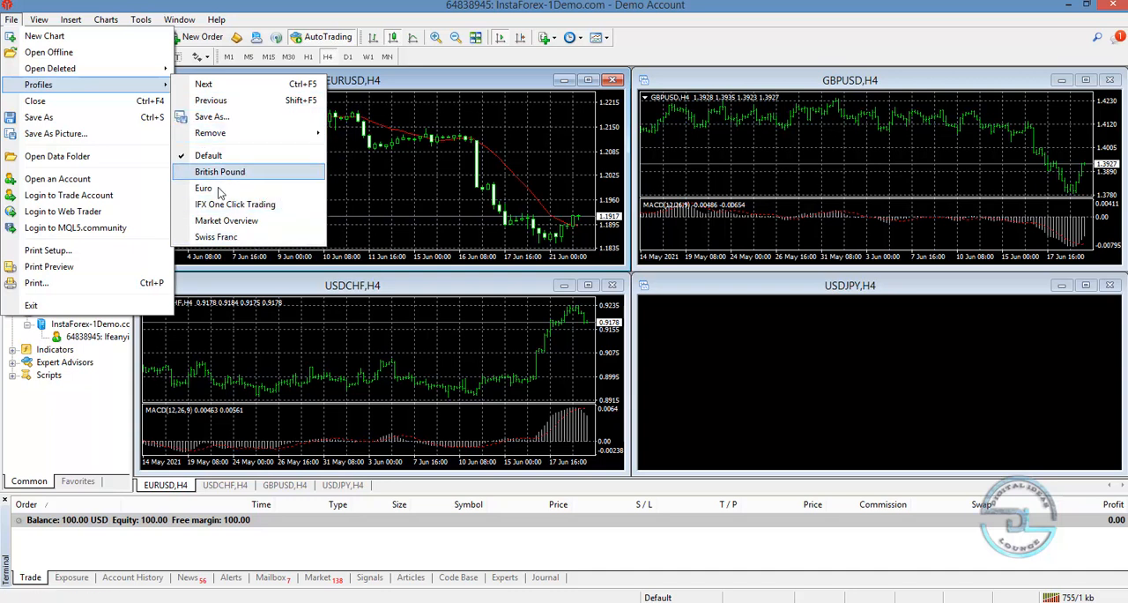
{"action": "mouse_move", "coordinate": [226, 220]}
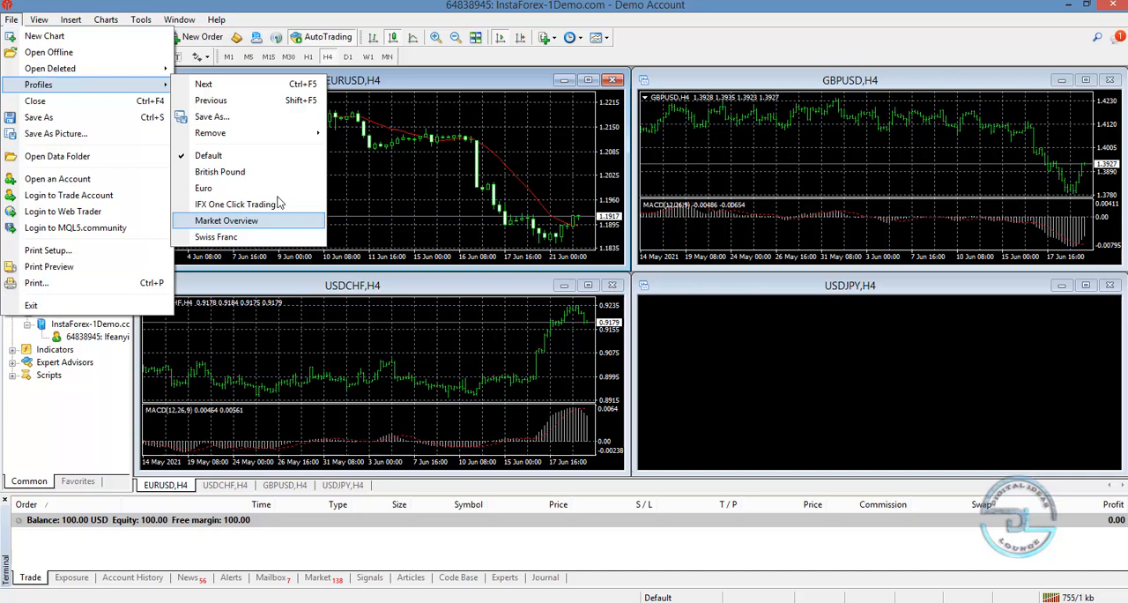
{"action": "mouse_move", "coordinate": [204, 188]}
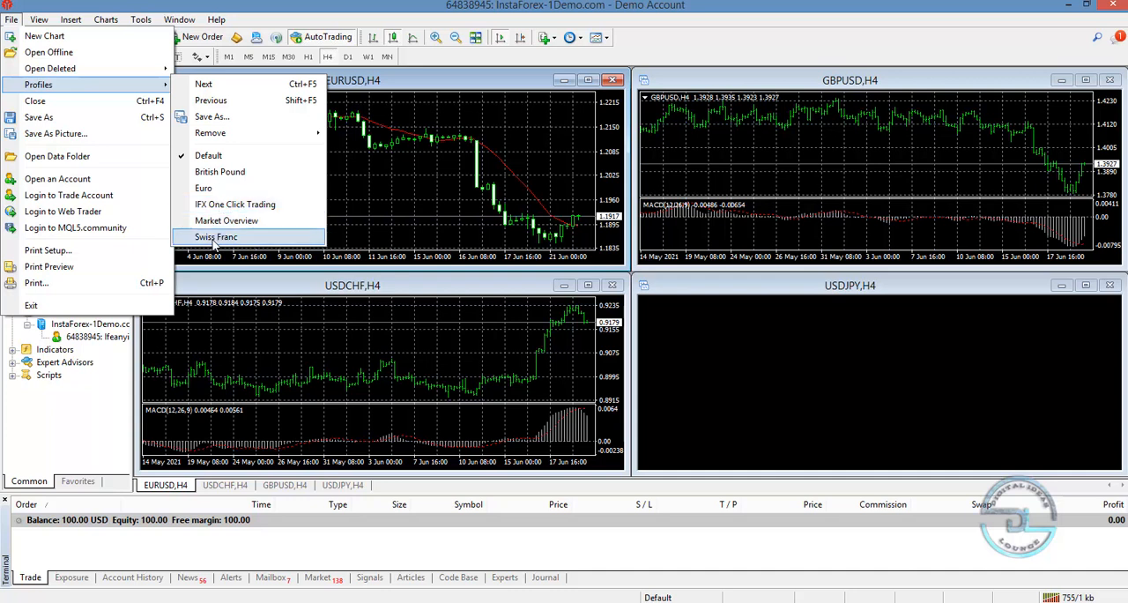
{"action": "mouse_move", "coordinate": [209, 155]}
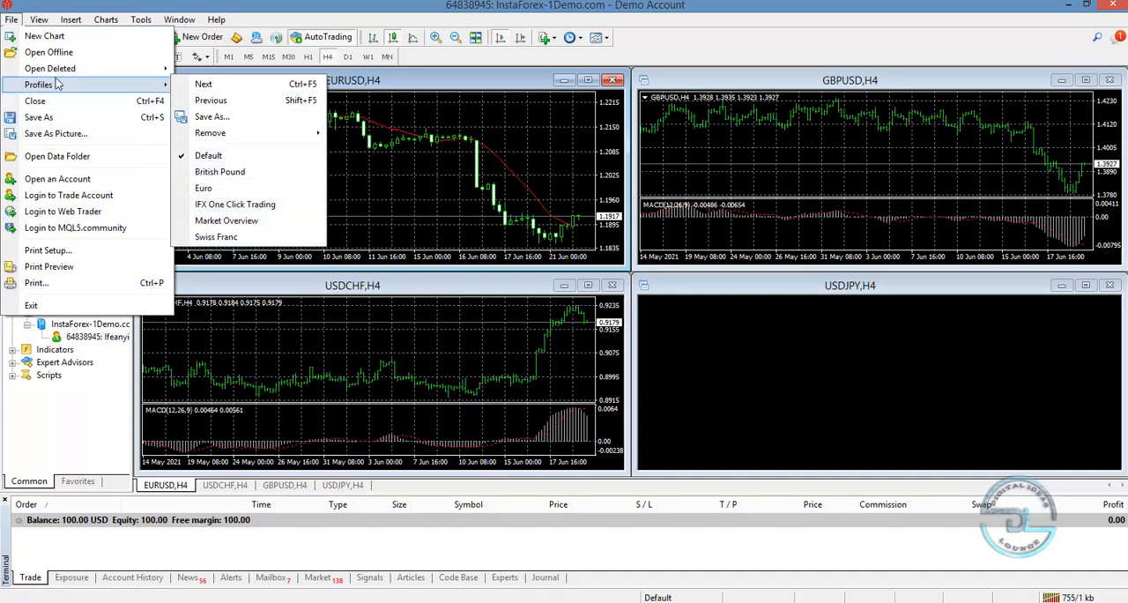
{"action": "mouse_move", "coordinate": [35, 100]}
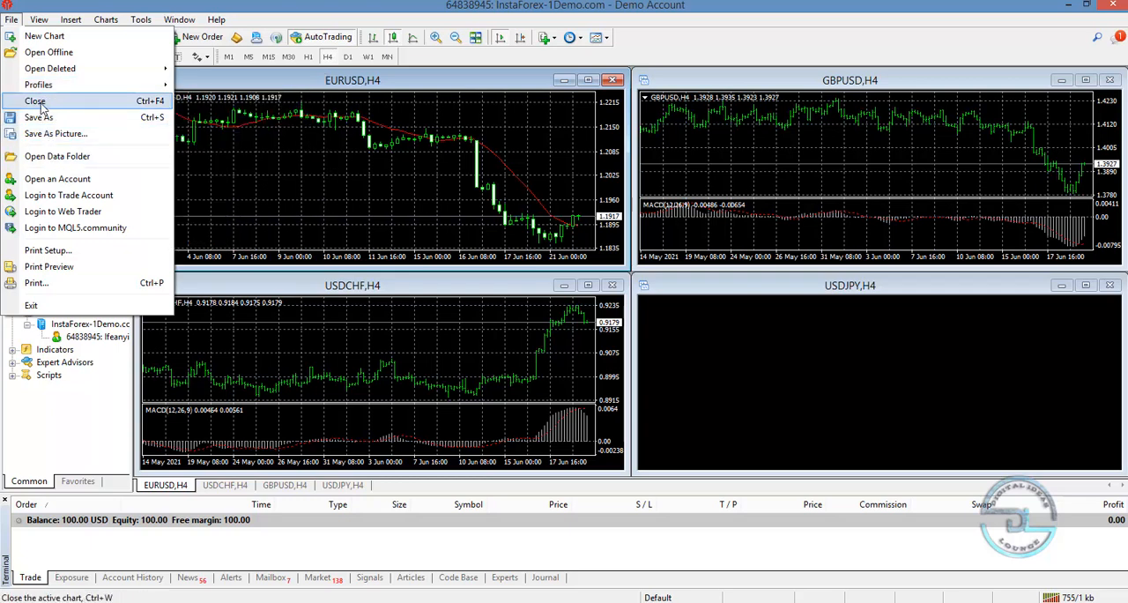
{"action": "mouse_move", "coordinate": [71, 105]}
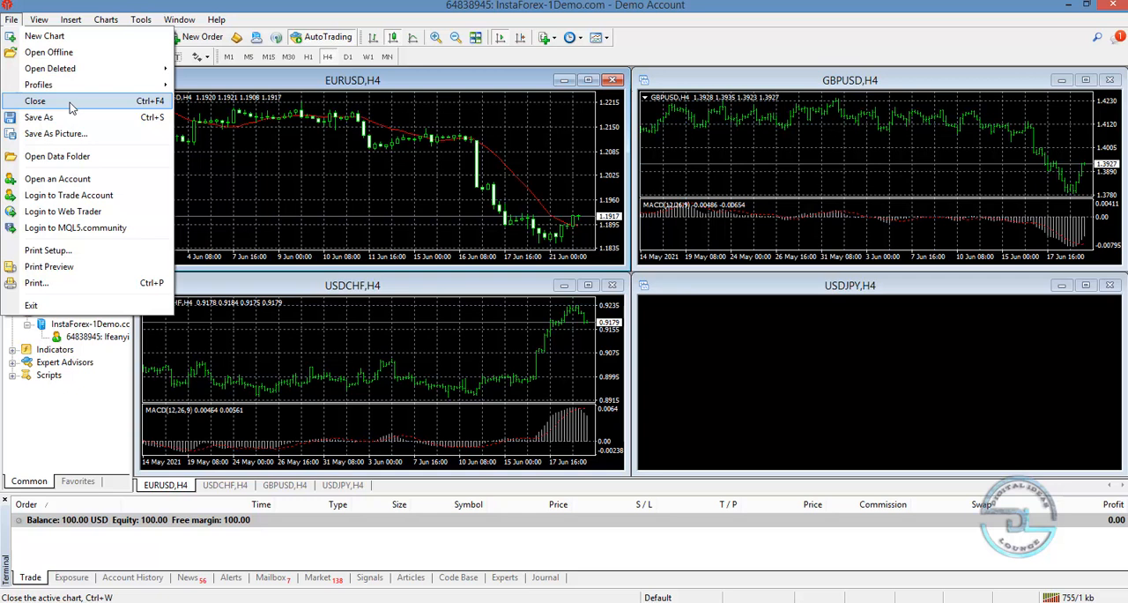
{"action": "mouse_move", "coordinate": [38, 118]}
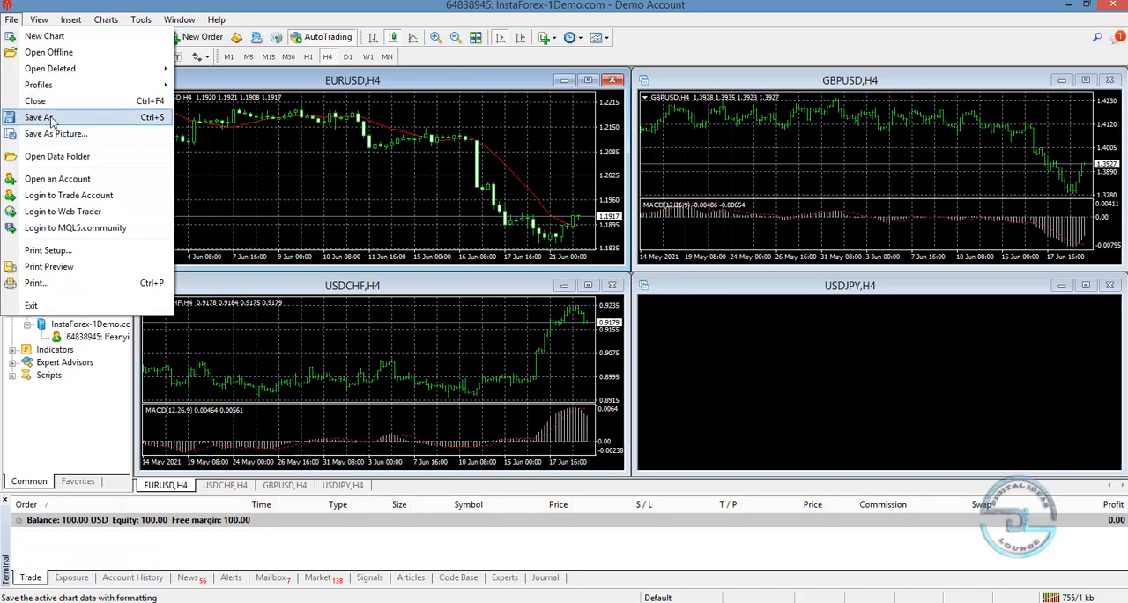
{"action": "mouse_move", "coordinate": [55, 133]}
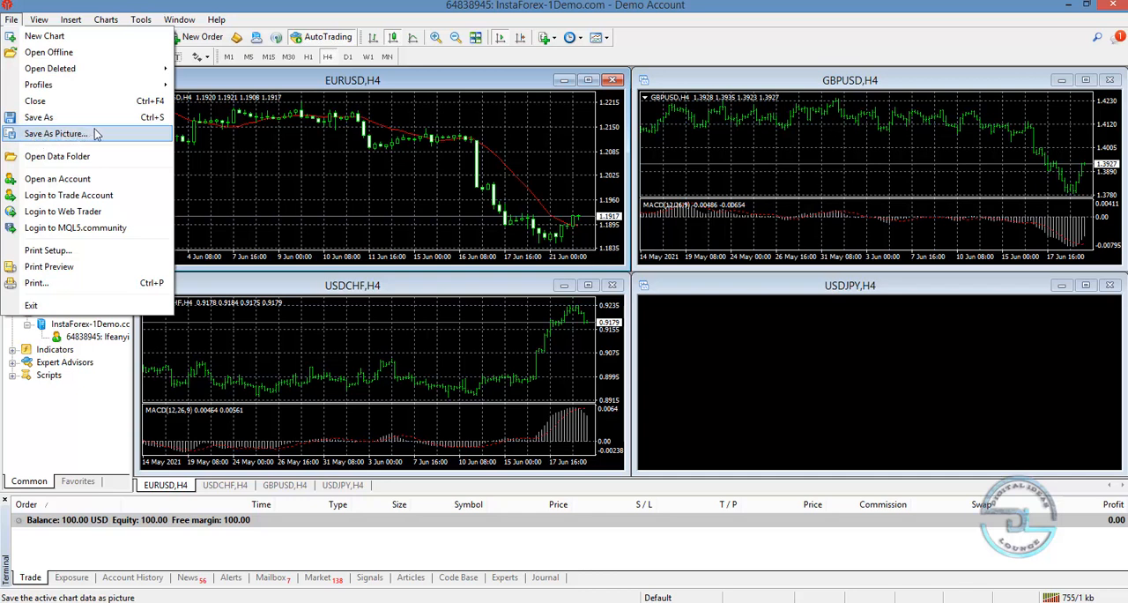
{"action": "mouse_move", "coordinate": [57, 156]}
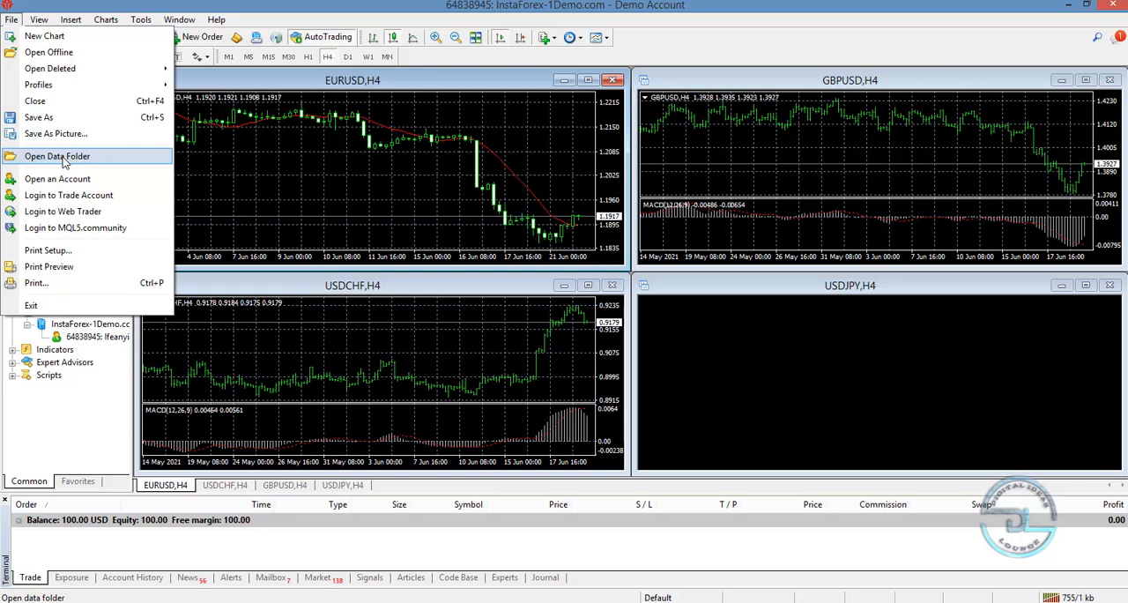
{"action": "mouse_move", "coordinate": [57, 179]}
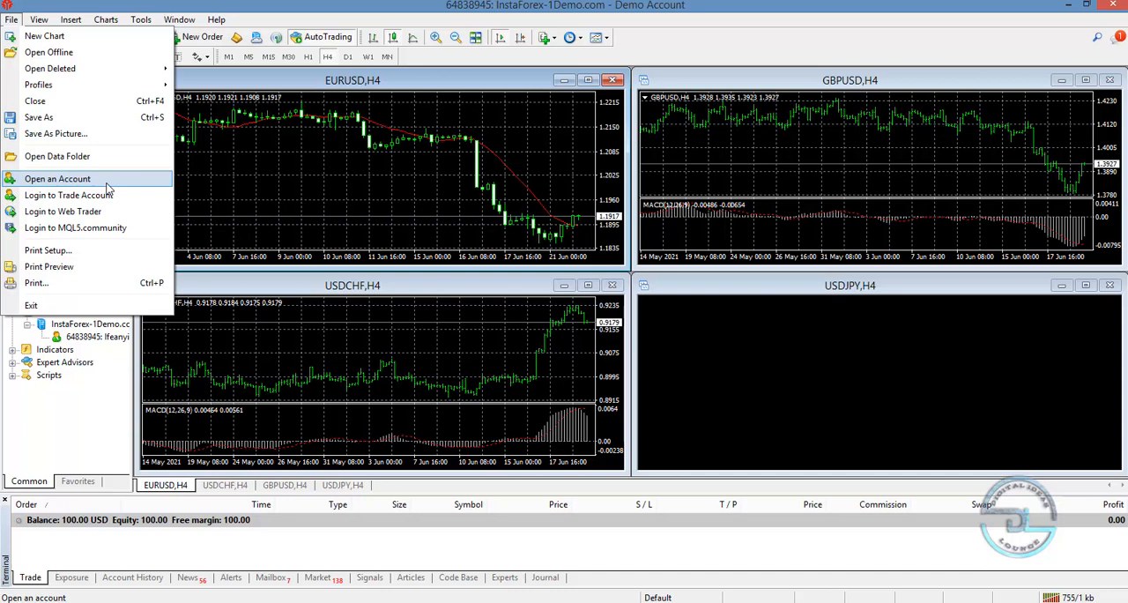
{"action": "mouse_move", "coordinate": [69, 195]}
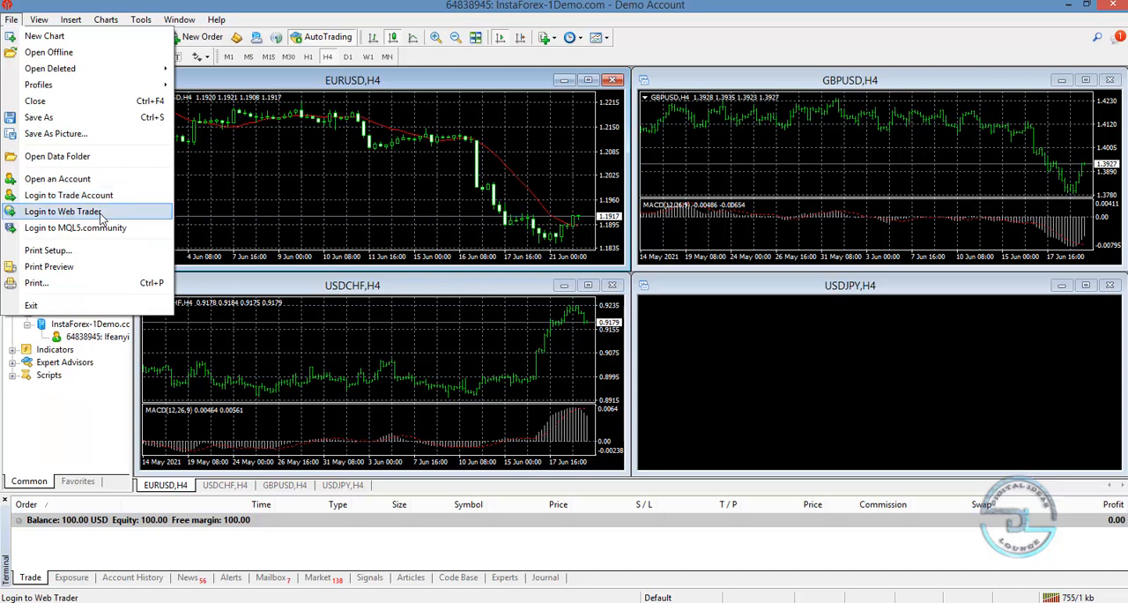
{"action": "mouse_move", "coordinate": [76, 227]}
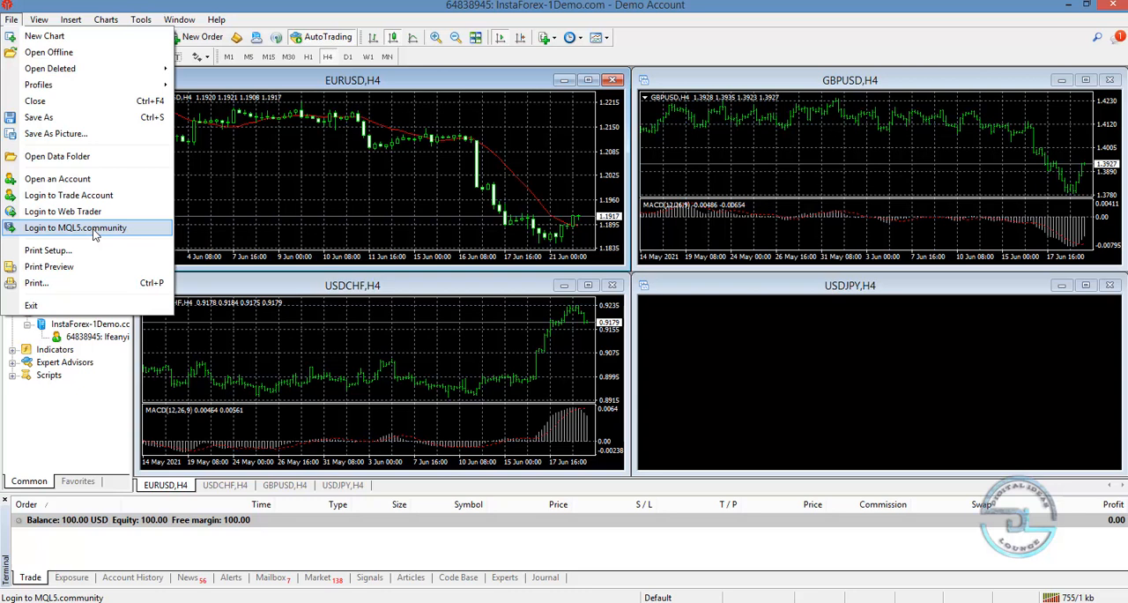
{"action": "mouse_move", "coordinate": [36, 281]}
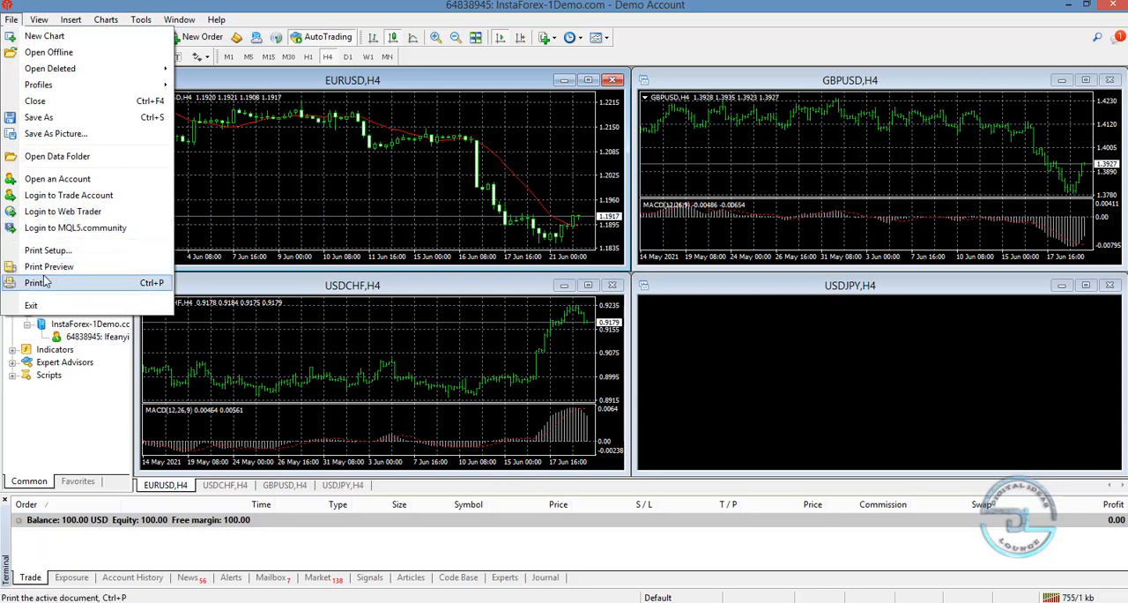
{"action": "mouse_move", "coordinate": [35, 305]}
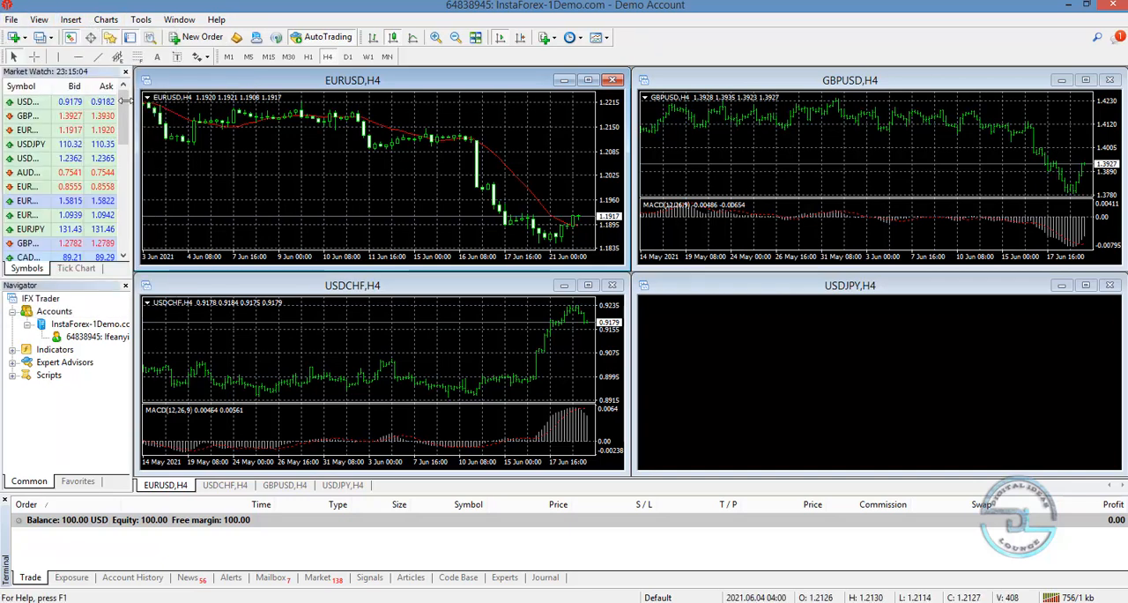
{"action": "left_click", "coordinate": [39, 20]}
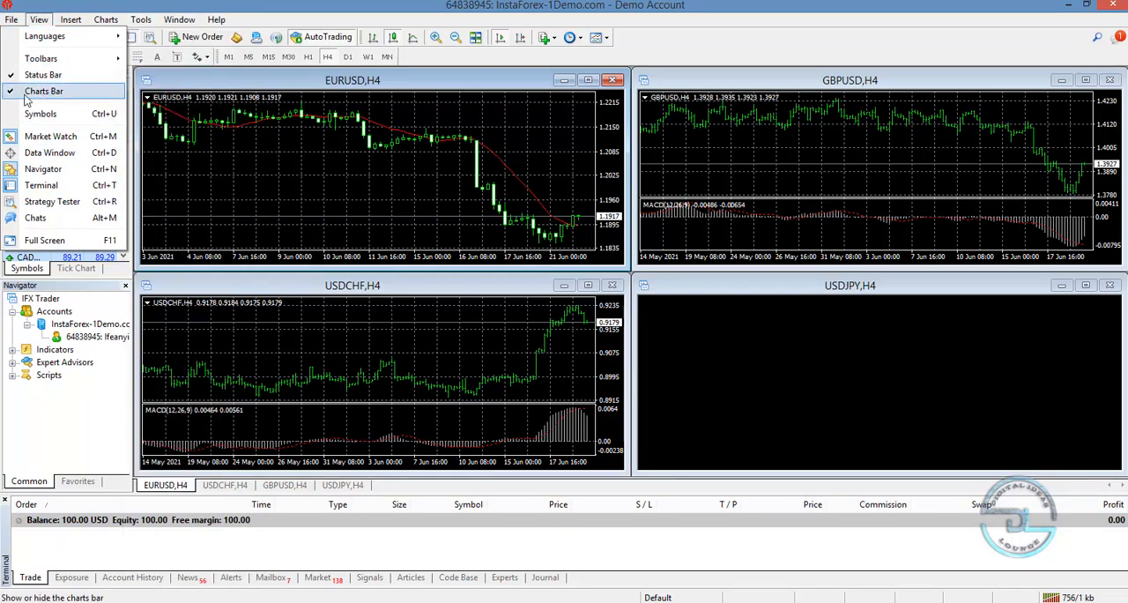
{"action": "mouse_move", "coordinate": [66, 97]}
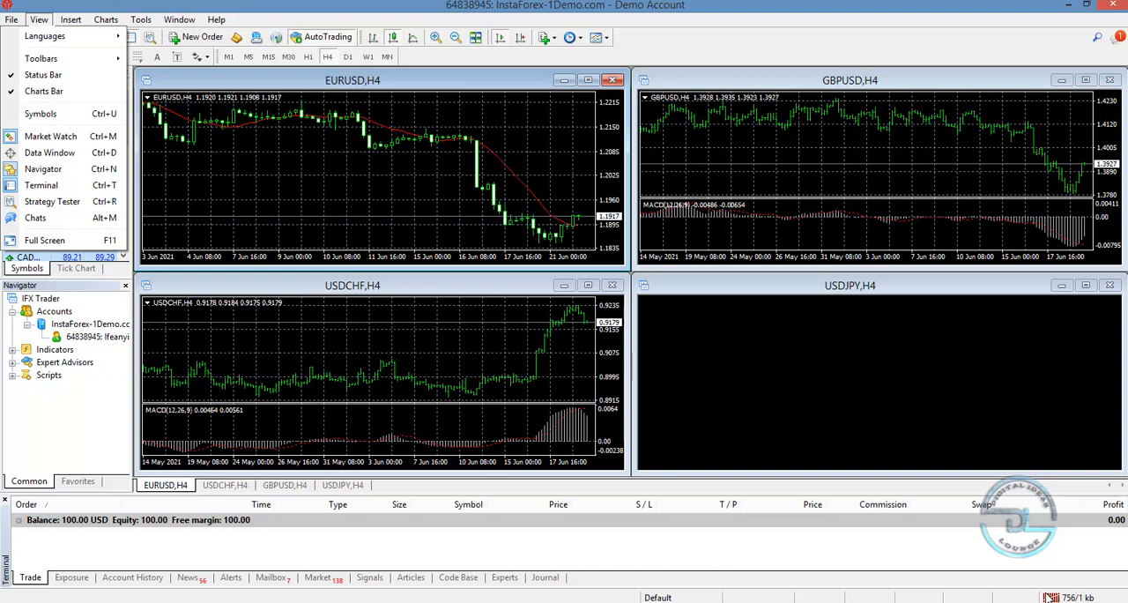
{"action": "mouse_move", "coordinate": [704, 538]}
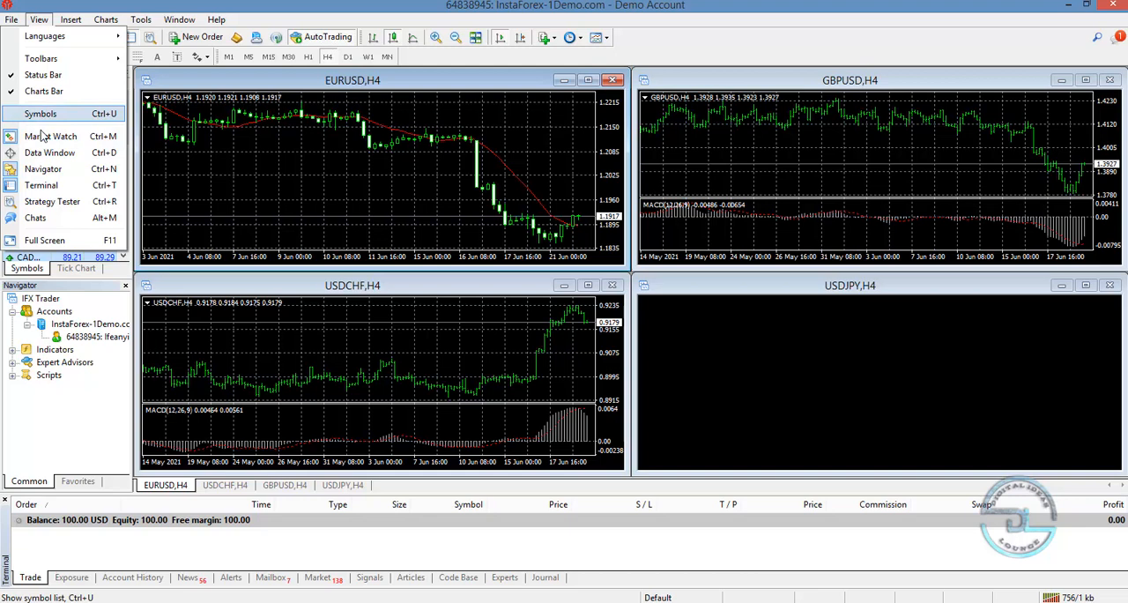
{"action": "left_click", "coordinate": [50, 136]}
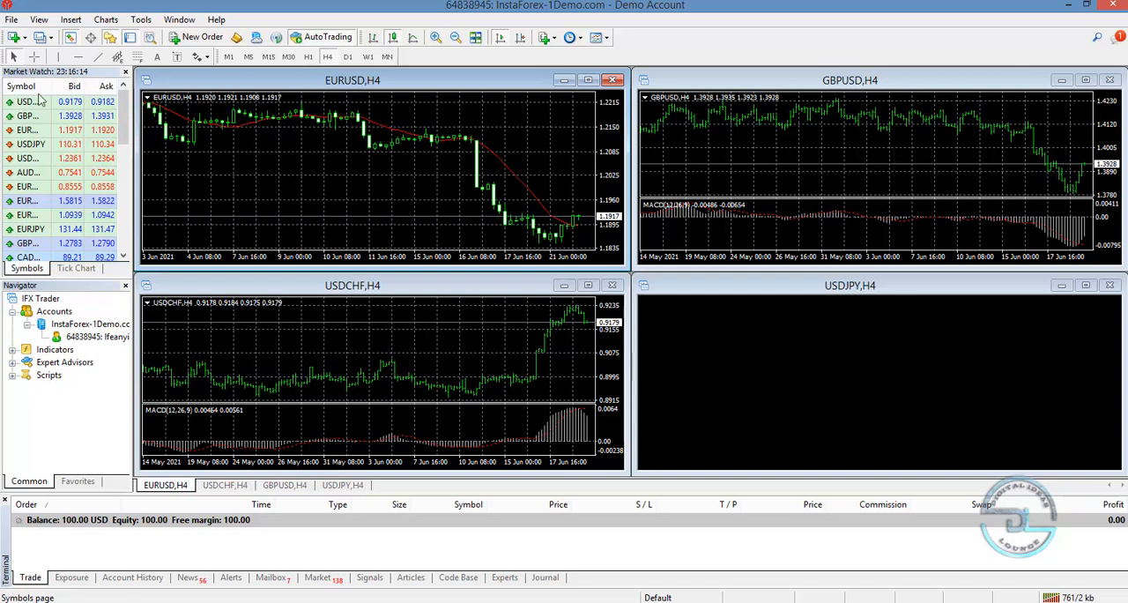
{"action": "mouse_move", "coordinate": [39, 135]}
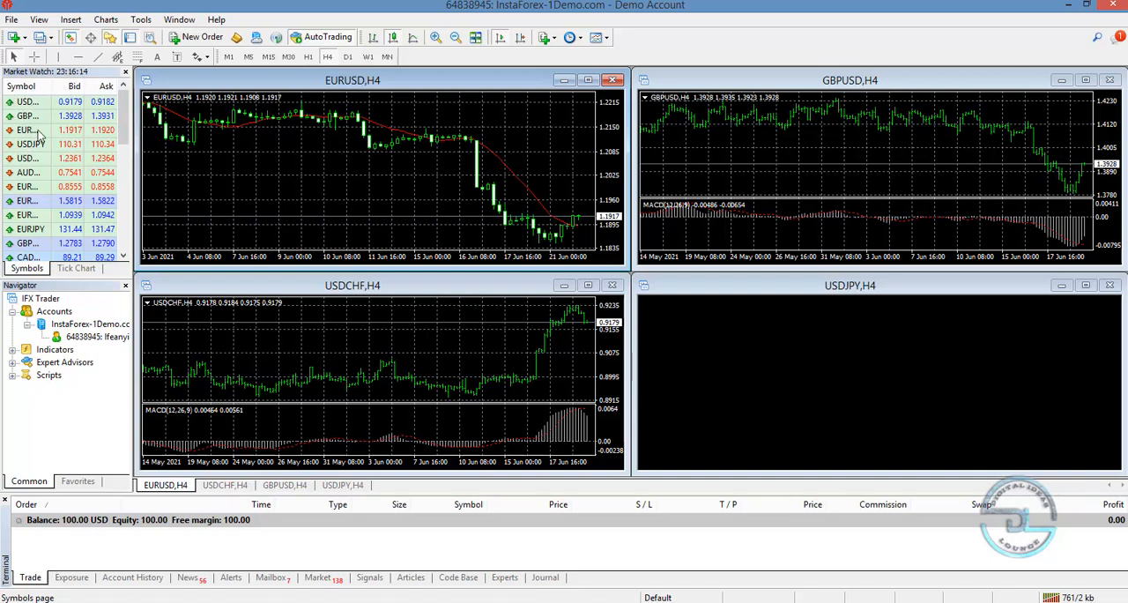
{"action": "mouse_move", "coordinate": [132, 122]}
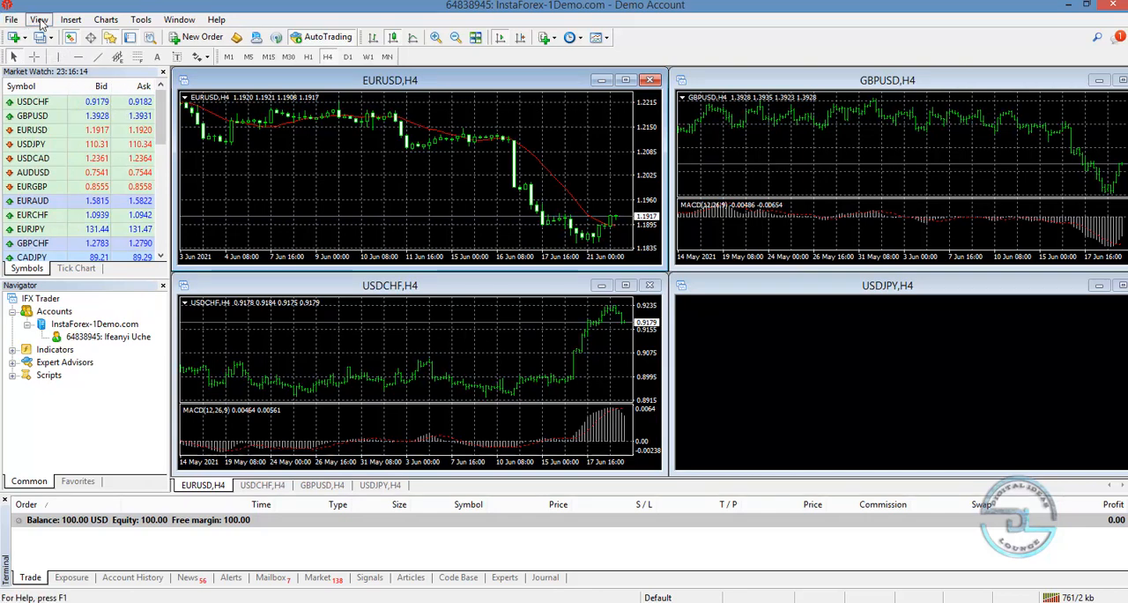
Reopen the View menu to show the display and panel options
{"action": "left_click", "coordinate": [39, 18]}
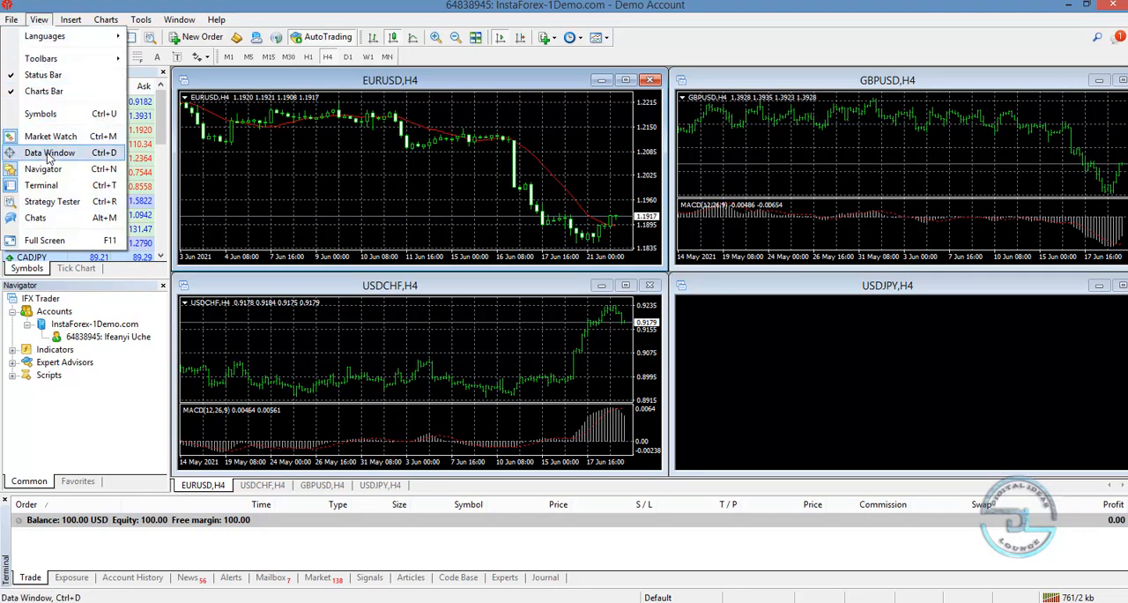
{"action": "mouse_move", "coordinate": [42, 168]}
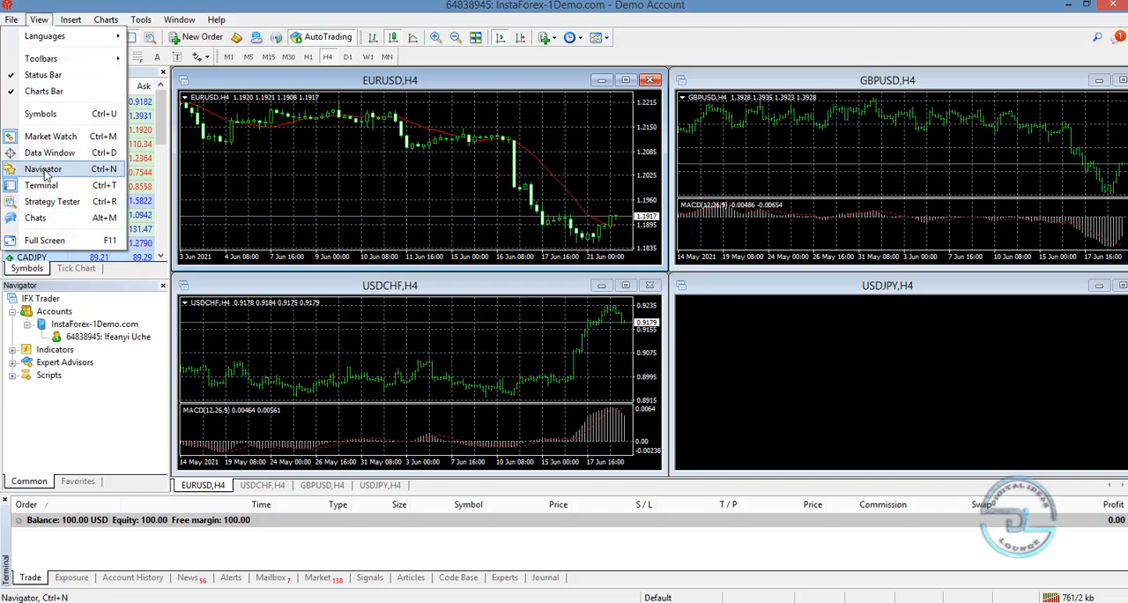
{"action": "mouse_move", "coordinate": [50, 152]}
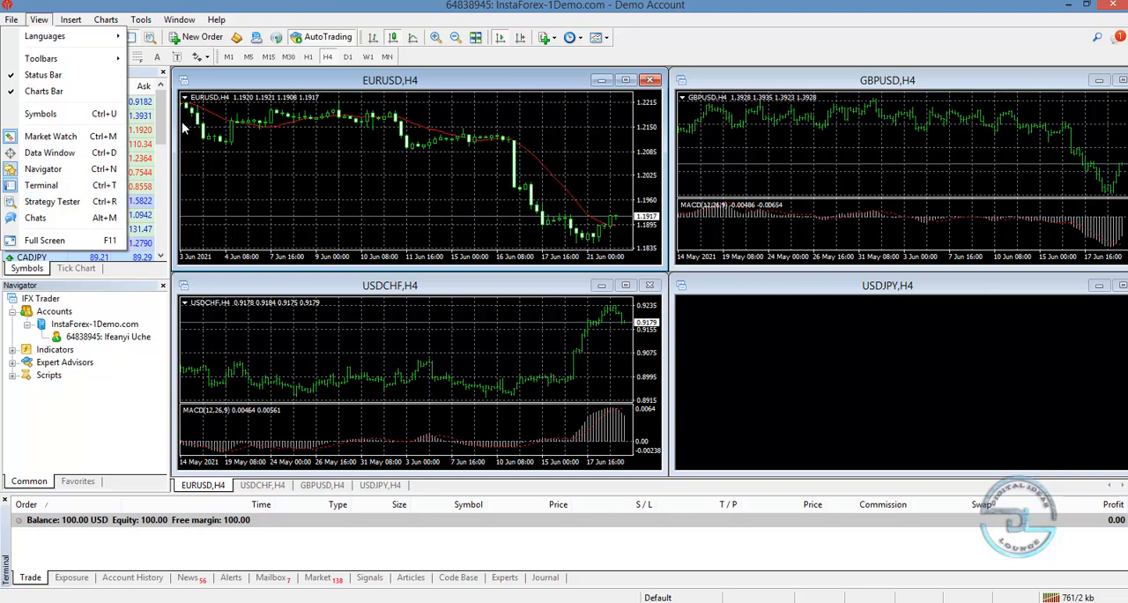
{"action": "mouse_move", "coordinate": [209, 164]}
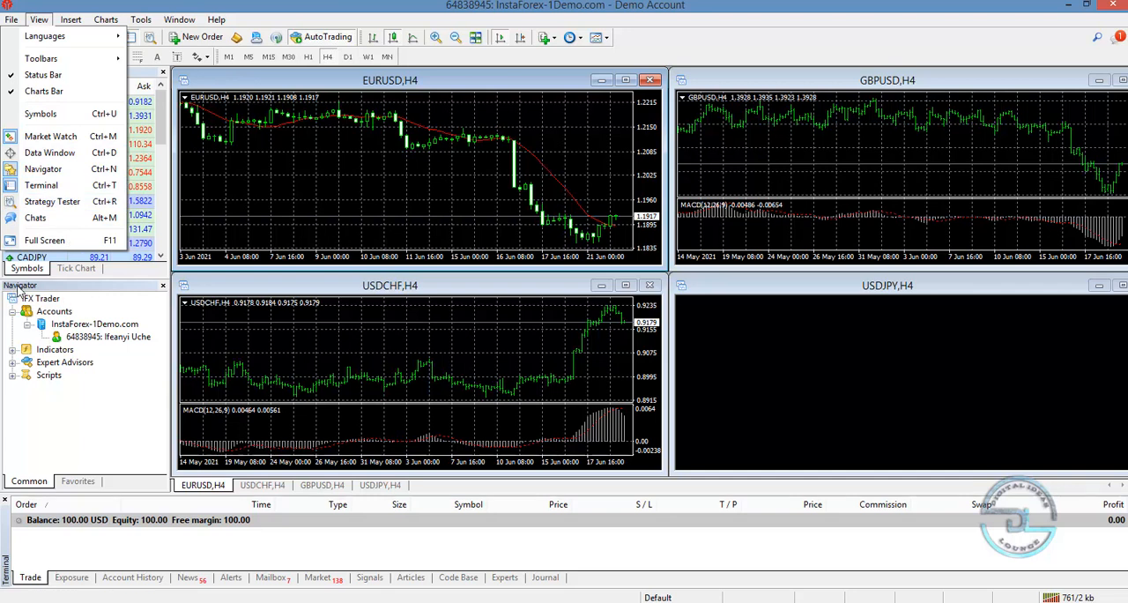
{"action": "mouse_move", "coordinate": [121, 340]}
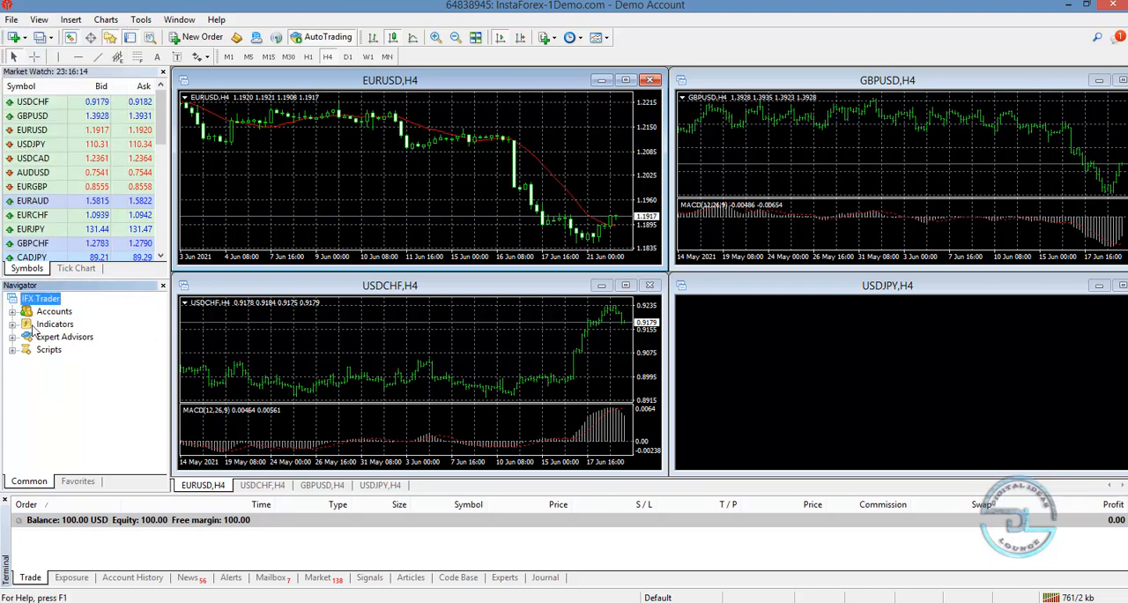
Expand Accounts in the Navigator to reveal the InstaForex-1Demo.com server entry
{"action": "left_click", "coordinate": [27, 311]}
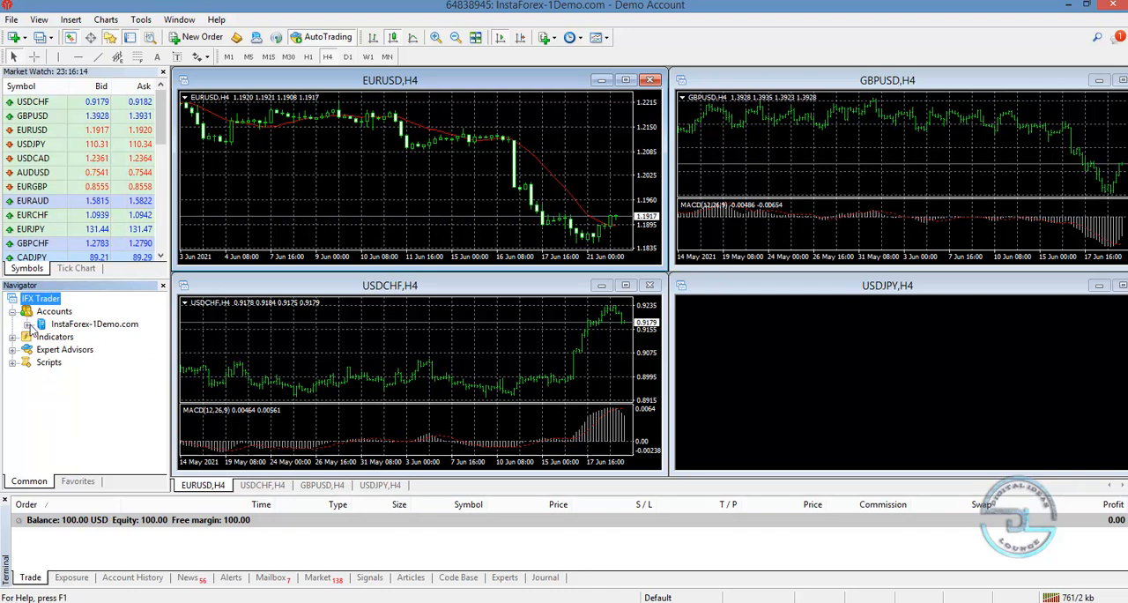
{"action": "left_click", "coordinate": [29, 323]}
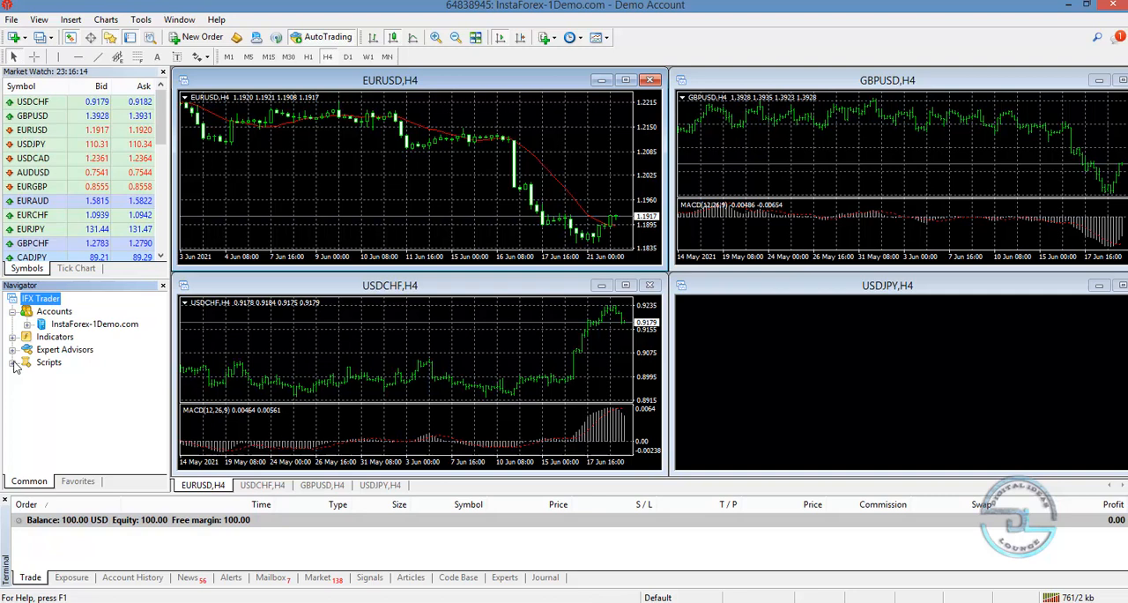
{"action": "mouse_move", "coordinate": [14, 370]}
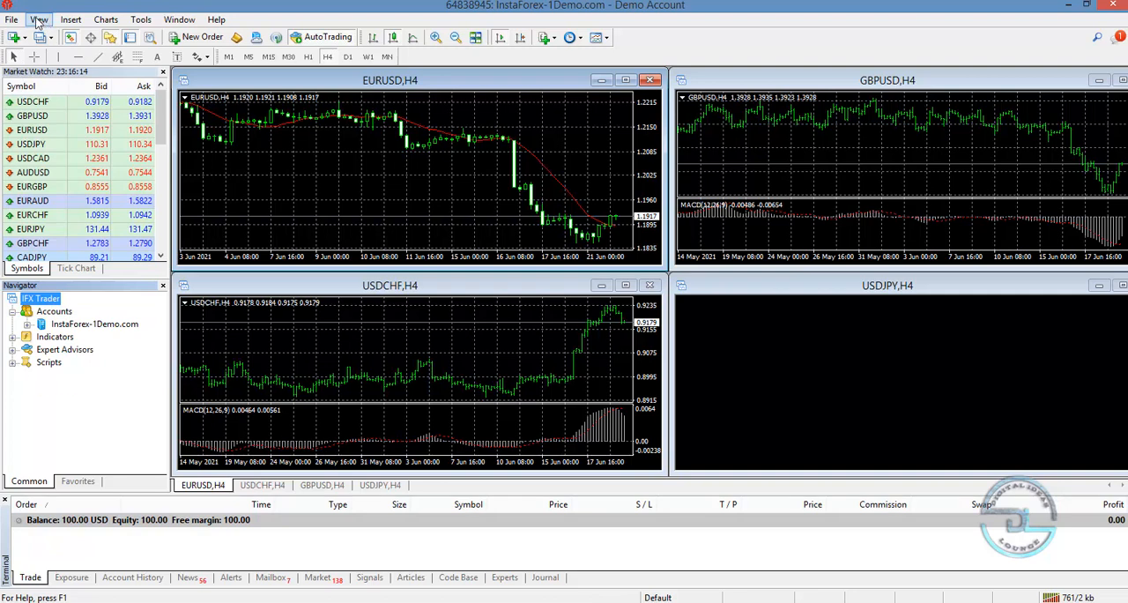
Browse the View menu, then show the Charts menu with chart types, grid and zoom
{"action": "left_click", "coordinate": [39, 19]}
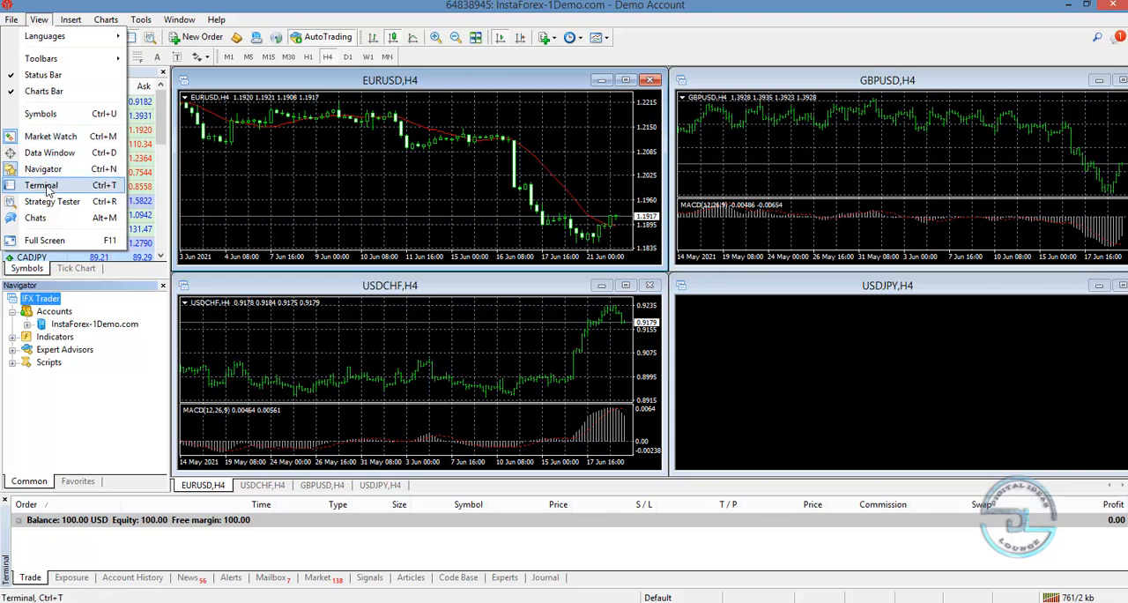
{"action": "mouse_move", "coordinate": [49, 442]}
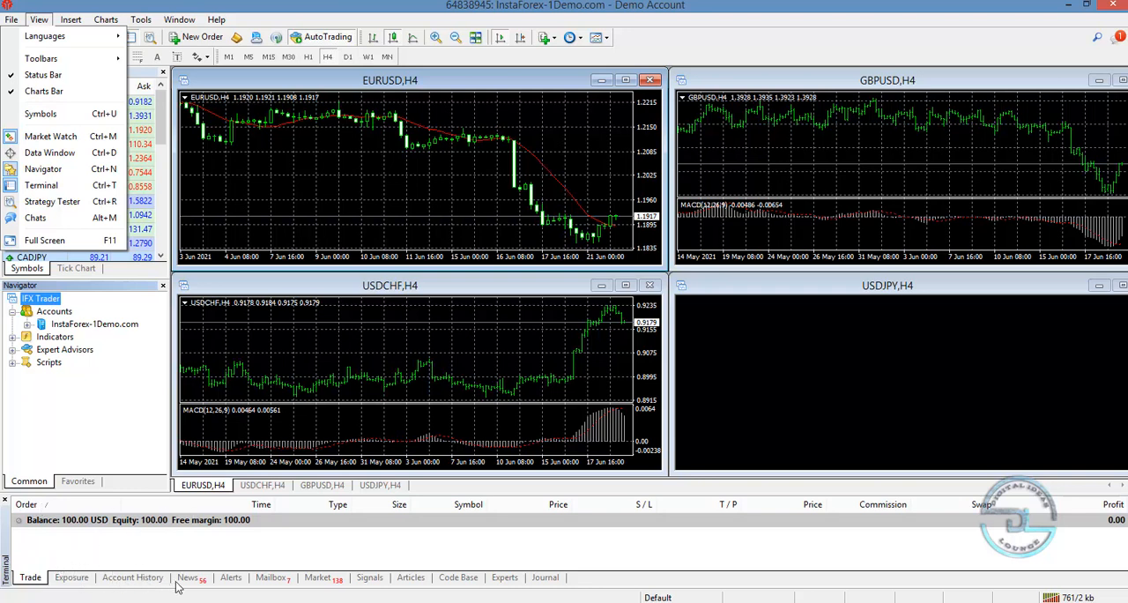
{"action": "mouse_move", "coordinate": [293, 583]}
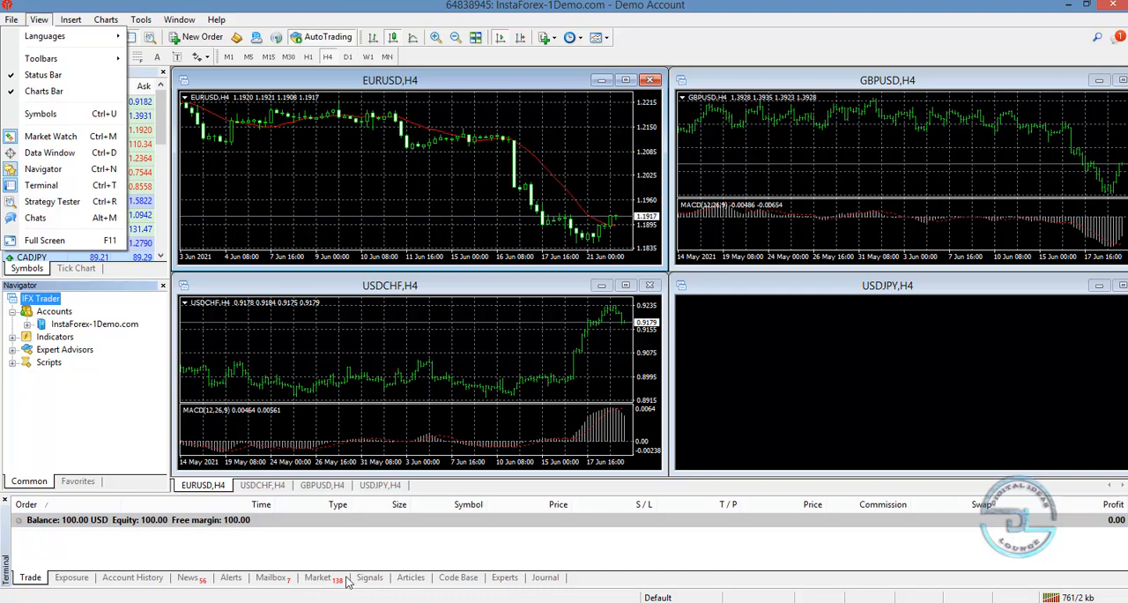
{"action": "mouse_move", "coordinate": [344, 559]}
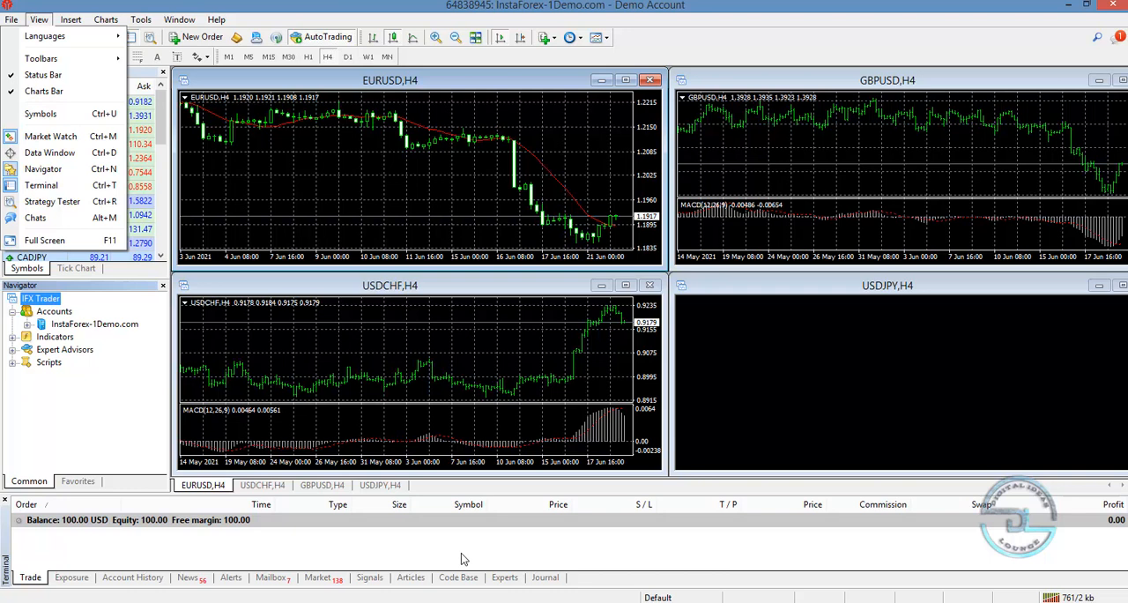
{"action": "mouse_move", "coordinate": [35, 218]}
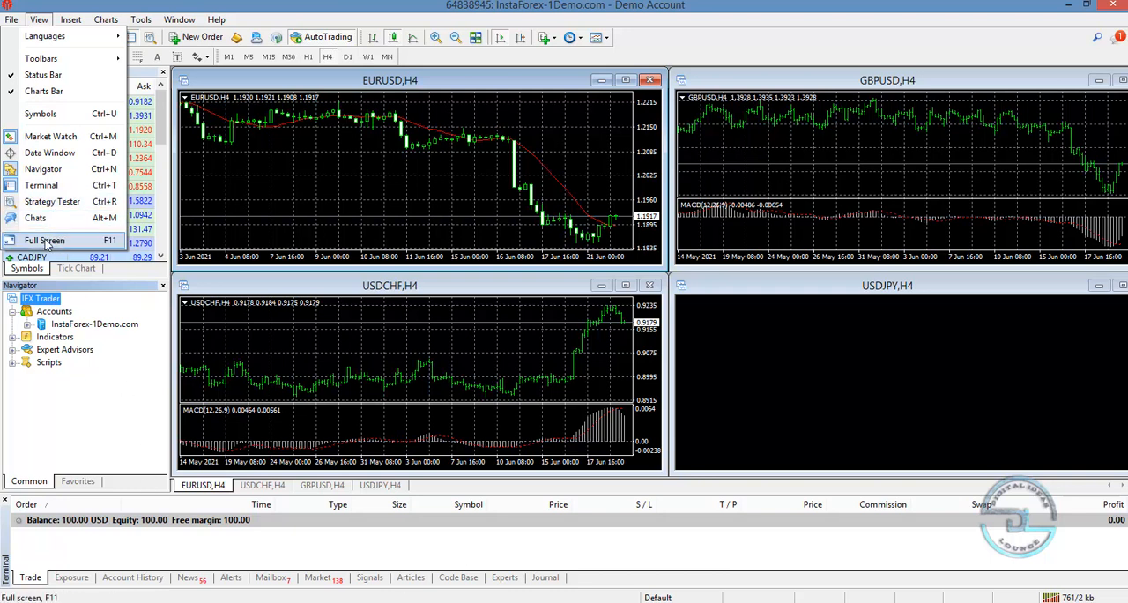
{"action": "left_click", "coordinate": [105, 18]}
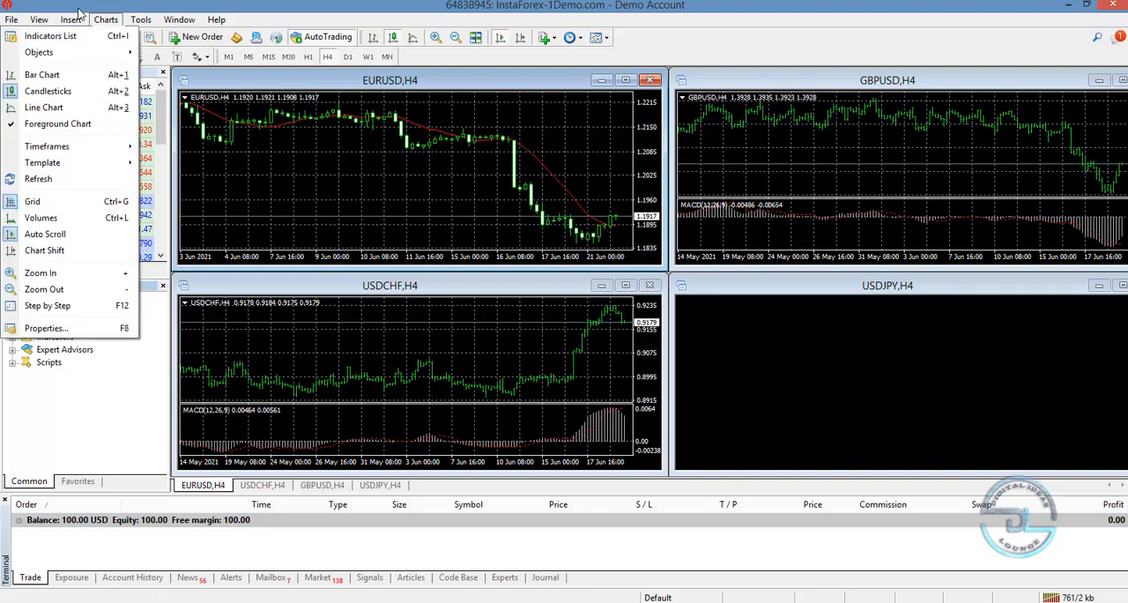
{"action": "left_click", "coordinate": [71, 19]}
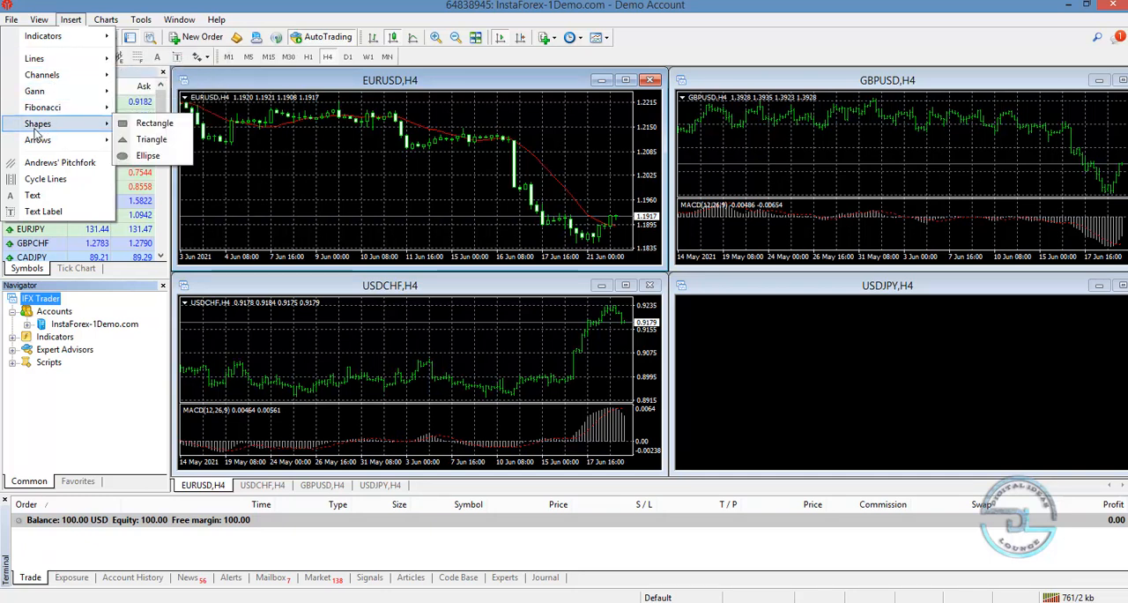
{"action": "mouse_move", "coordinate": [42, 107]}
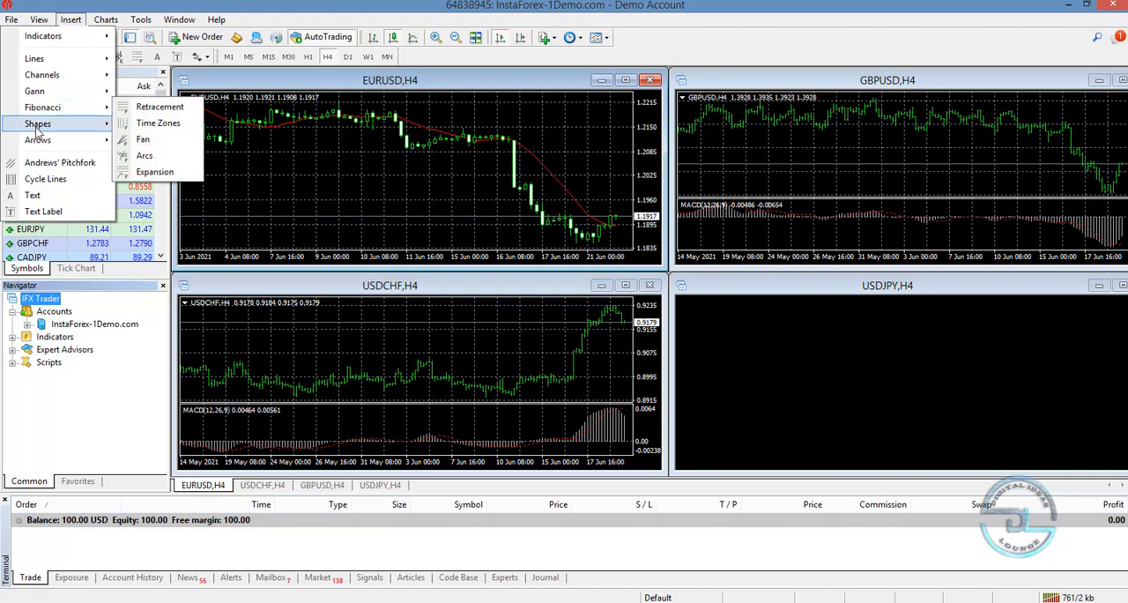
{"action": "mouse_move", "coordinate": [38, 139]}
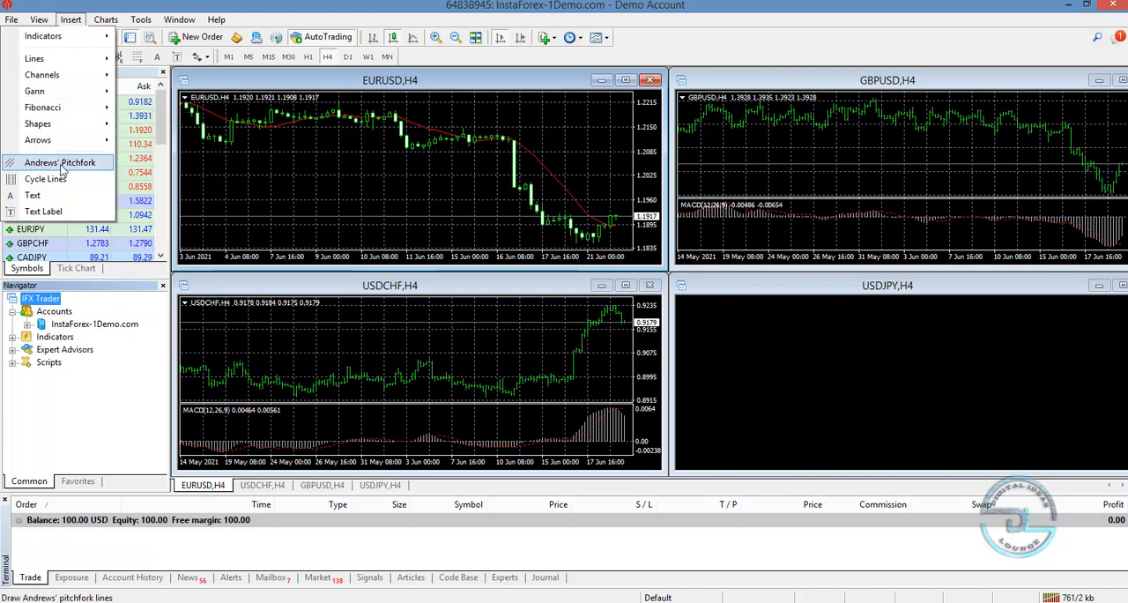
{"action": "mouse_move", "coordinate": [33, 194]}
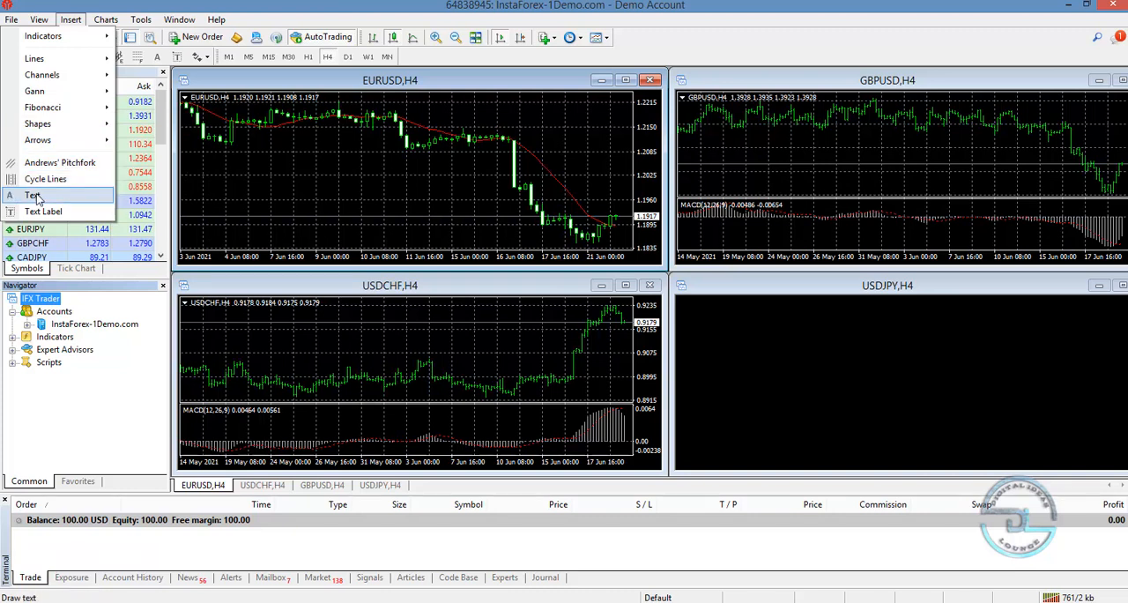
{"action": "left_click", "coordinate": [105, 20]}
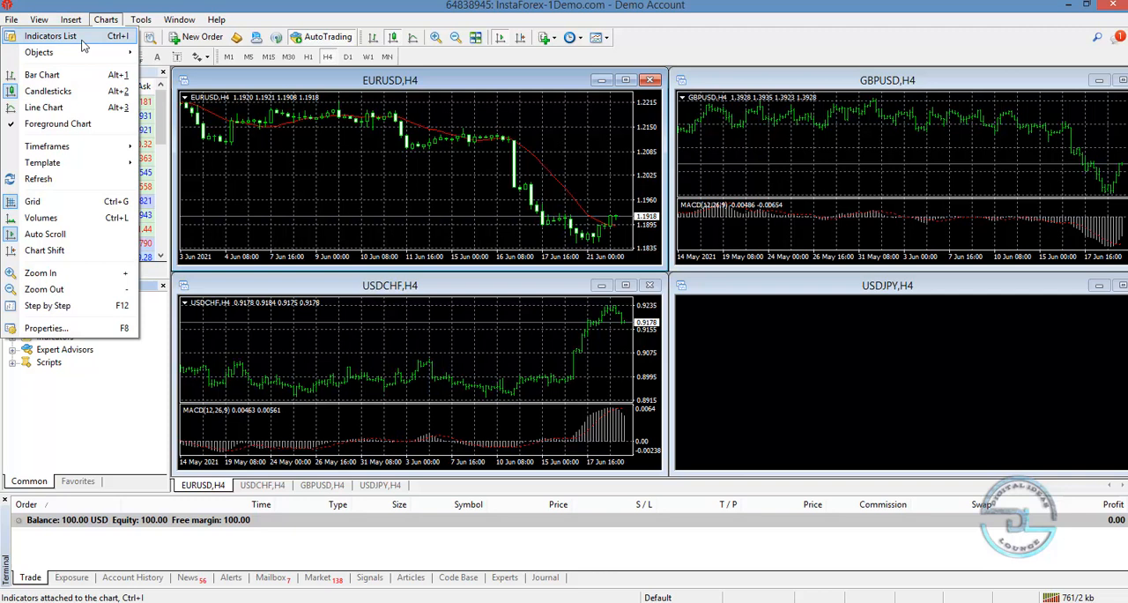
{"action": "mouse_move", "coordinate": [42, 74]}
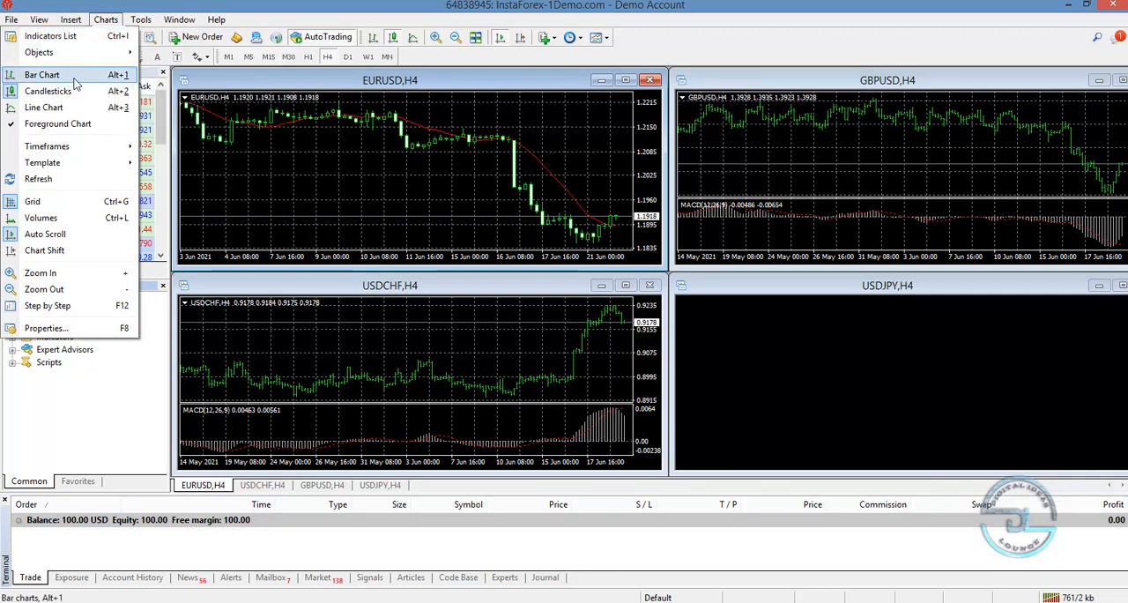
{"action": "mouse_move", "coordinate": [57, 123]}
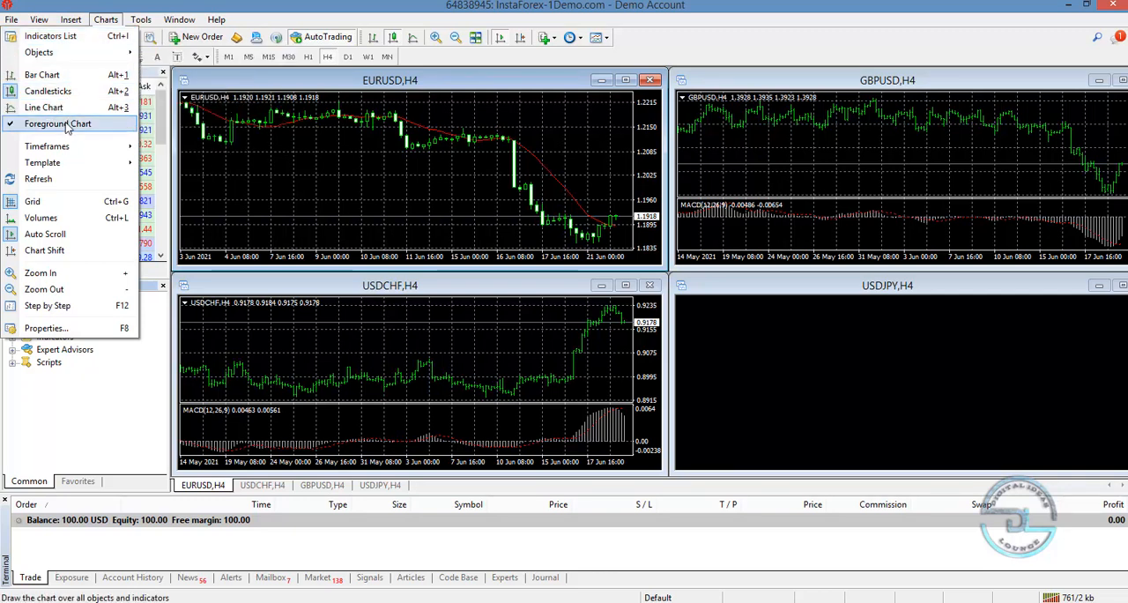
{"action": "mouse_move", "coordinate": [42, 162]}
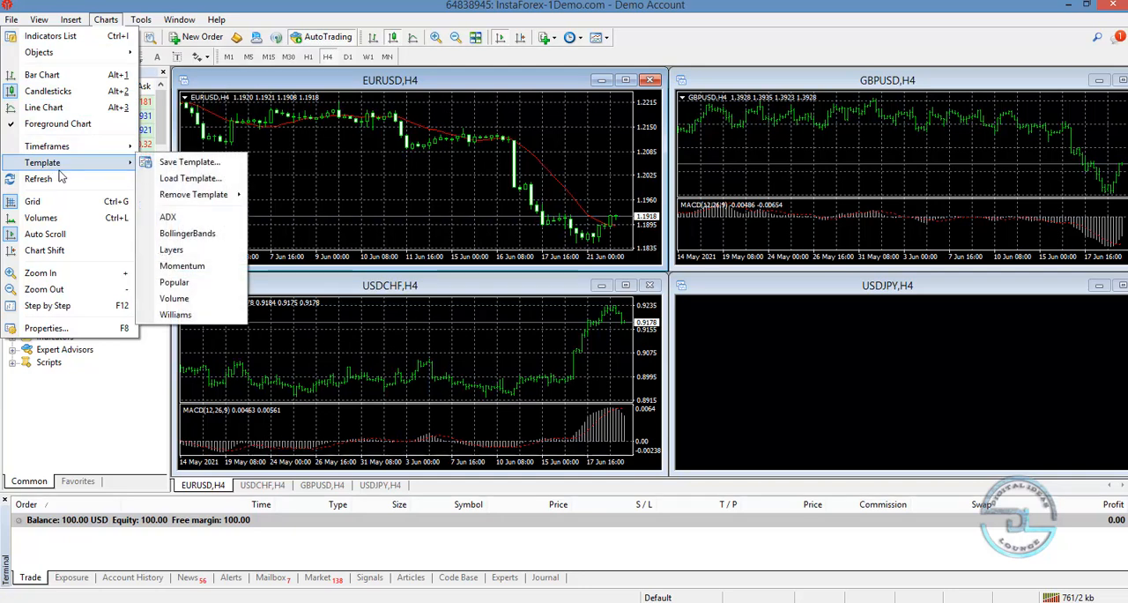
{"action": "mouse_move", "coordinate": [45, 233]}
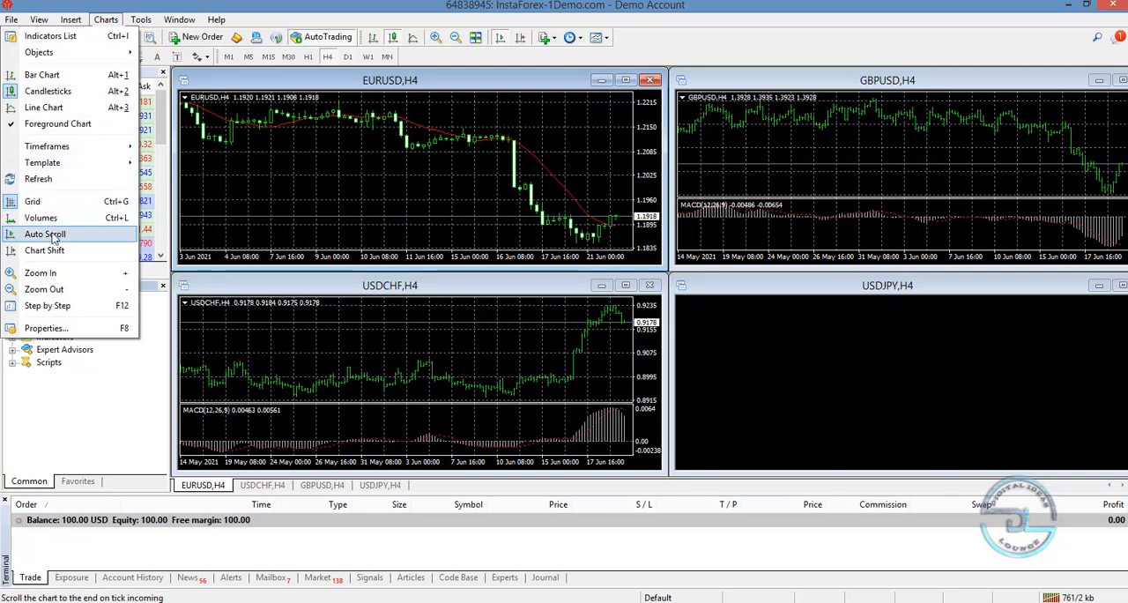
{"action": "mouse_move", "coordinate": [44, 289]}
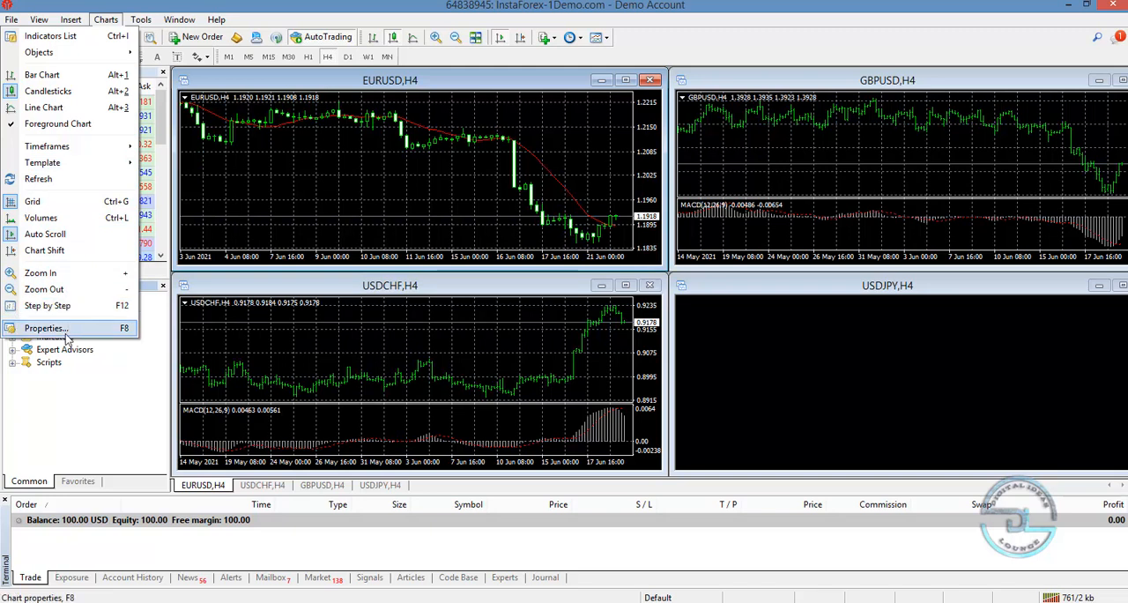
{"action": "mouse_move", "coordinate": [41, 272]}
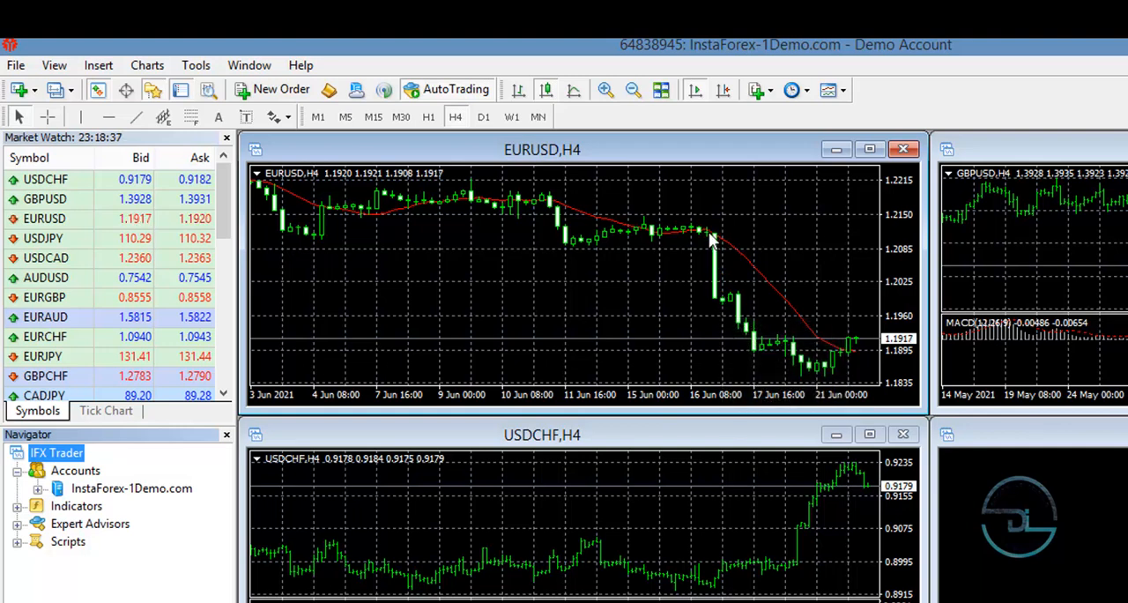
{"action": "mouse_move", "coordinate": [674, 154]}
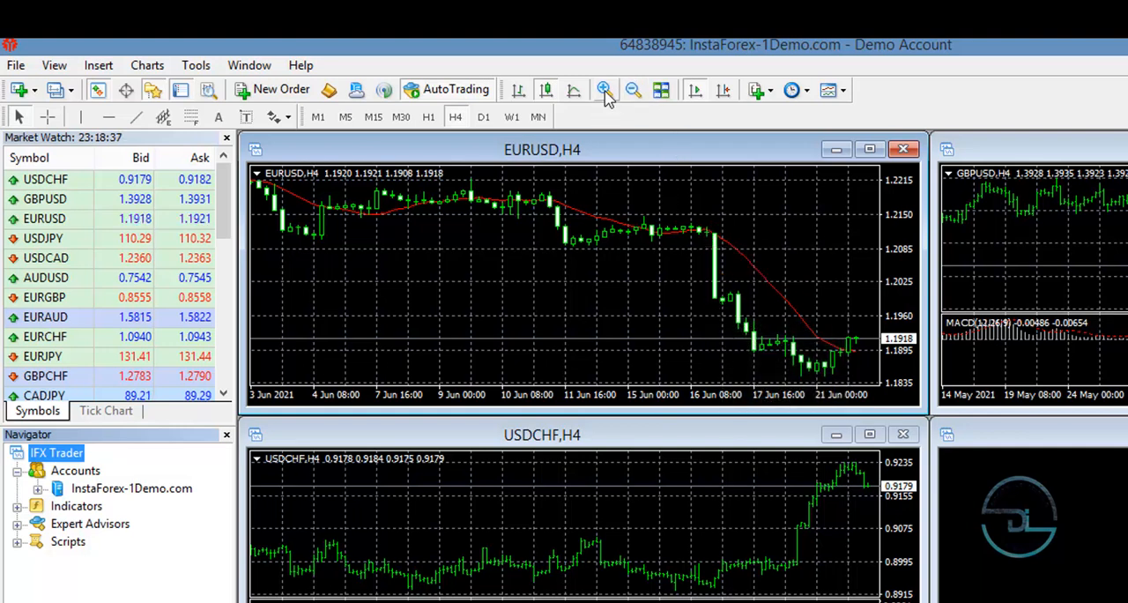
Zoom EURUSD in once and out twice to span April–June 2021, then show Charts menu
{"action": "left_click", "coordinate": [605, 89]}
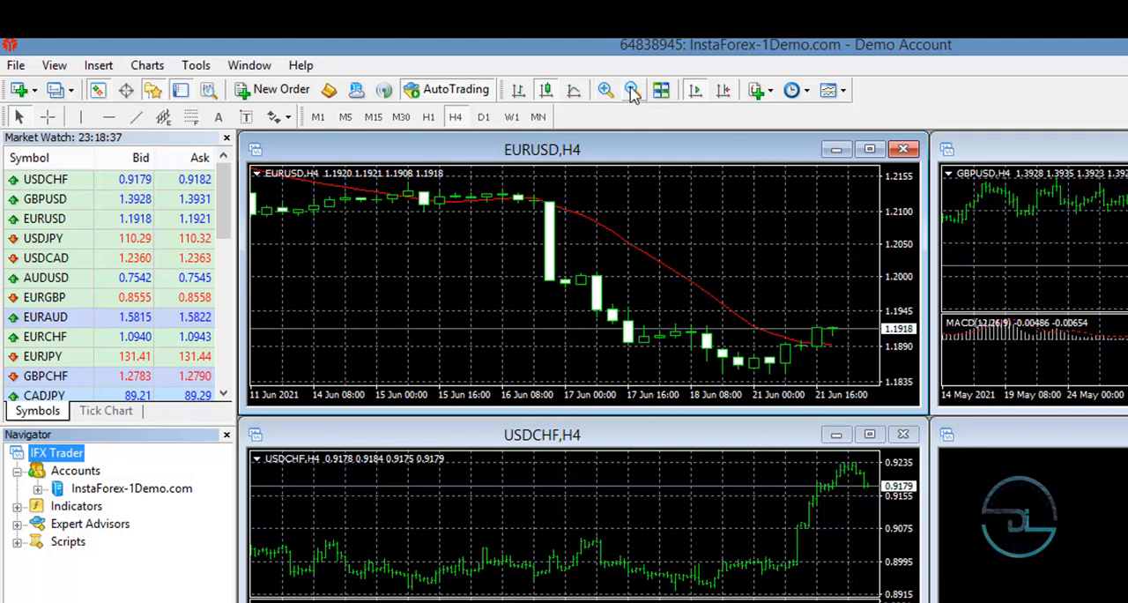
{"action": "left_click", "coordinate": [631, 89]}
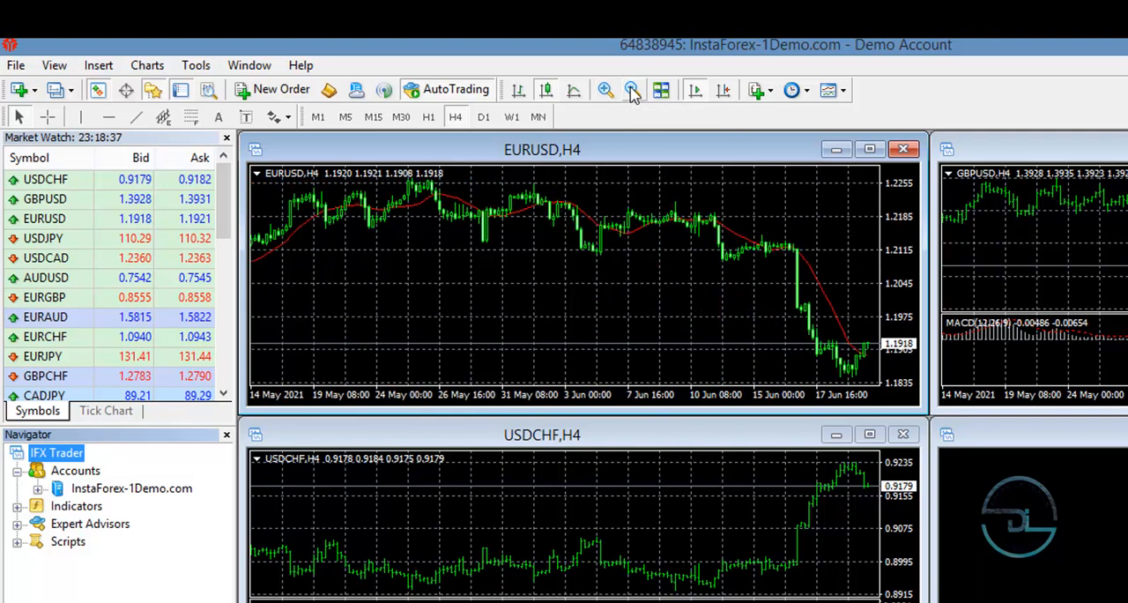
{"action": "left_click", "coordinate": [631, 90]}
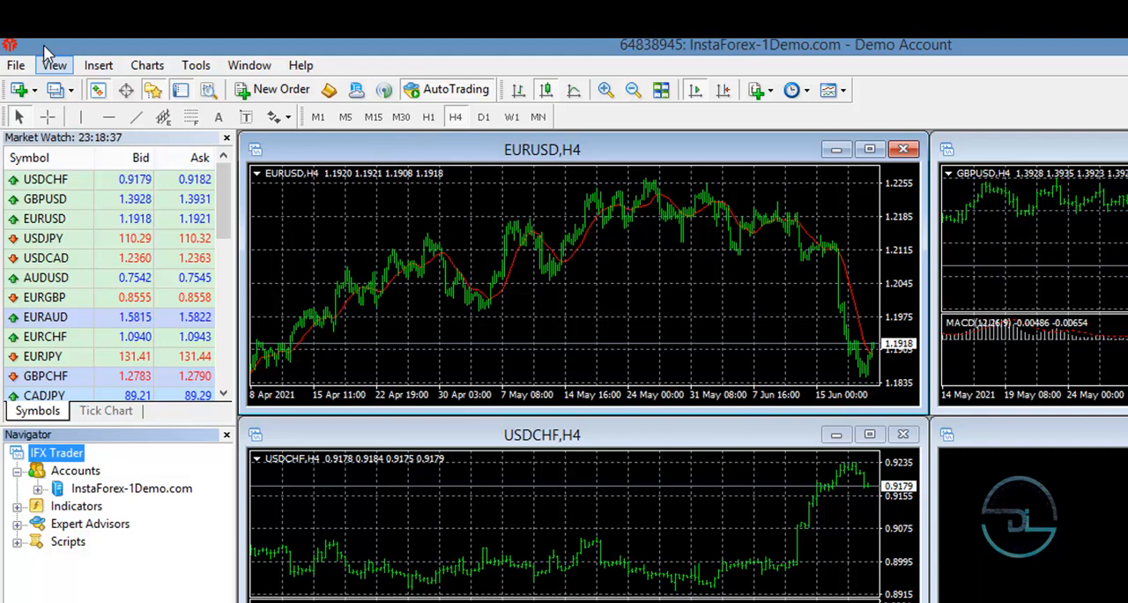
{"action": "left_click", "coordinate": [146, 65]}
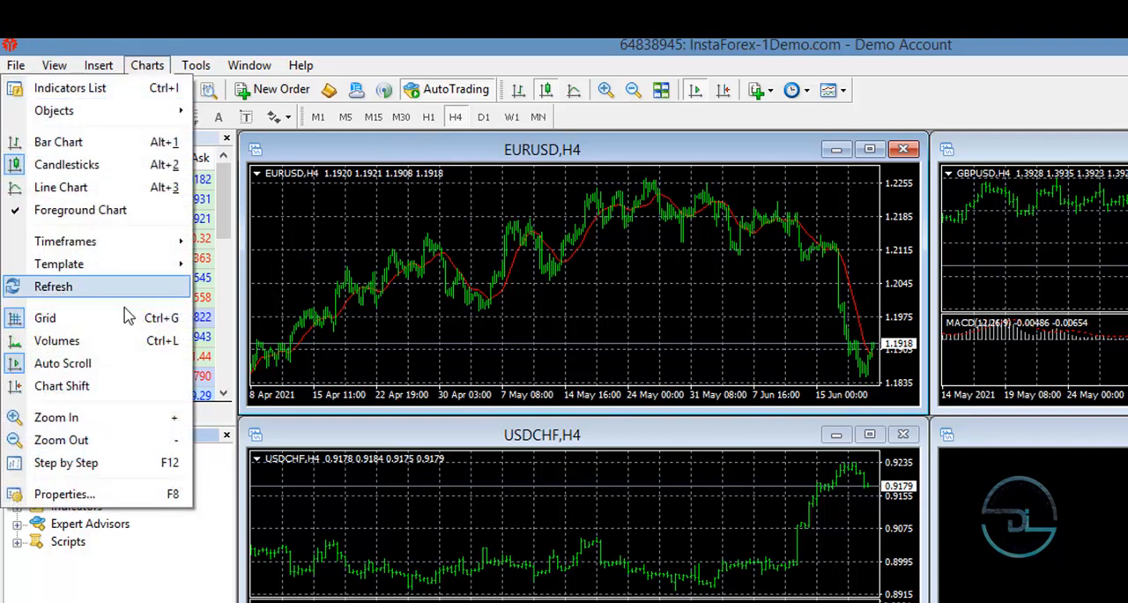
{"action": "mouse_move", "coordinate": [62, 493]}
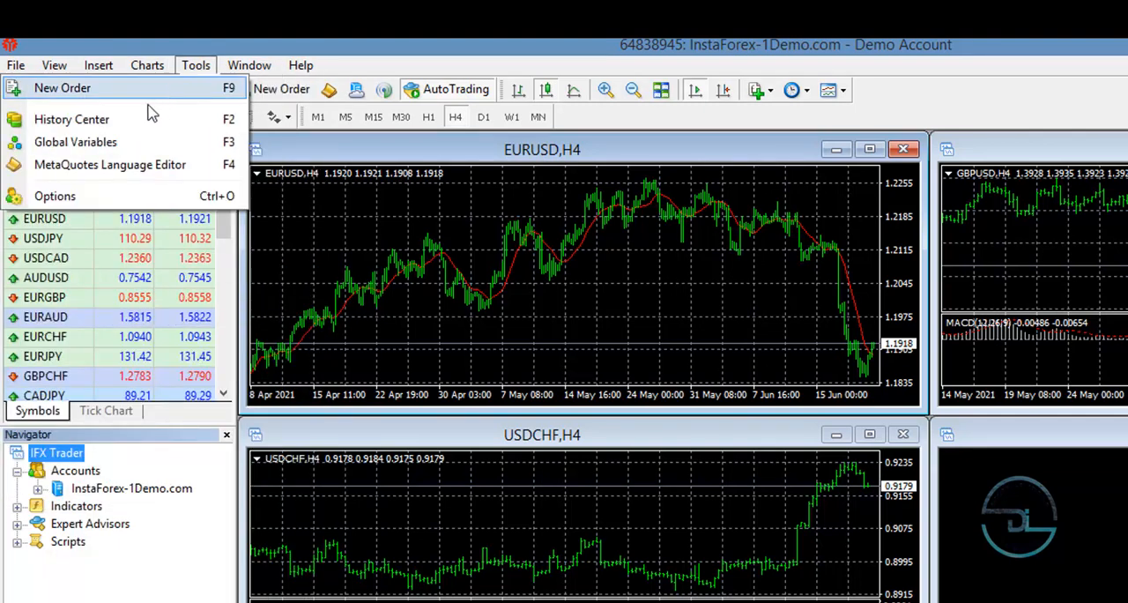
{"action": "mouse_move", "coordinate": [110, 165]}
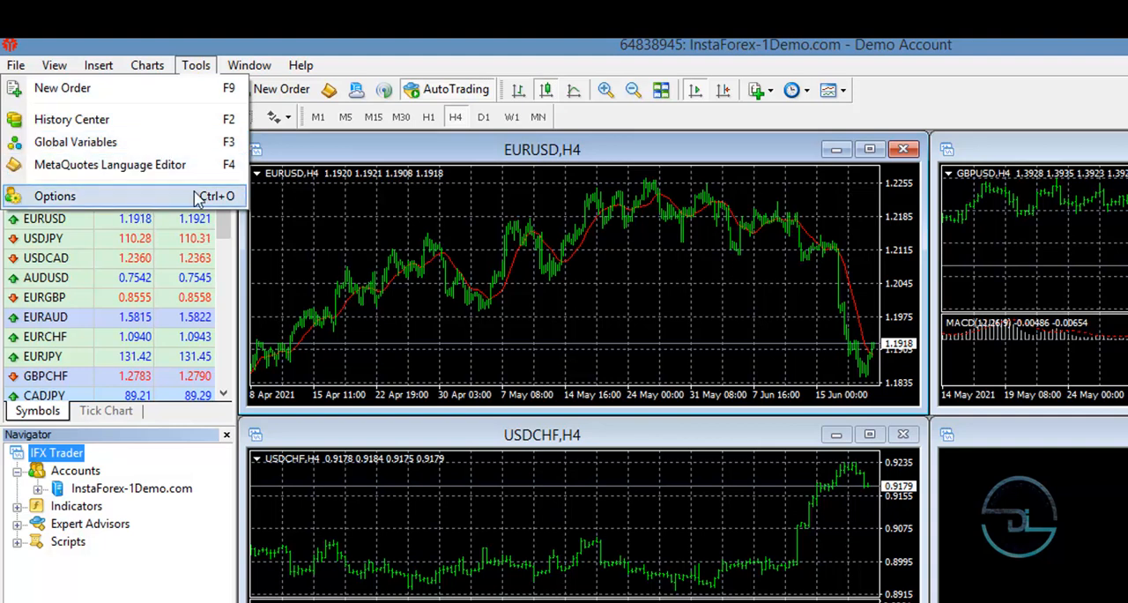
Browse the Window menu, then show the Help menu with MQL5 resources and app links
{"action": "left_click", "coordinate": [248, 64]}
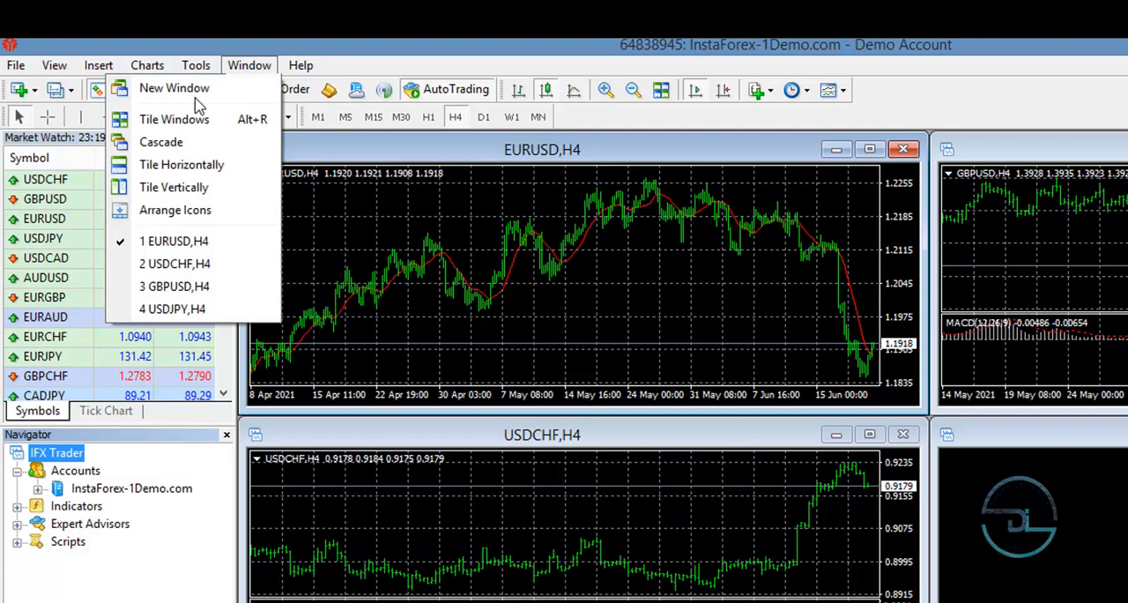
{"action": "mouse_move", "coordinate": [160, 142]}
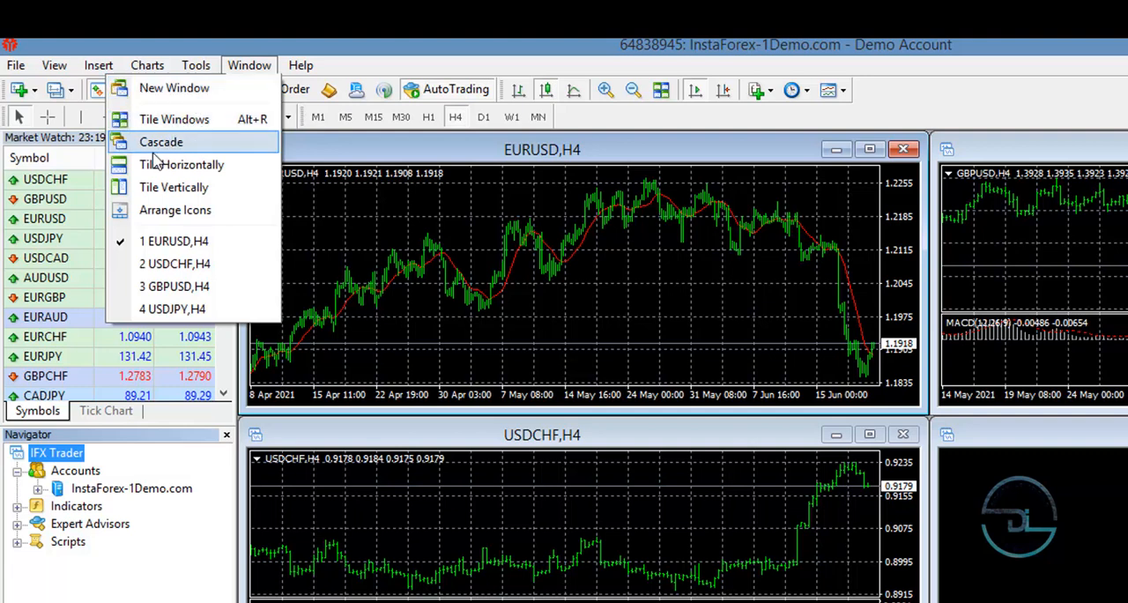
{"action": "mouse_move", "coordinate": [174, 187]}
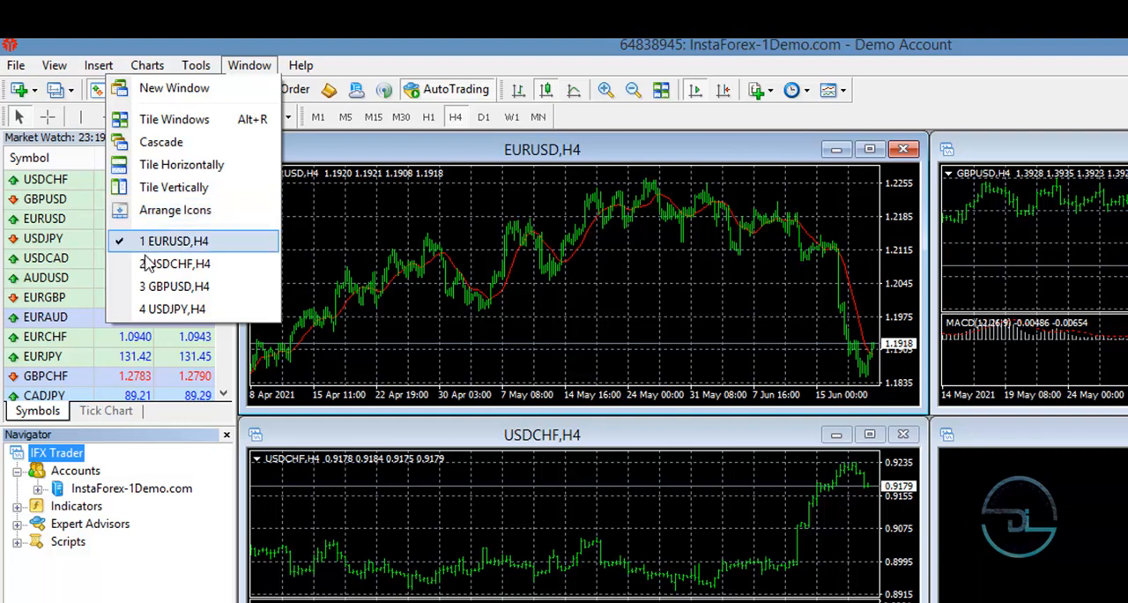
{"action": "left_click", "coordinate": [301, 64]}
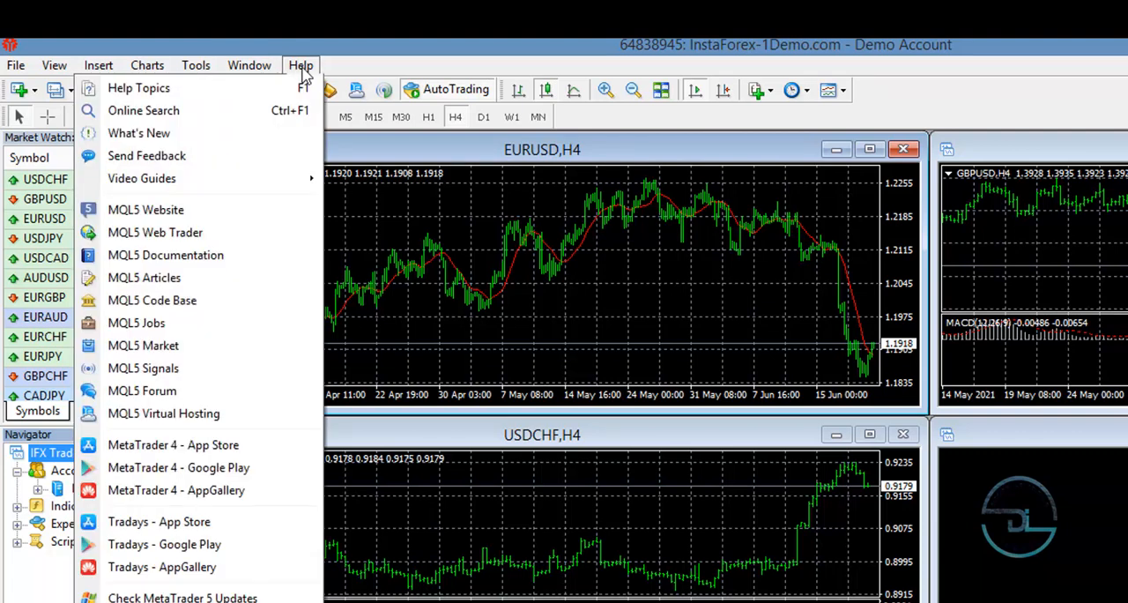
{"action": "mouse_move", "coordinate": [389, 59]}
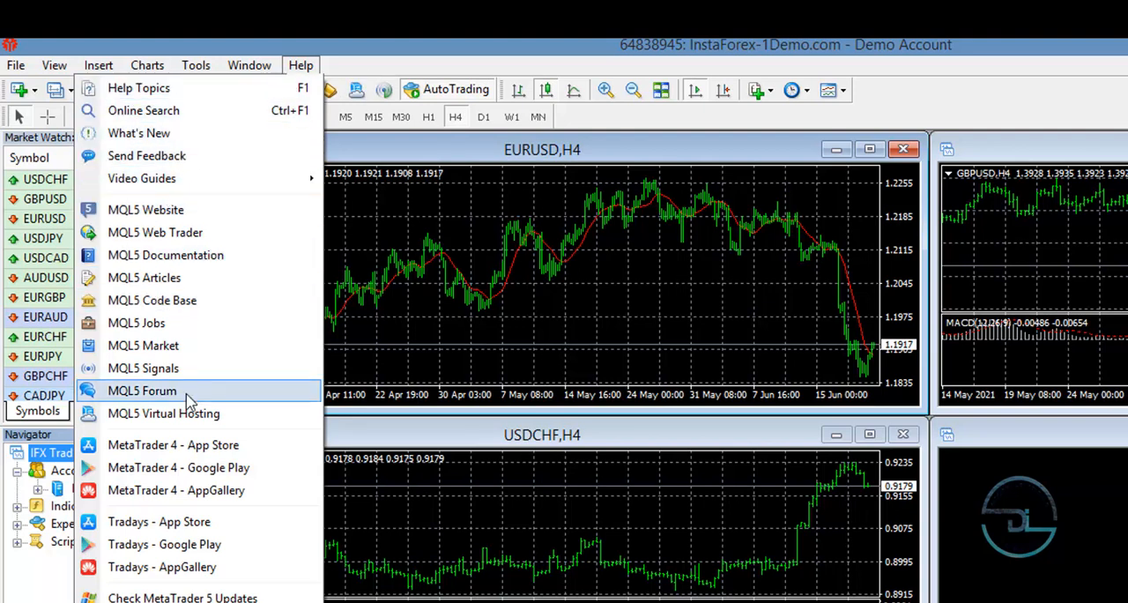
{"action": "mouse_move", "coordinate": [167, 155]}
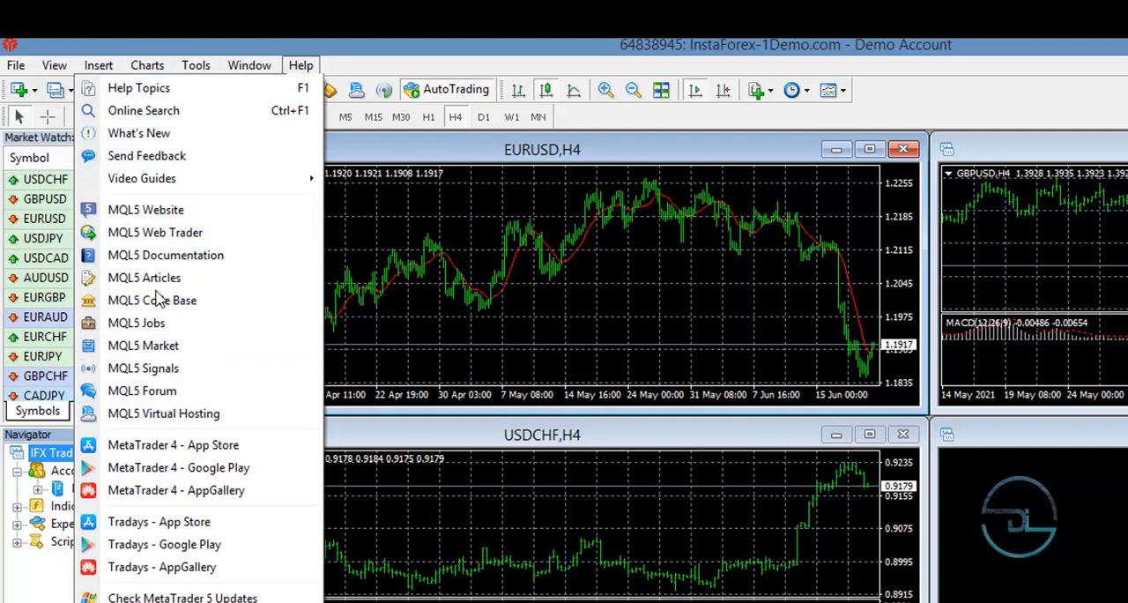
{"action": "mouse_move", "coordinate": [138, 132]}
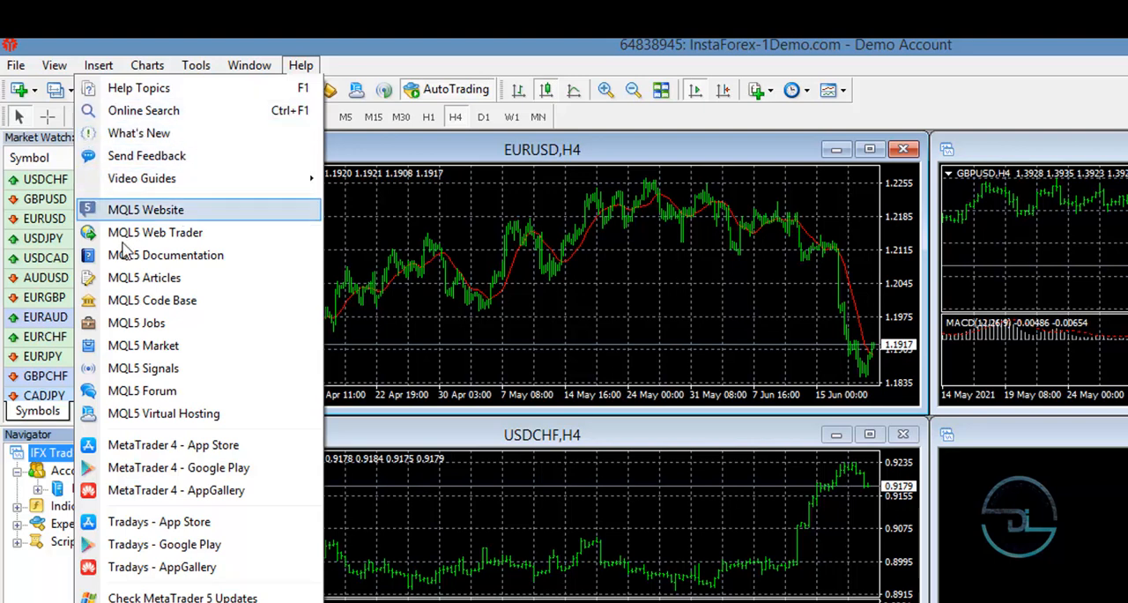
{"action": "mouse_move", "coordinate": [142, 391]}
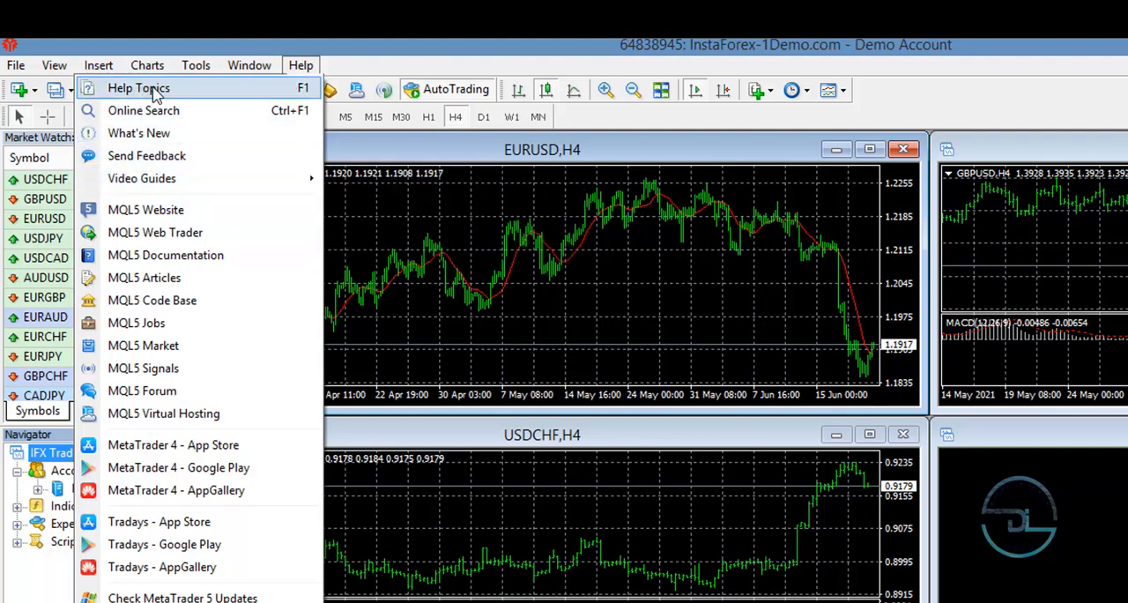
Choose Help Topics to show the Client Terminal User Guide contents and introduction
{"action": "left_click", "coordinate": [138, 87]}
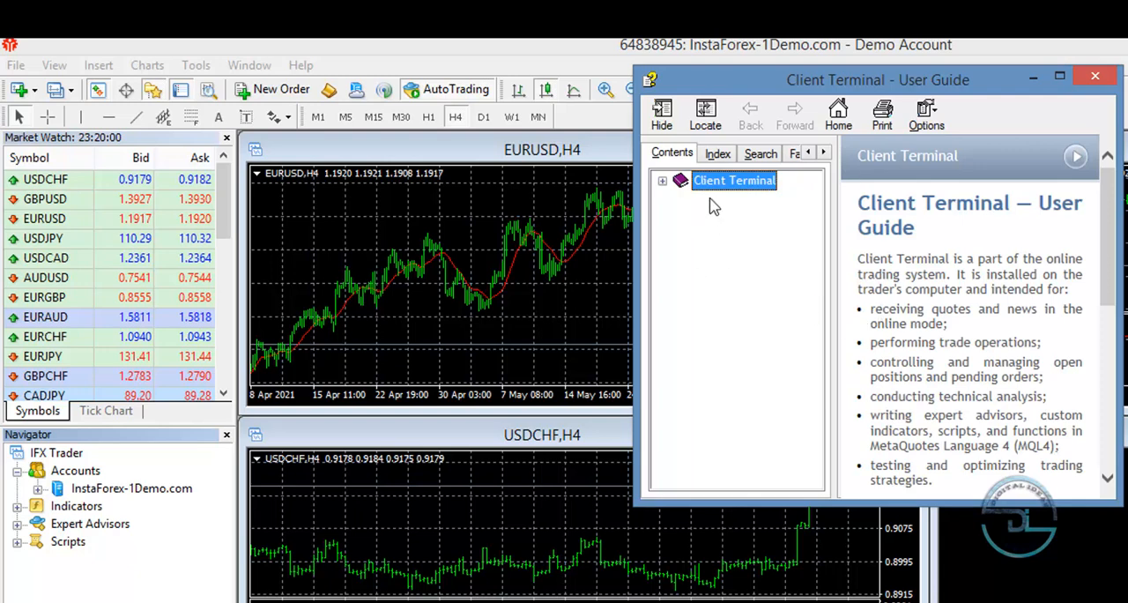
Expand Client Terminal and its Auto Trading book in the guide's contents tree
{"action": "left_click", "coordinate": [661, 181]}
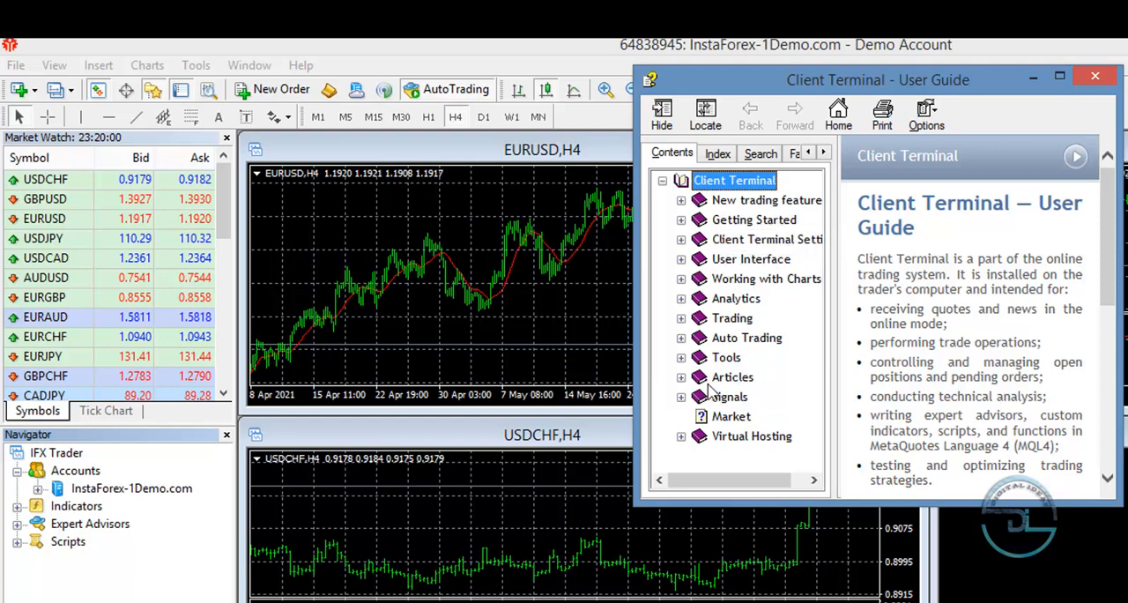
{"action": "left_click", "coordinate": [680, 337]}
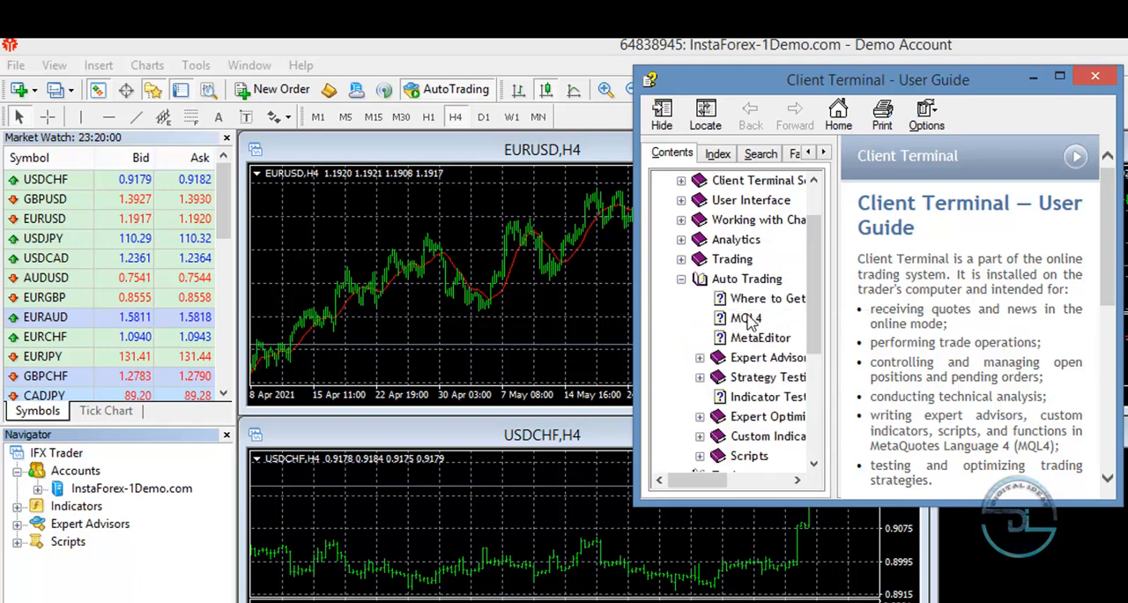
{"action": "mouse_move", "coordinate": [751, 345]}
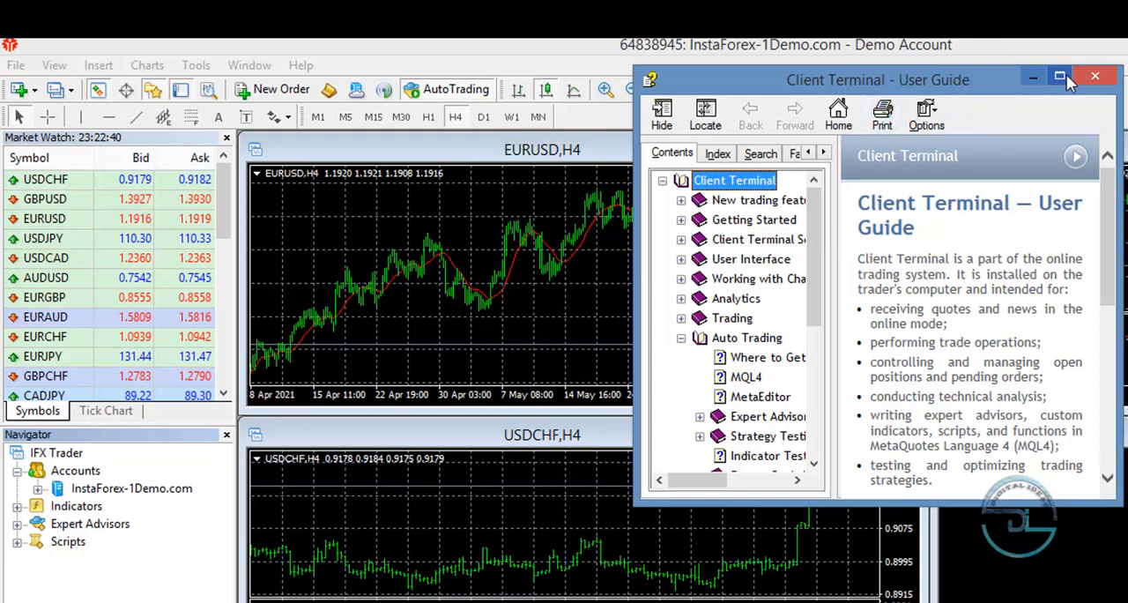
{"action": "left_click", "coordinate": [1094, 75]}
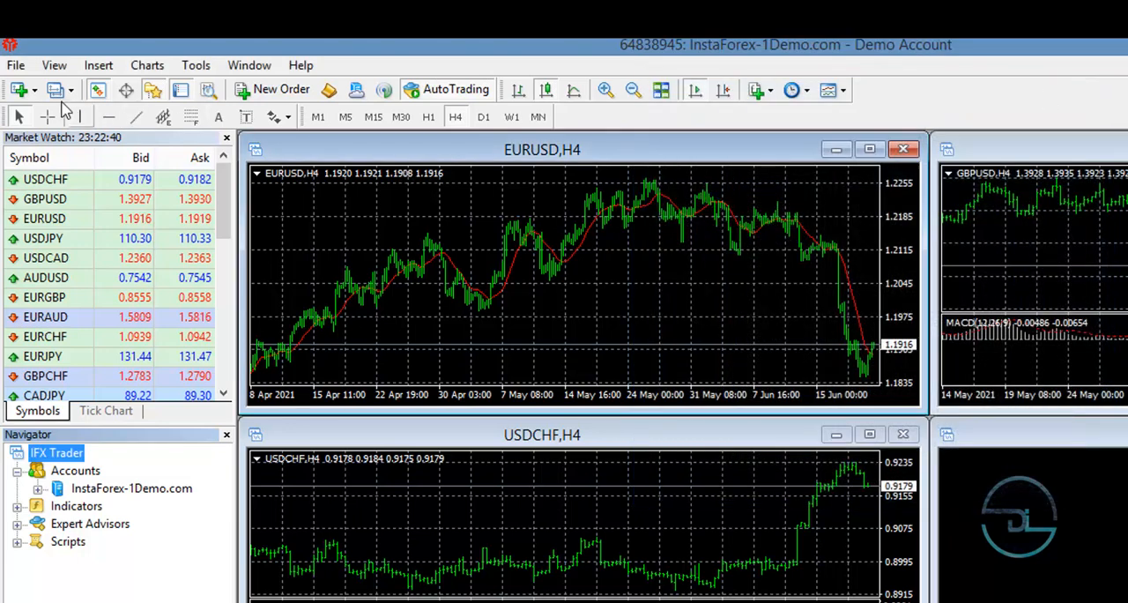
{"action": "mouse_move", "coordinate": [17, 90]}
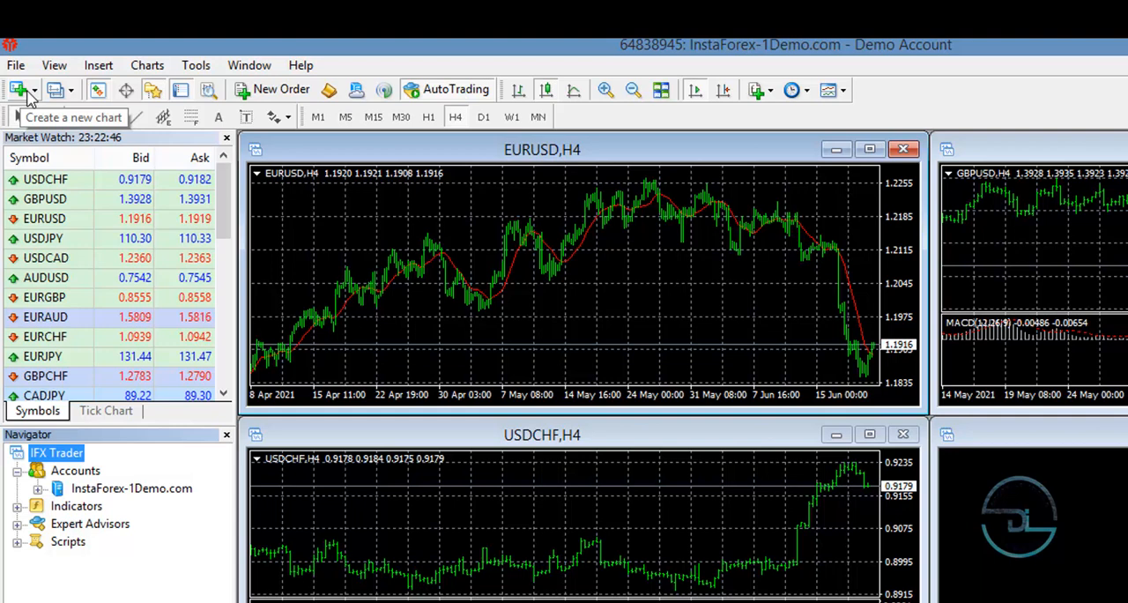
{"action": "mouse_move", "coordinate": [130, 75]}
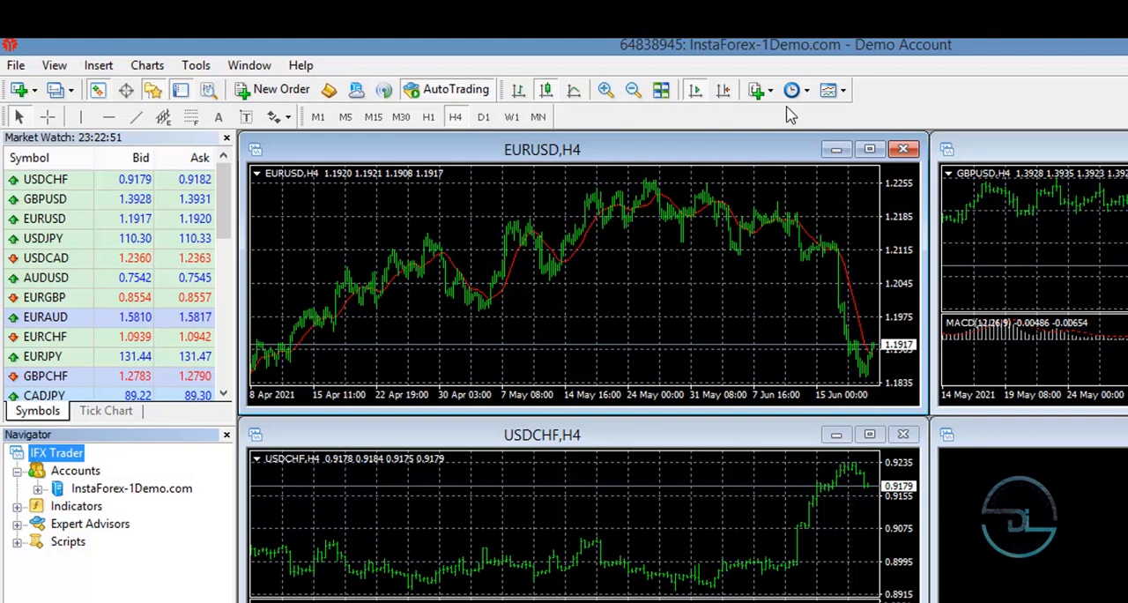
{"action": "mouse_move", "coordinate": [540, 270]}
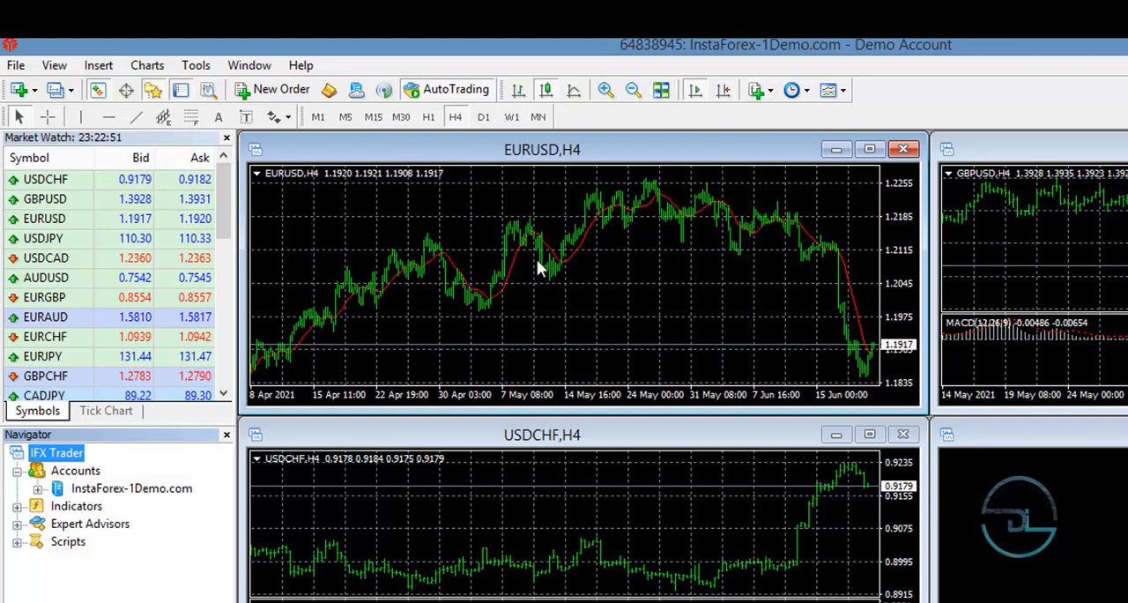
{"action": "mouse_move", "coordinate": [612, 262]}
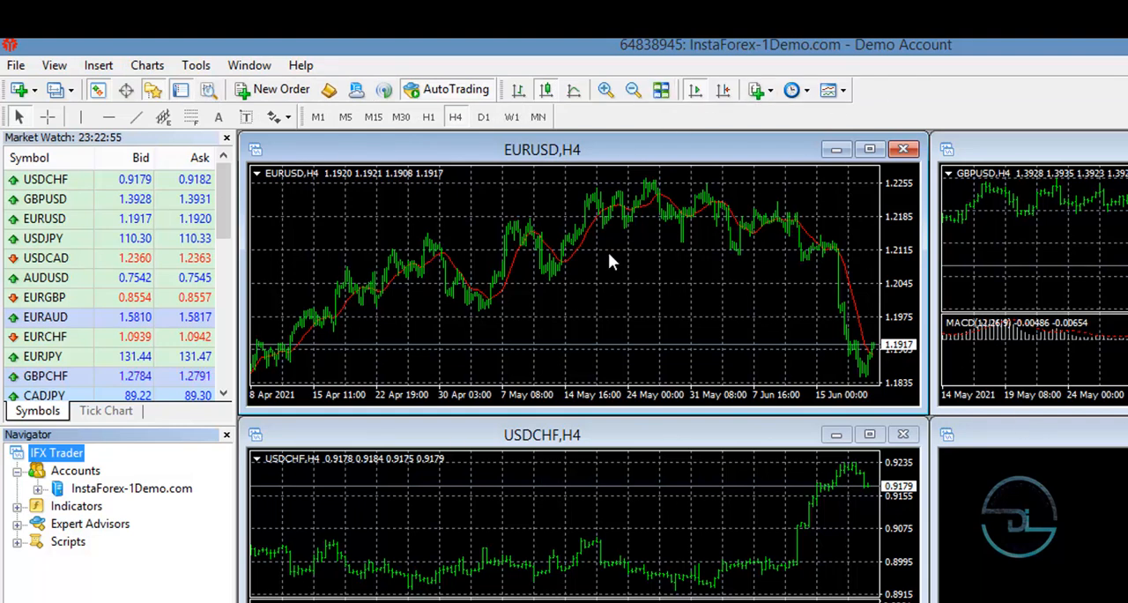
{"action": "mouse_move", "coordinate": [483, 81]}
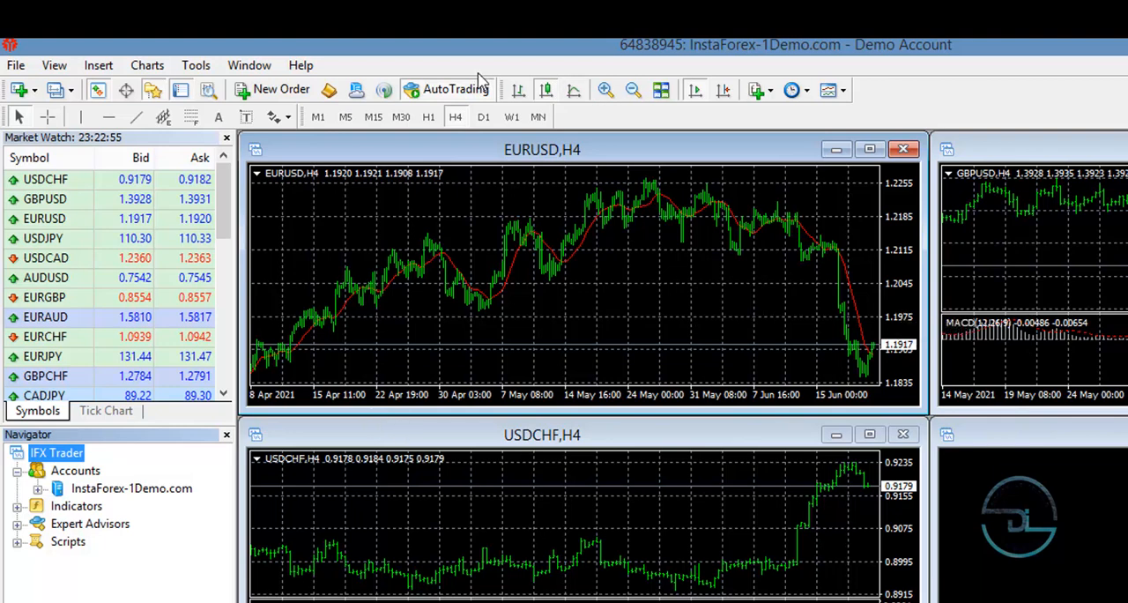
{"action": "mouse_move", "coordinate": [44, 127]}
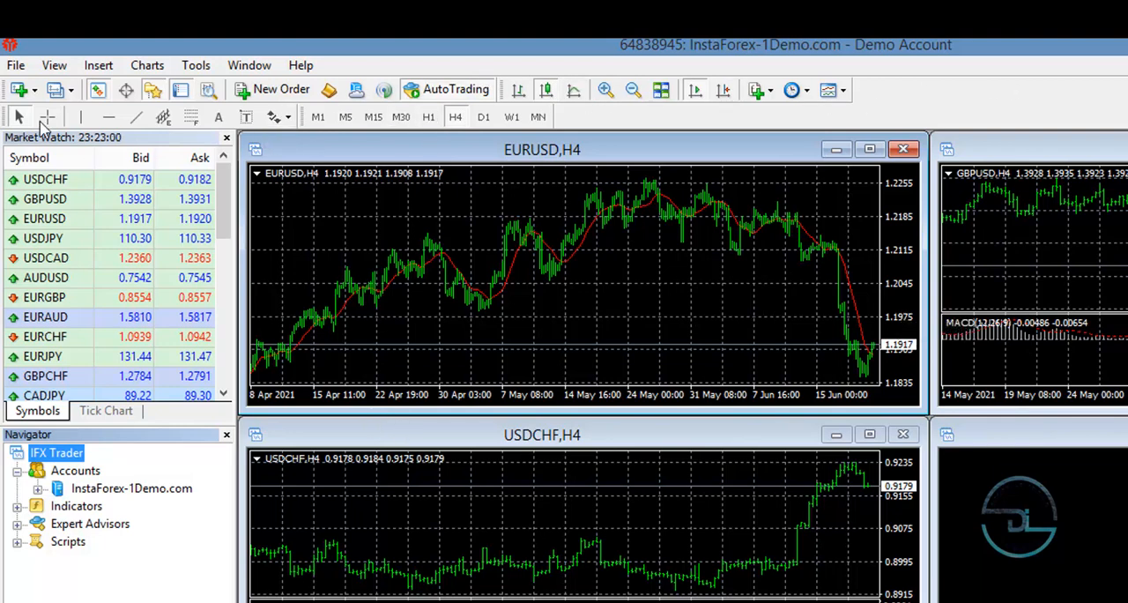
{"action": "mouse_move", "coordinate": [154, 93]}
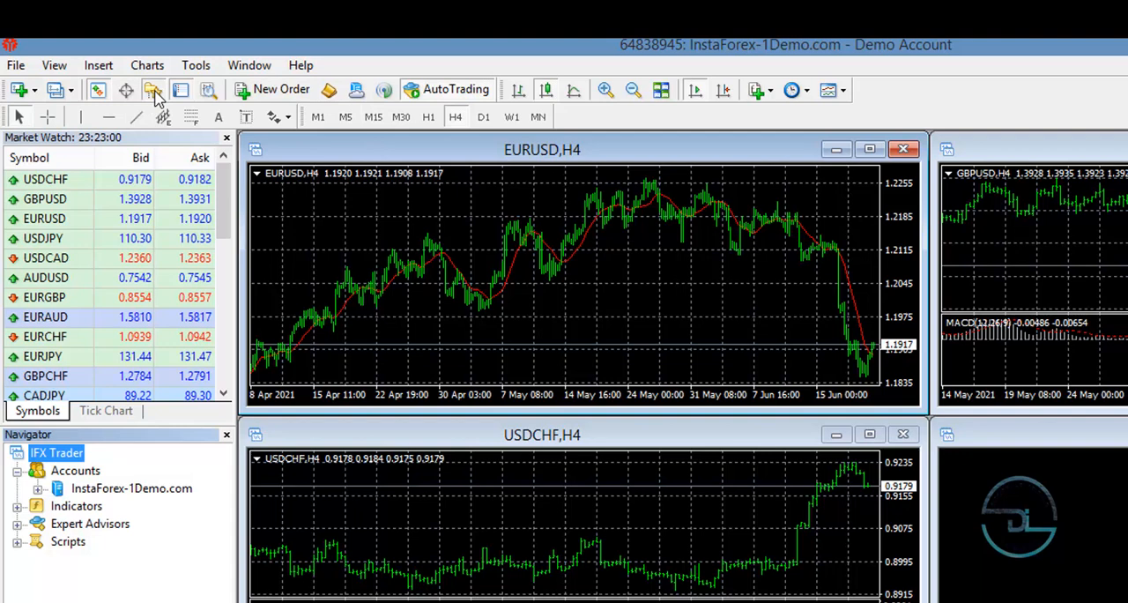
{"action": "mouse_move", "coordinate": [126, 90]}
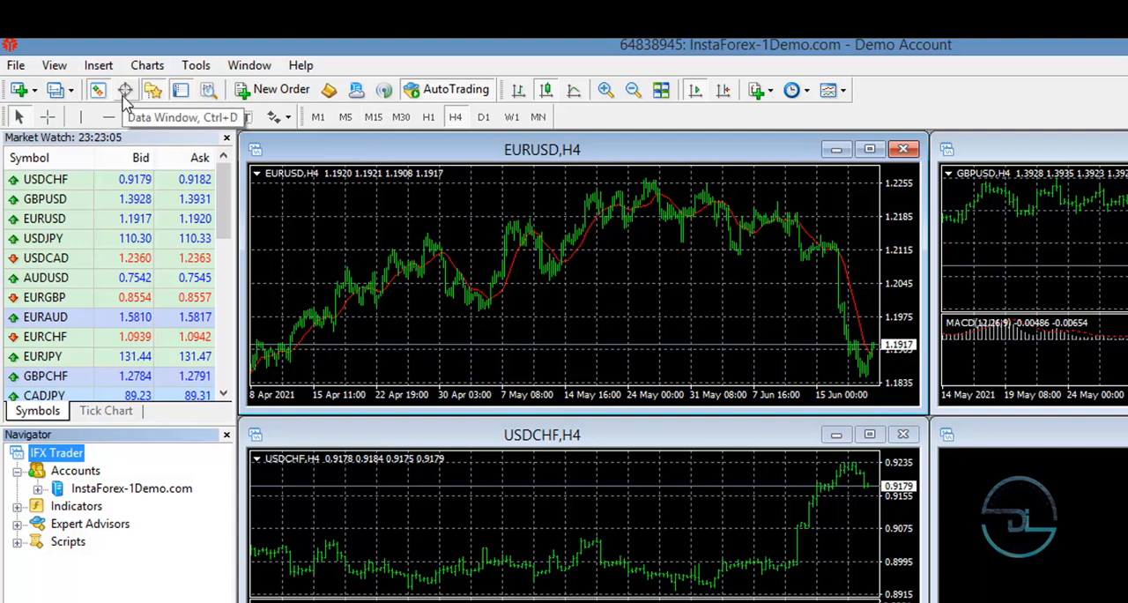
{"action": "mouse_move", "coordinate": [98, 89]}
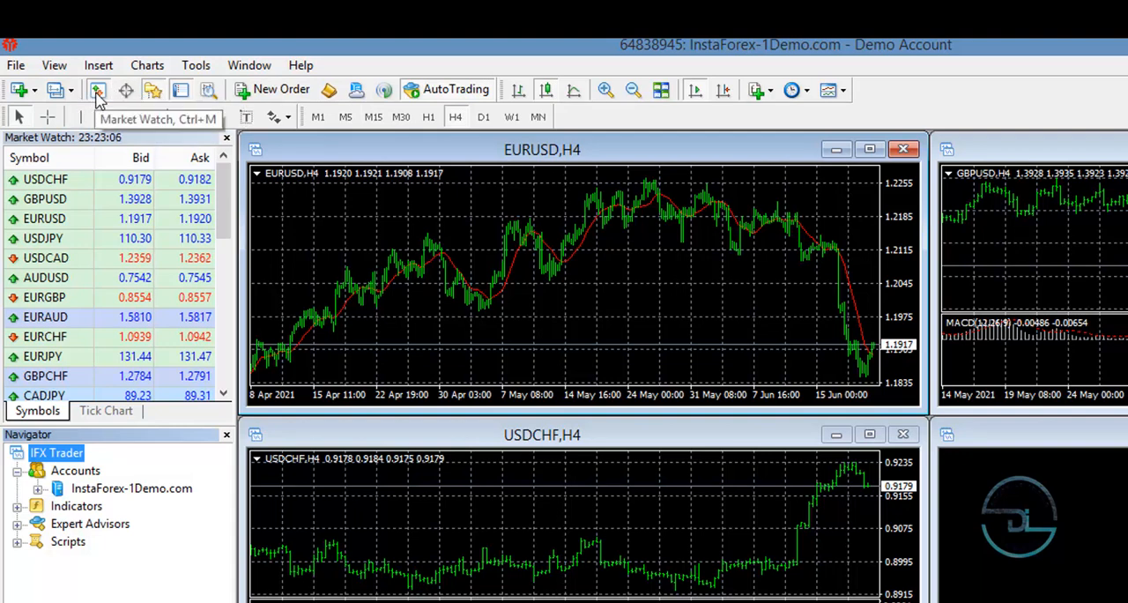
{"action": "mouse_move", "coordinate": [79, 150]}
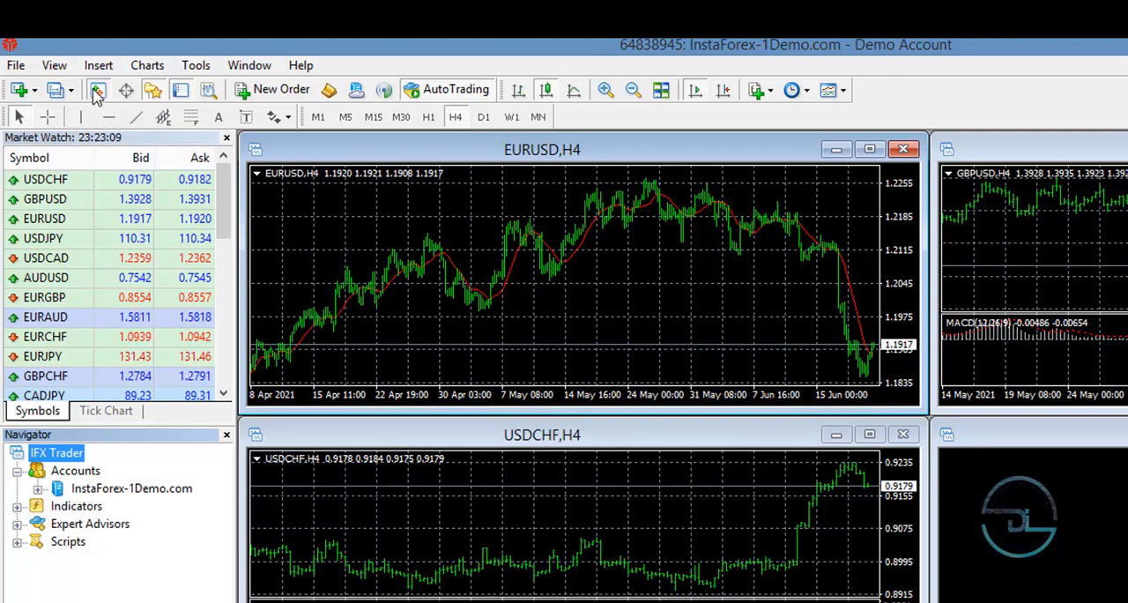
{"action": "mouse_move", "coordinate": [97, 95]}
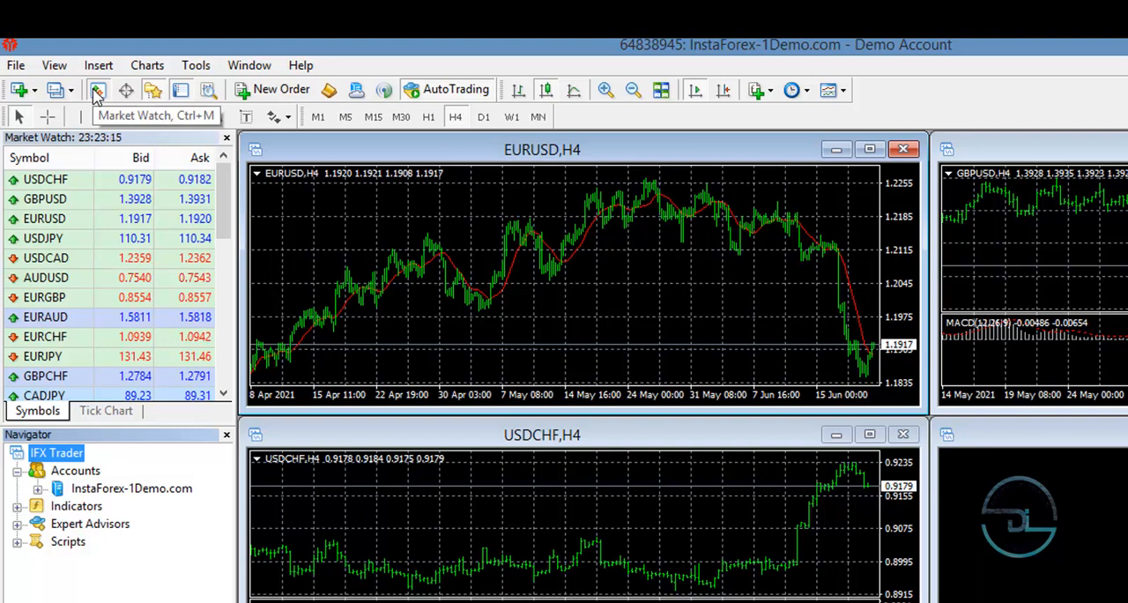
{"action": "mouse_move", "coordinate": [179, 90]}
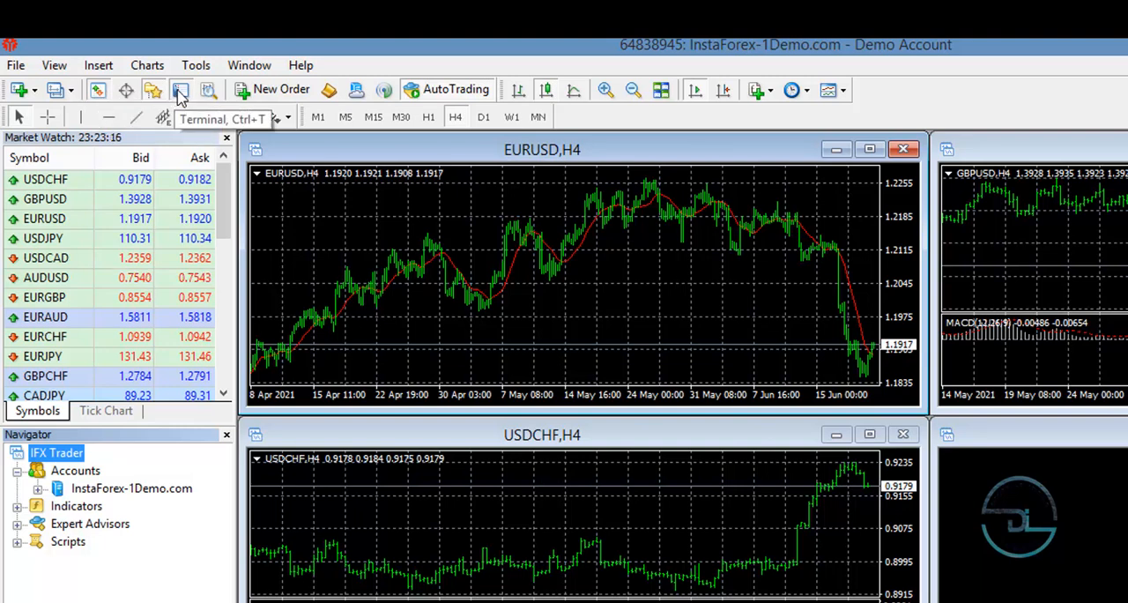
{"action": "mouse_move", "coordinate": [207, 90]}
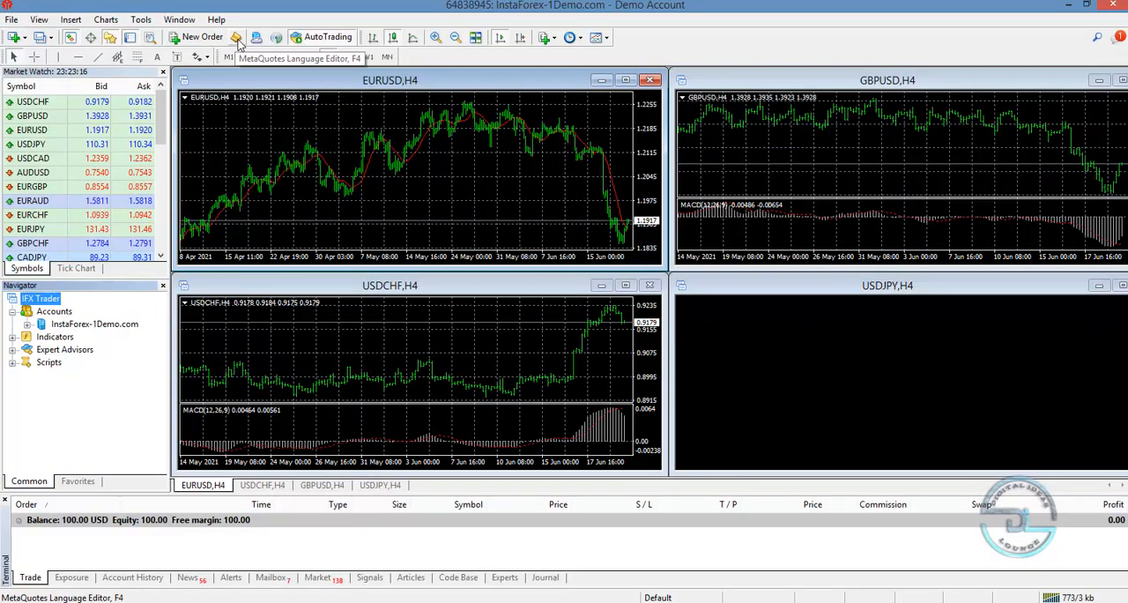
{"action": "mouse_move", "coordinate": [256, 37]}
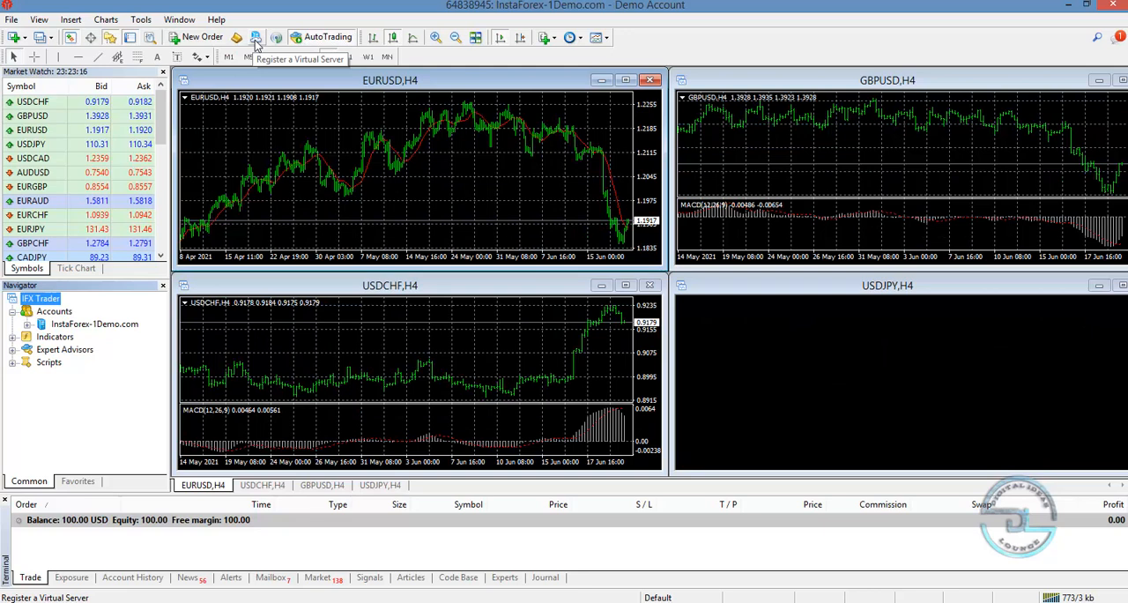
{"action": "mouse_move", "coordinate": [276, 37]}
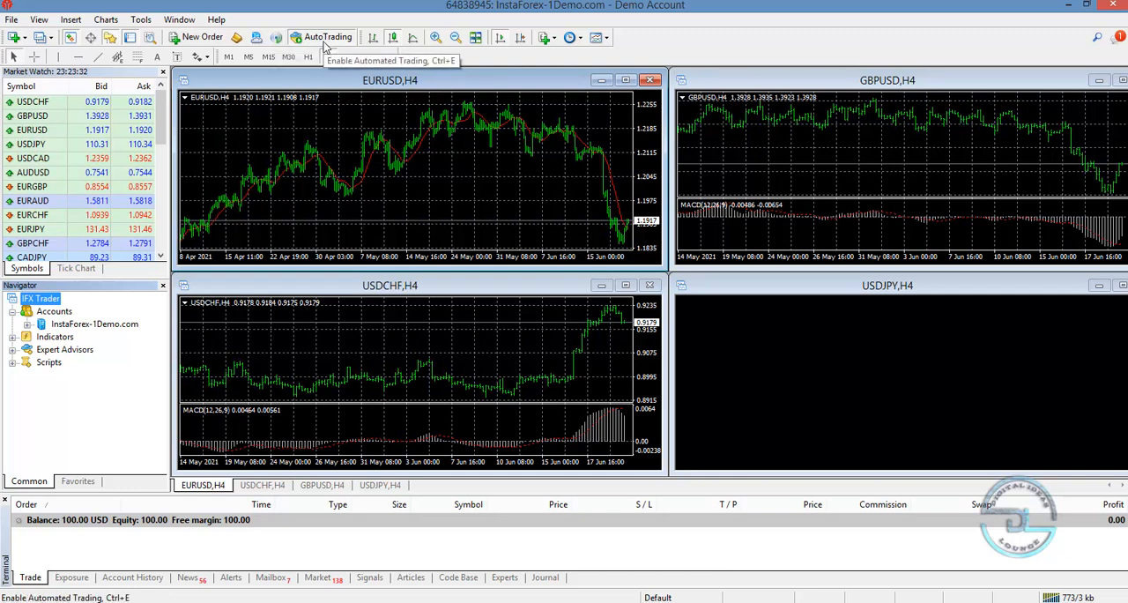
{"action": "mouse_move", "coordinate": [372, 37]}
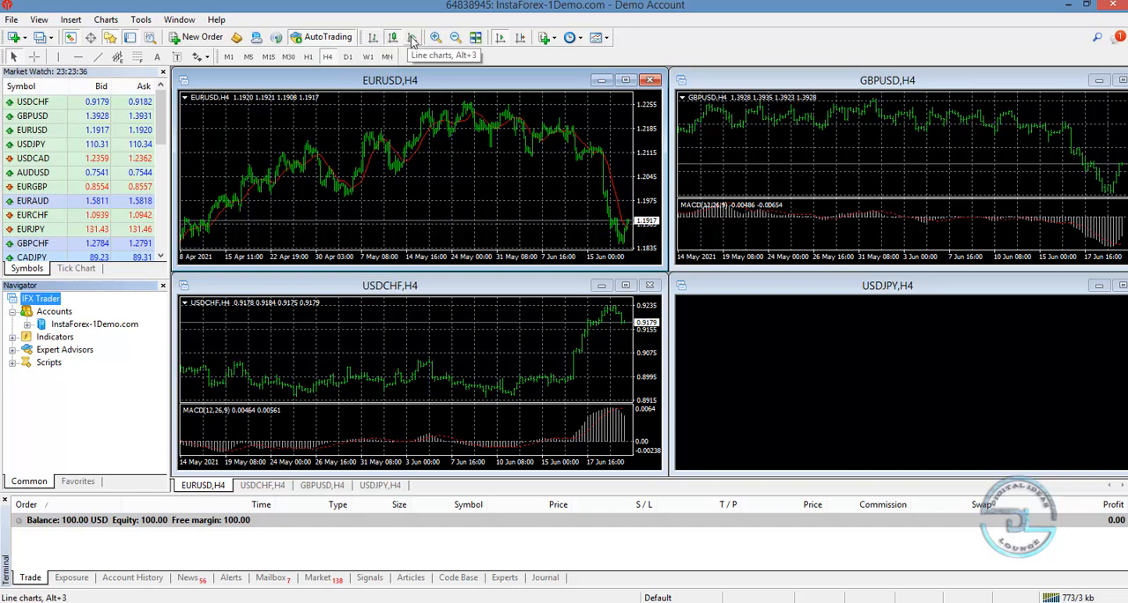
{"action": "mouse_move", "coordinate": [456, 37]}
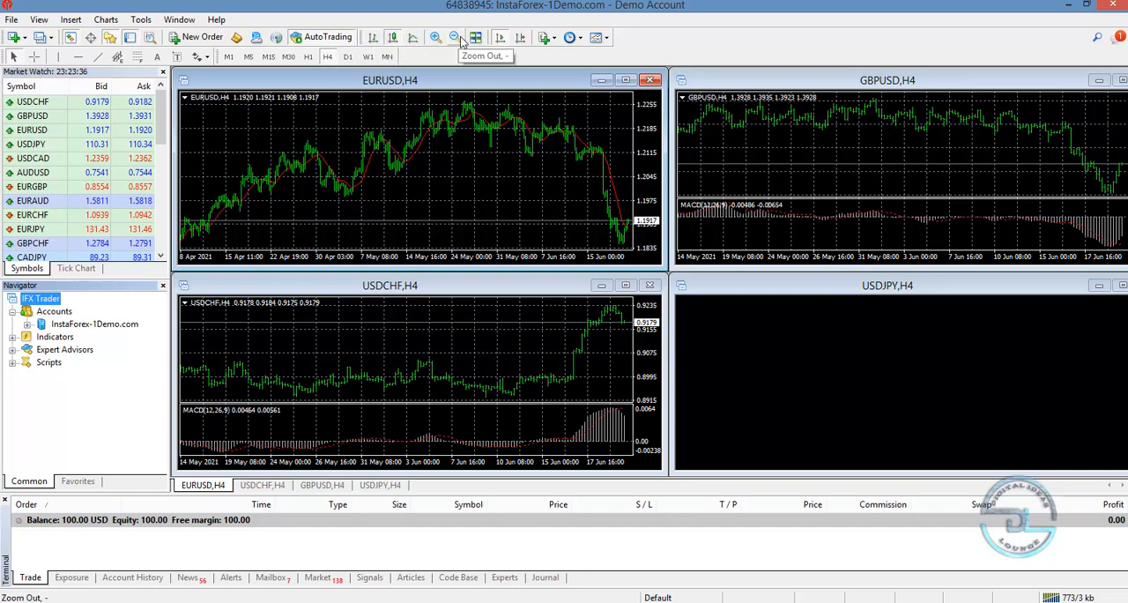
{"action": "mouse_move", "coordinate": [476, 37]}
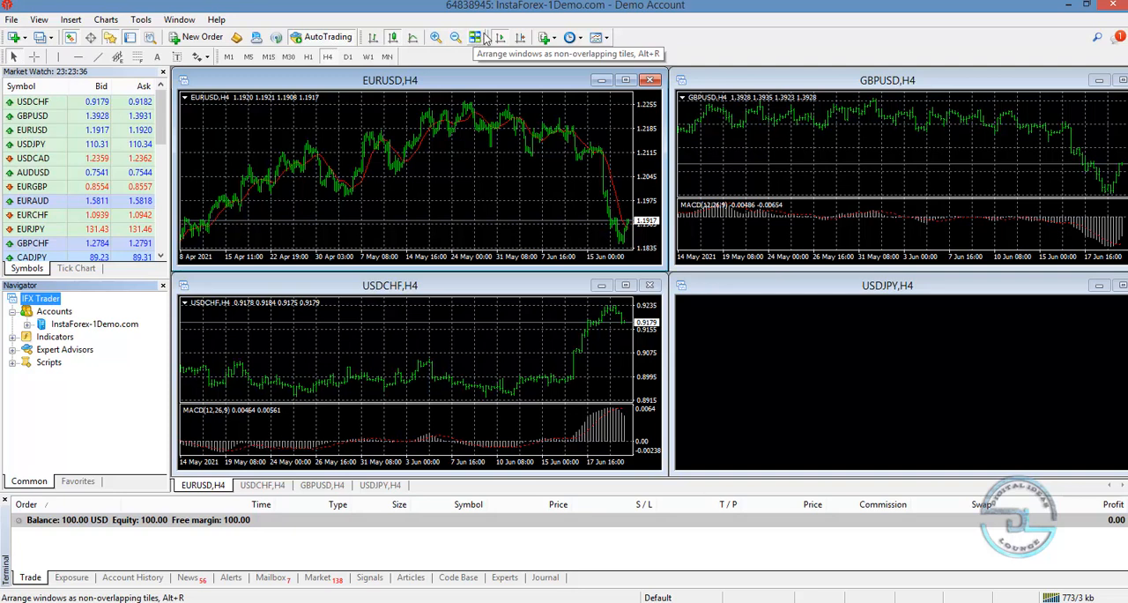
{"action": "mouse_move", "coordinate": [501, 37]}
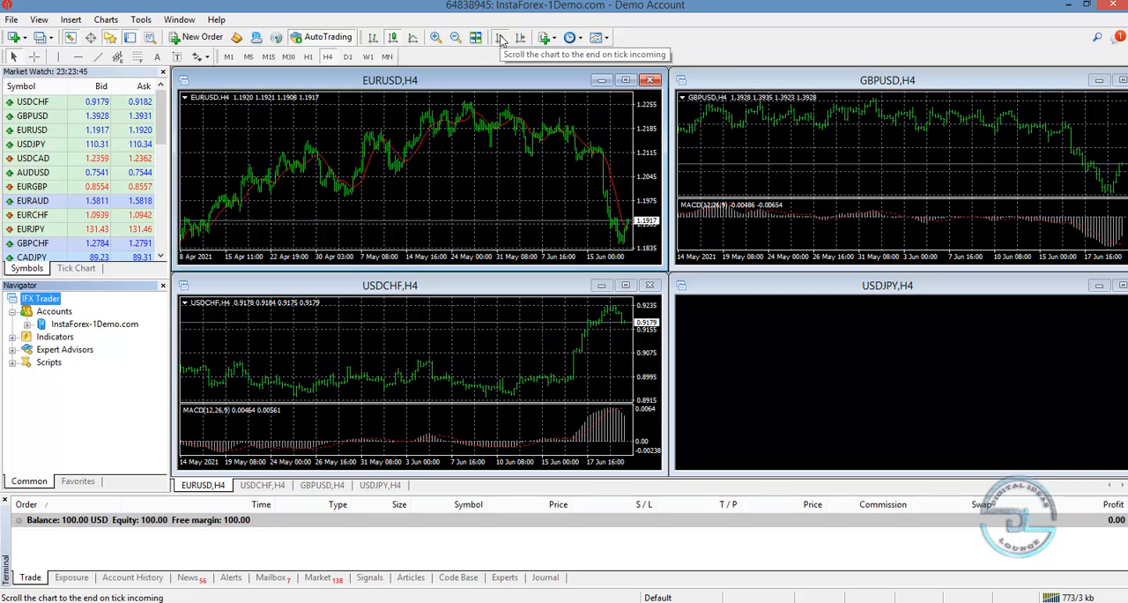
{"action": "mouse_move", "coordinate": [520, 37]}
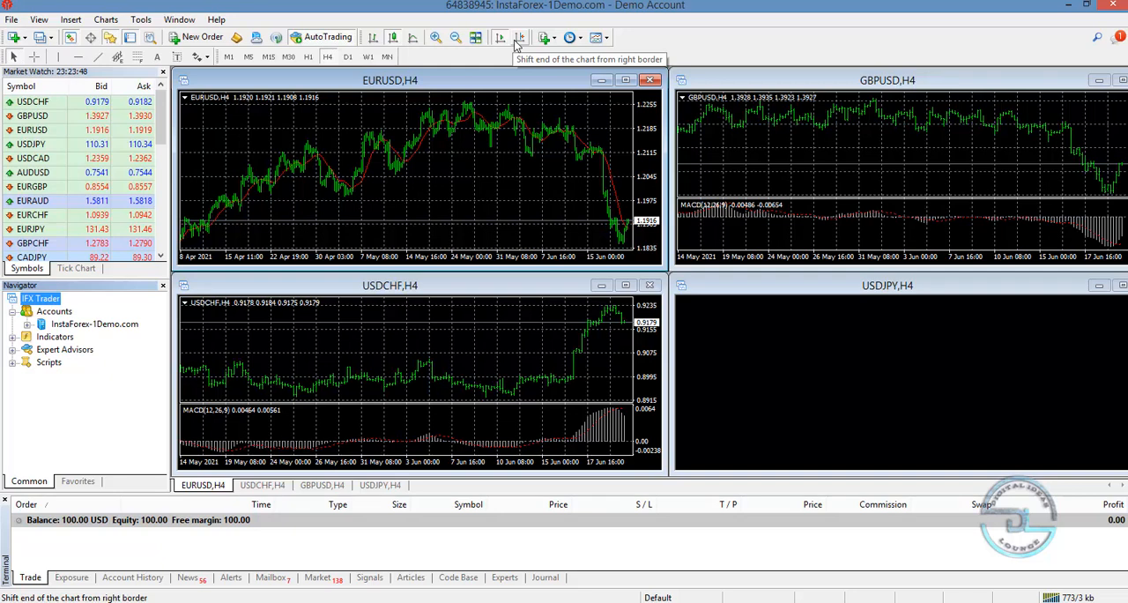
{"action": "mouse_move", "coordinate": [543, 37]}
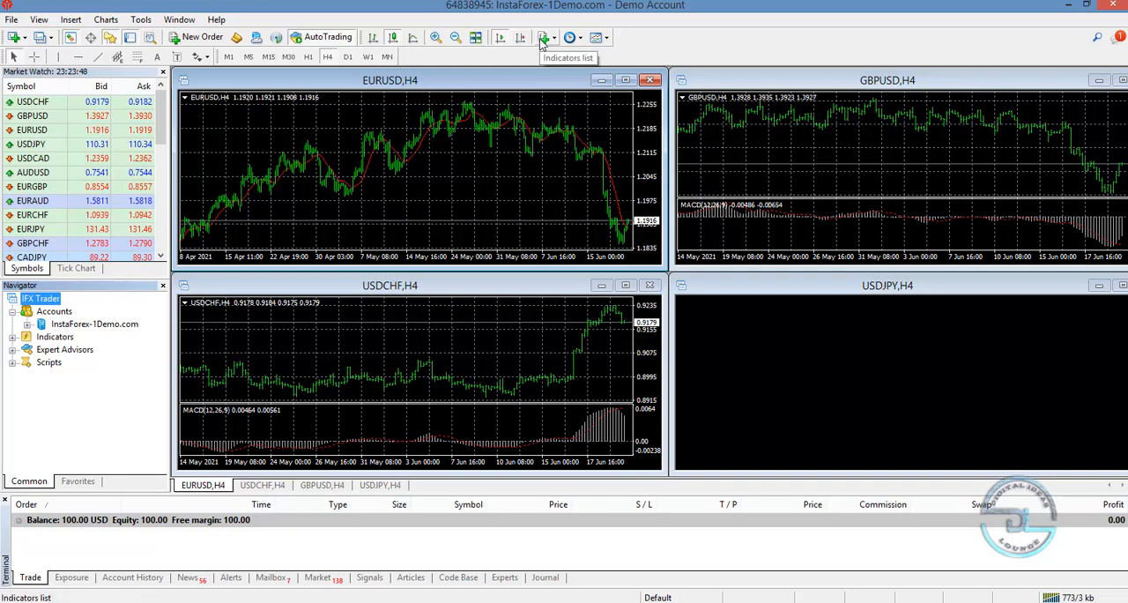
{"action": "mouse_move", "coordinate": [571, 37]}
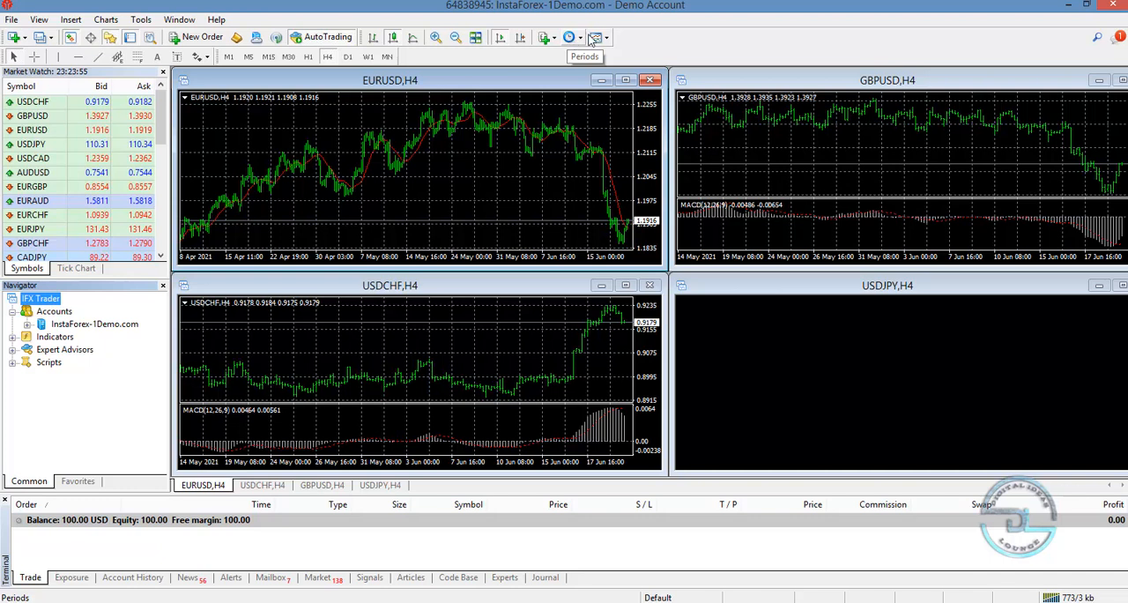
{"action": "mouse_move", "coordinate": [597, 37]}
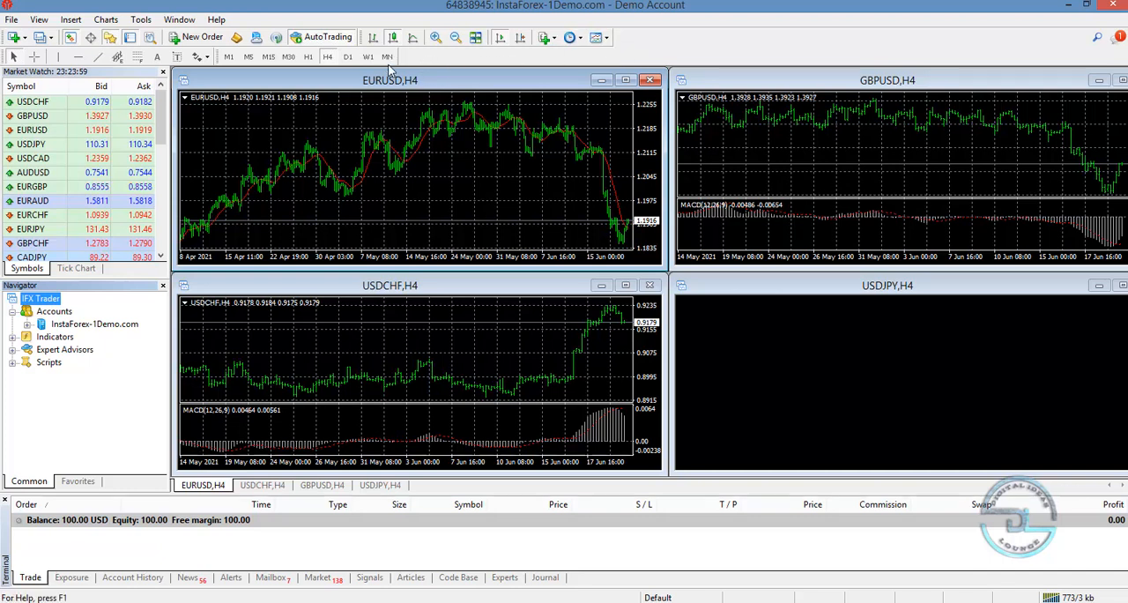
{"action": "mouse_move", "coordinate": [387, 56]}
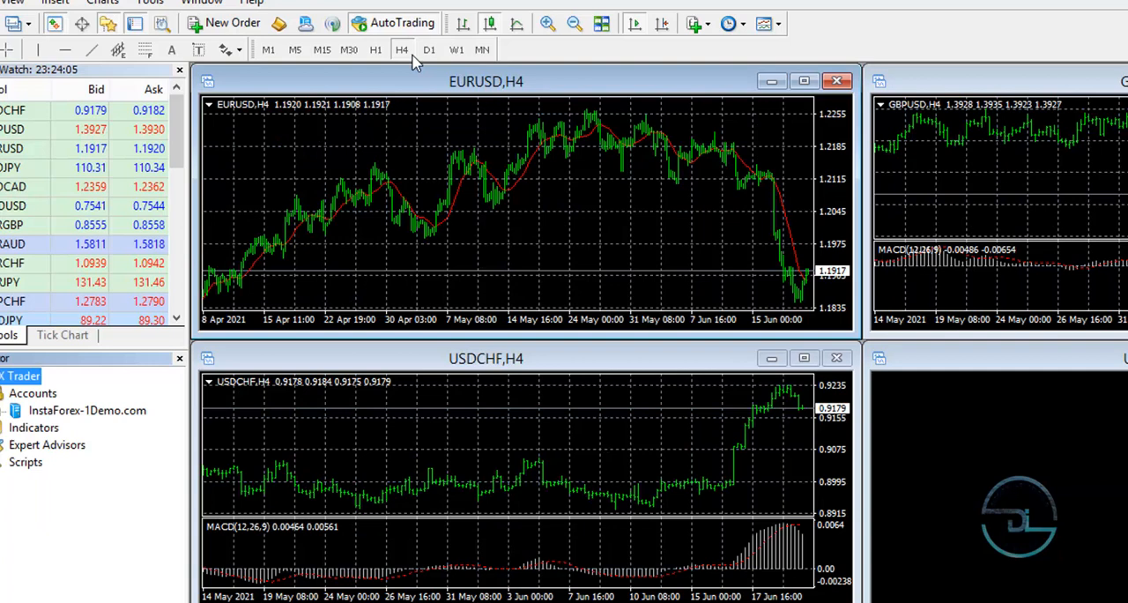
{"action": "mouse_move", "coordinate": [402, 50]}
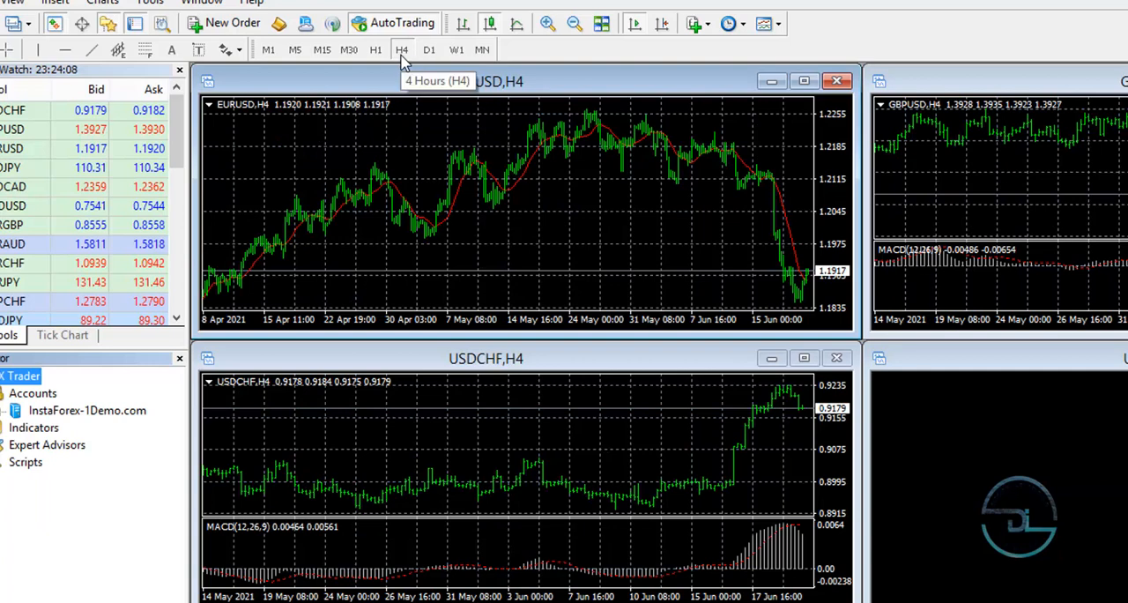
{"action": "mouse_move", "coordinate": [375, 50]}
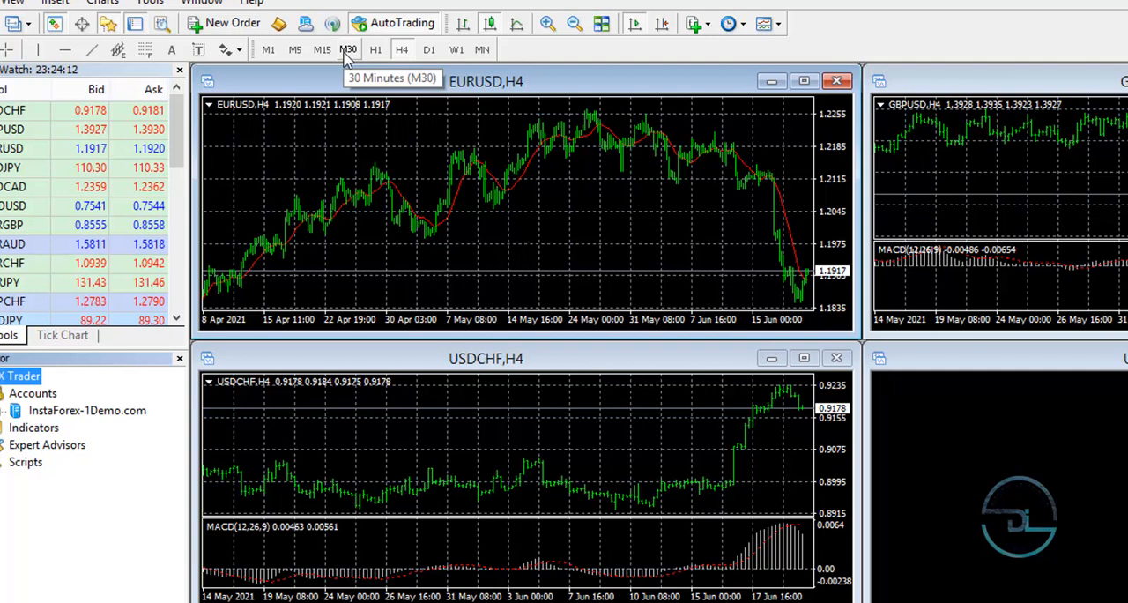
{"action": "mouse_move", "coordinate": [322, 50]}
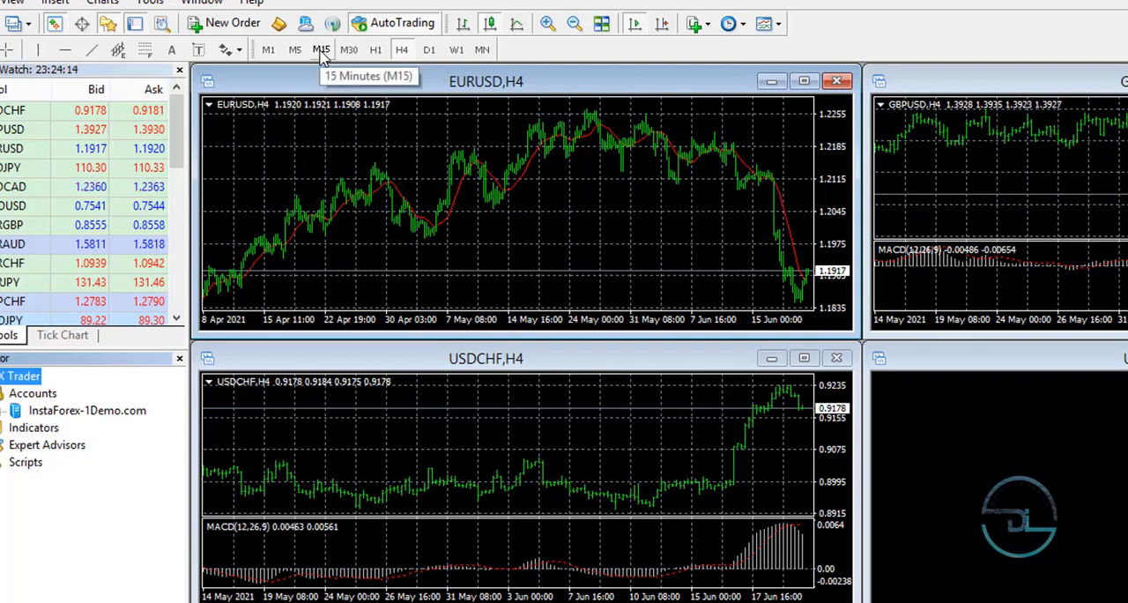
{"action": "mouse_move", "coordinate": [294, 49]}
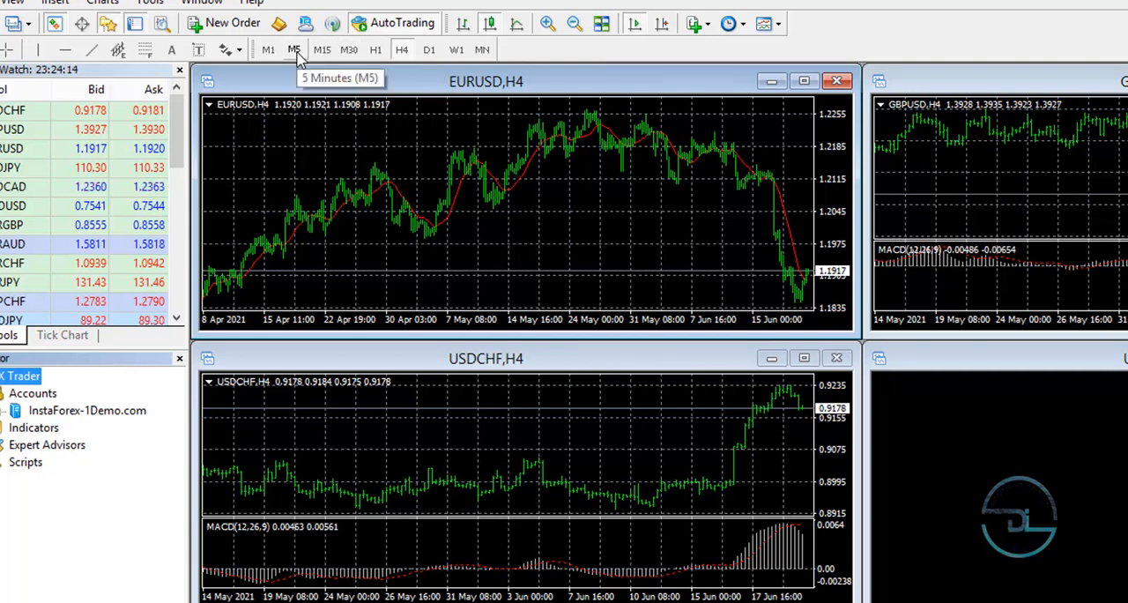
{"action": "mouse_move", "coordinate": [268, 50]}
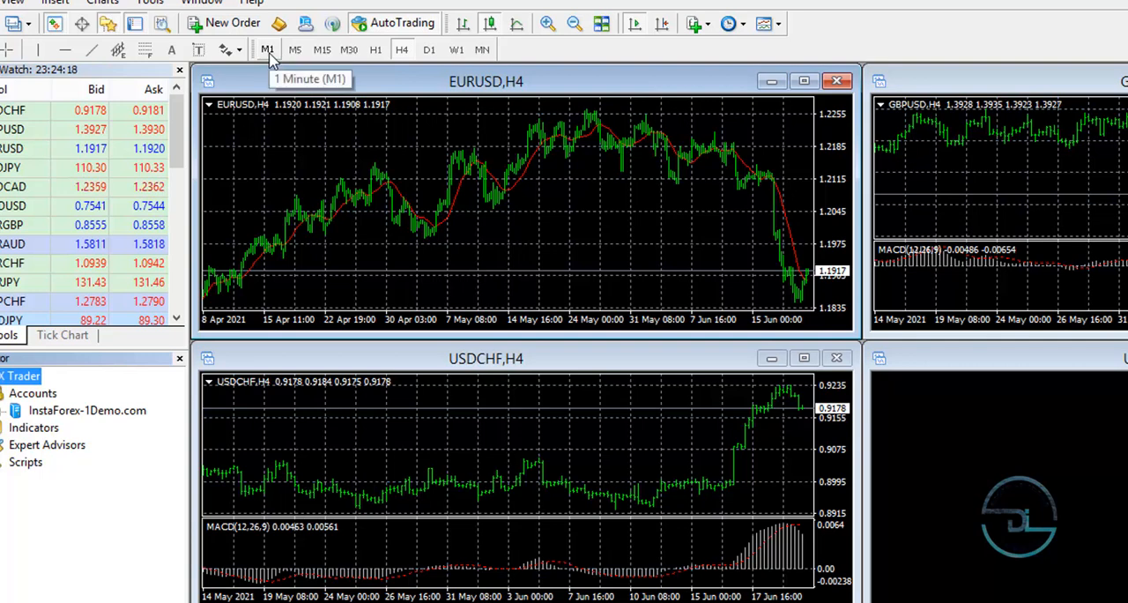
{"action": "mouse_move", "coordinate": [225, 50]}
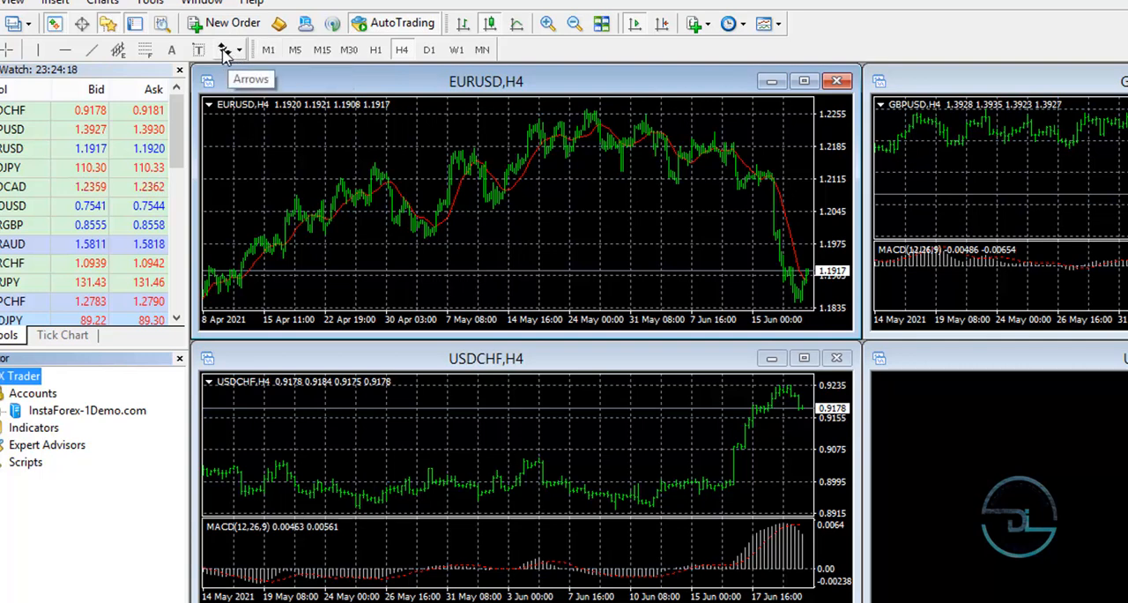
{"action": "mouse_move", "coordinate": [197, 50]}
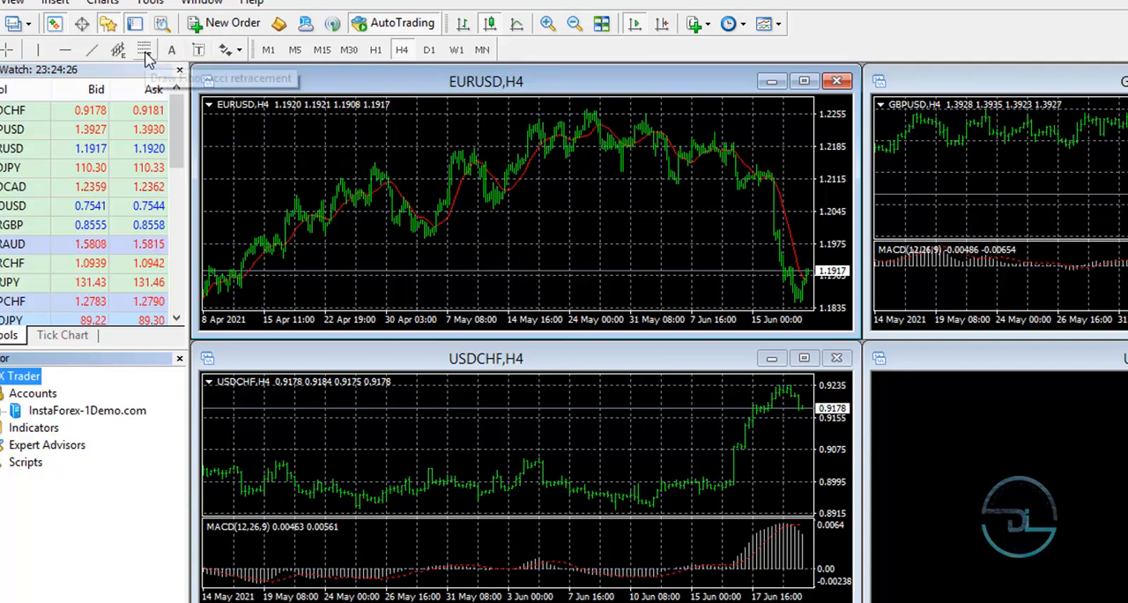
{"action": "mouse_move", "coordinate": [117, 51]}
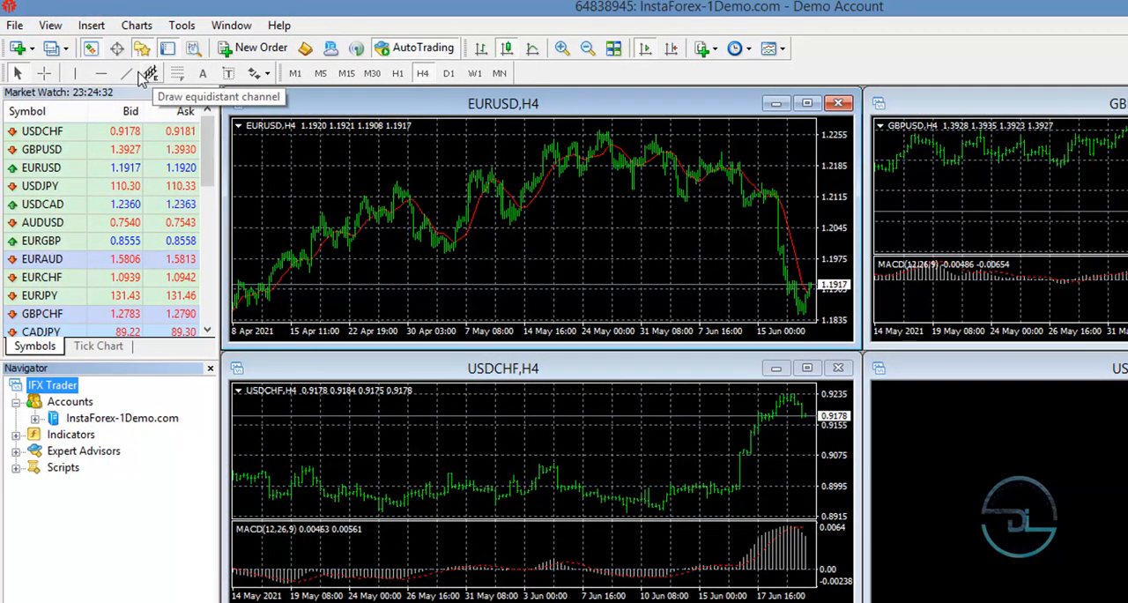
{"action": "mouse_move", "coordinate": [126, 73]}
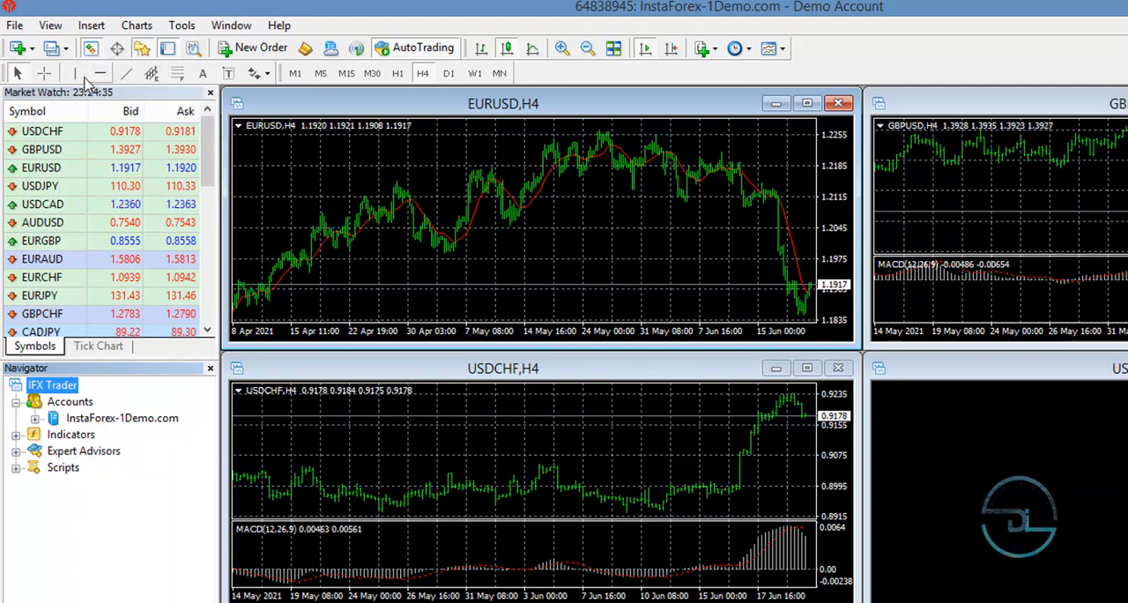
{"action": "mouse_move", "coordinate": [42, 73]}
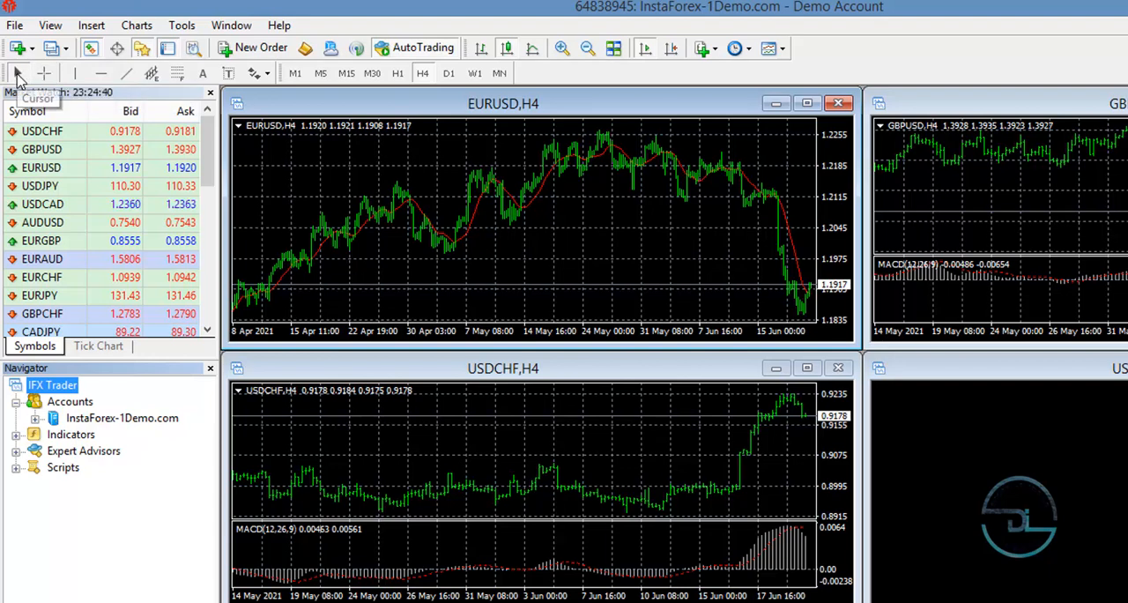
{"action": "mouse_move", "coordinate": [22, 172]}
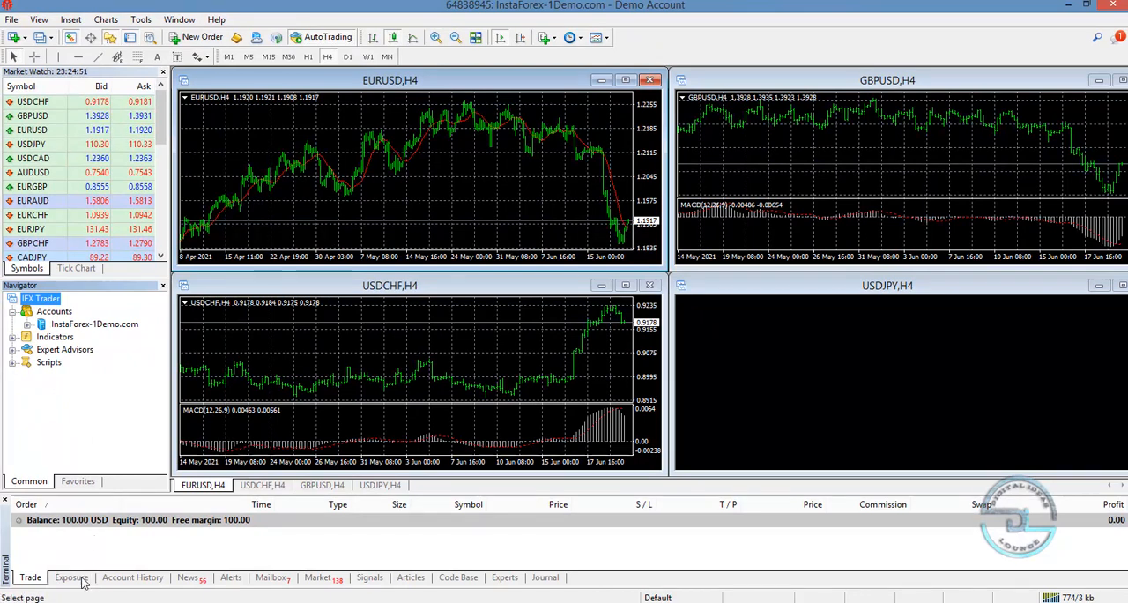
{"action": "mouse_move", "coordinate": [112, 581]}
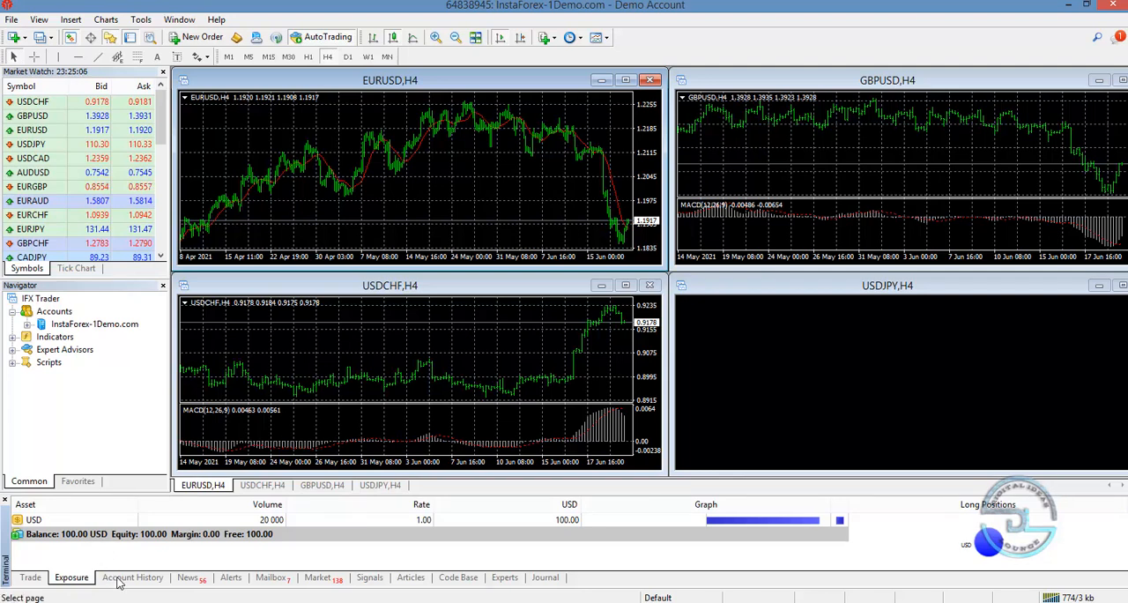
View the Account History, News and Mailbox tabs, ending on the Market store
{"action": "left_click", "coordinate": [132, 577]}
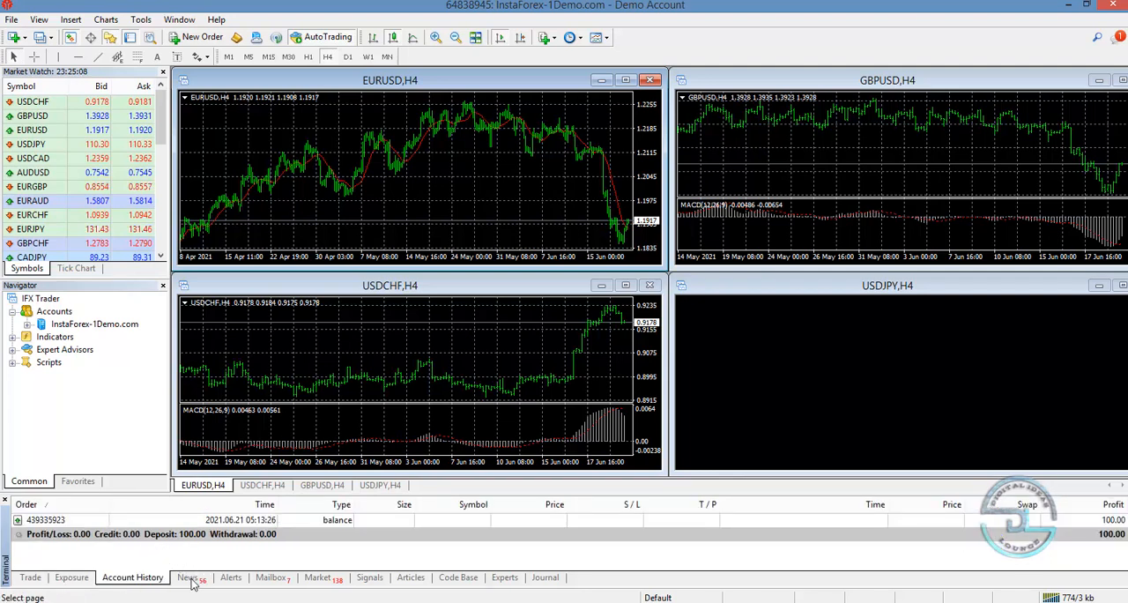
{"action": "left_click", "coordinate": [186, 577]}
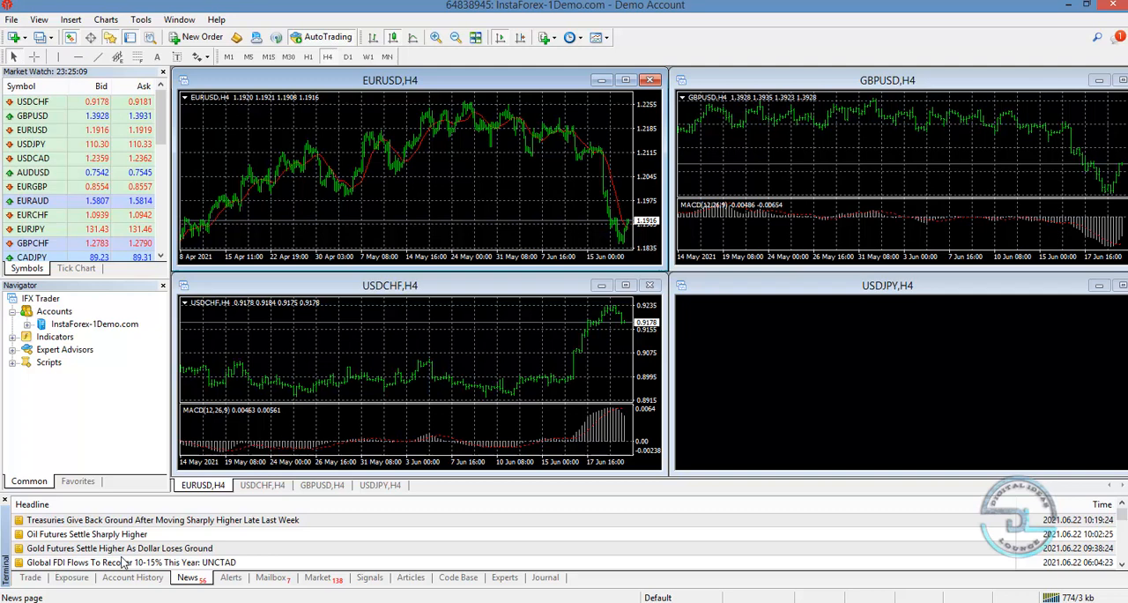
{"action": "left_click", "coordinate": [269, 577]}
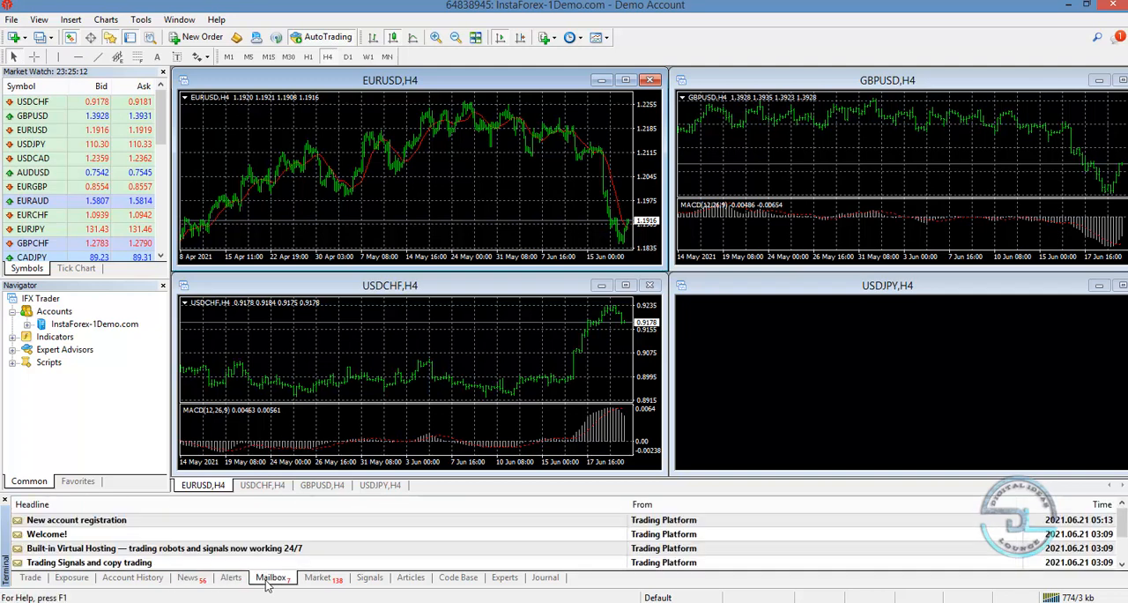
{"action": "mouse_move", "coordinate": [317, 582]}
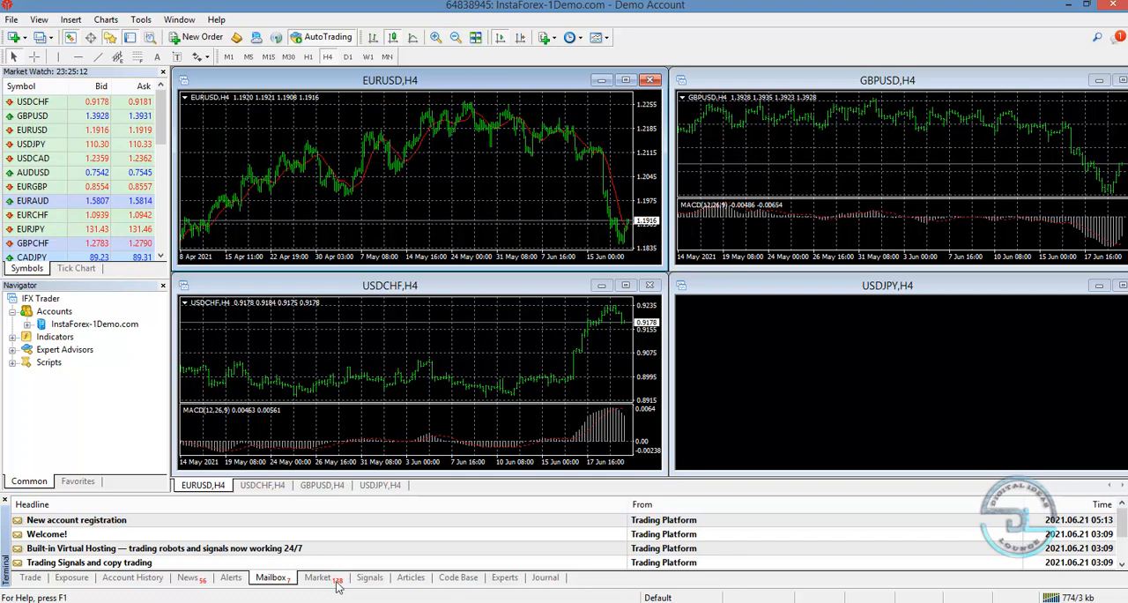
{"action": "left_click", "coordinate": [369, 577]}
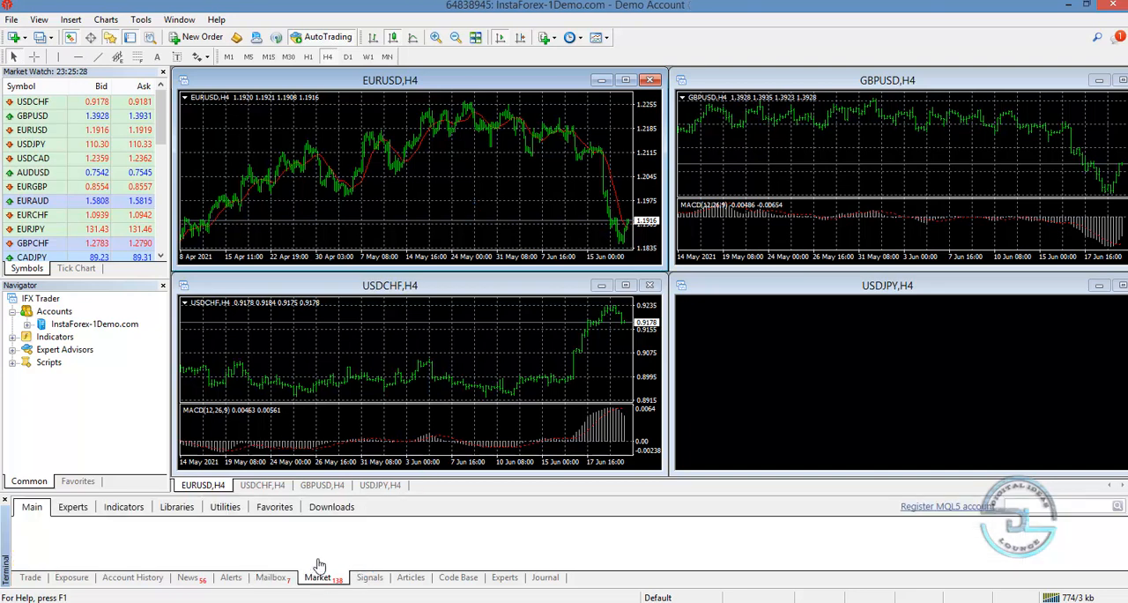
Browse Market Main, Signals, Articles and Experts tabs, ending on the Journal connection log
{"action": "left_click", "coordinate": [317, 577]}
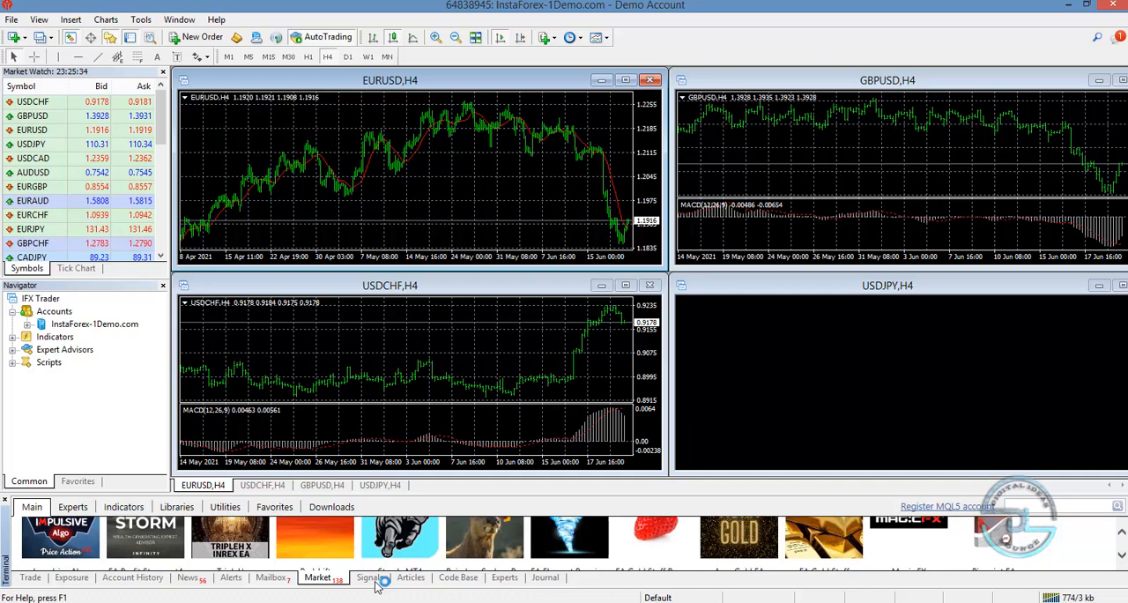
{"action": "left_click", "coordinate": [369, 577]}
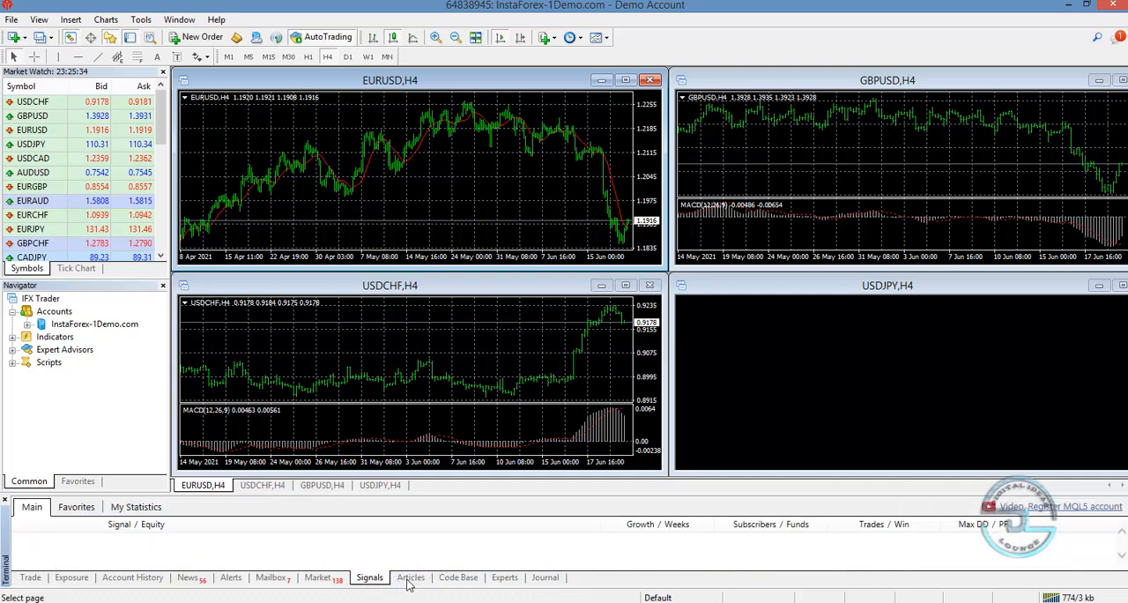
{"action": "left_click", "coordinate": [410, 577]}
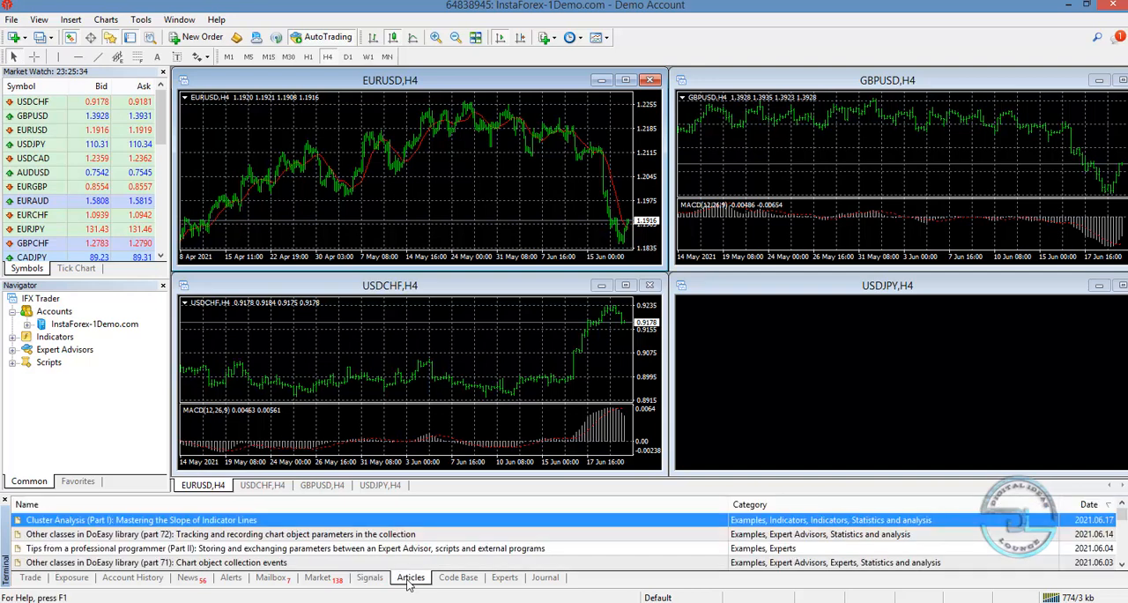
{"action": "left_click", "coordinate": [458, 577]}
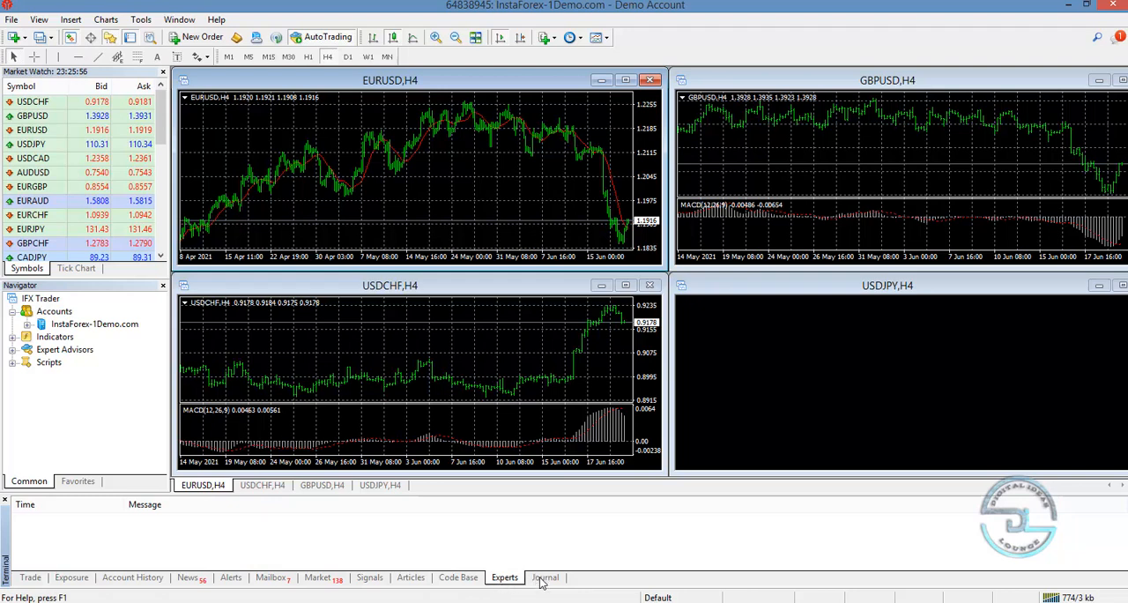
{"action": "left_click", "coordinate": [545, 577]}
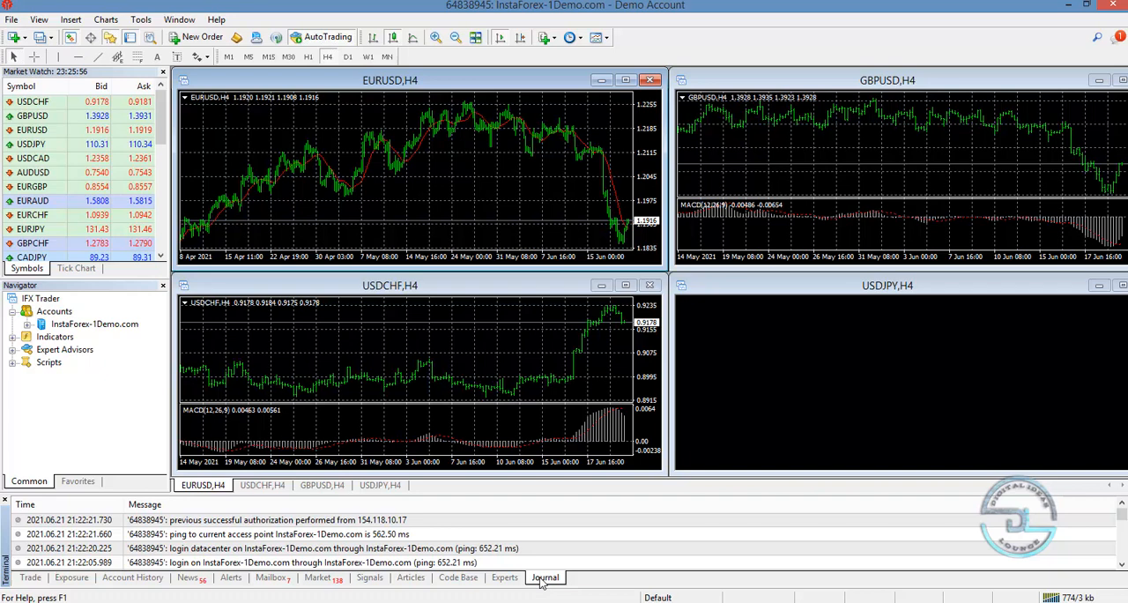
{"action": "mouse_move", "coordinate": [564, 581]}
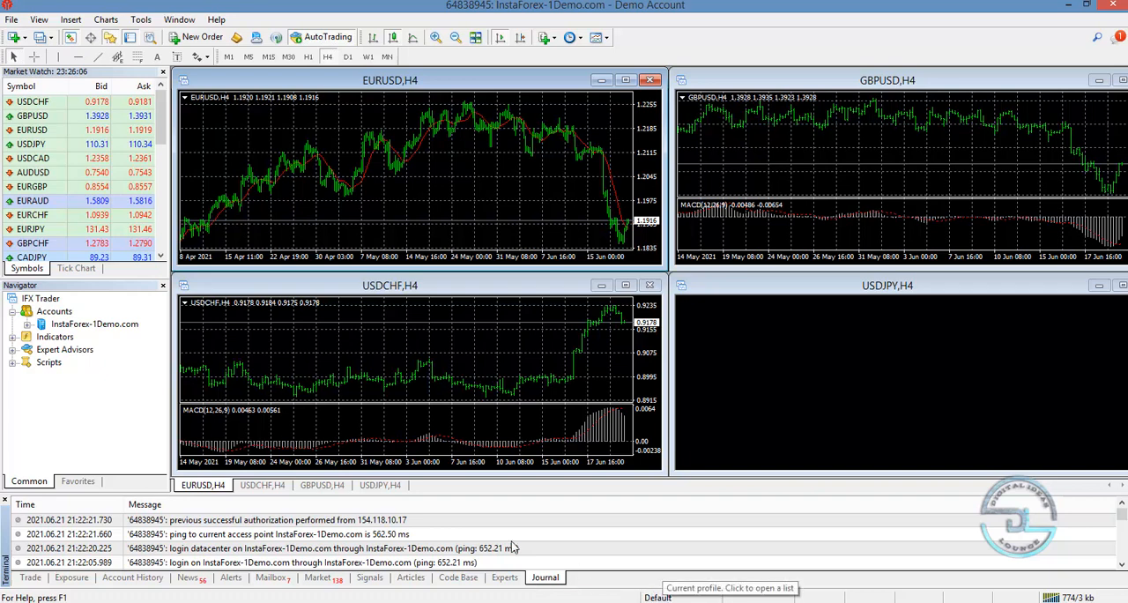
{"action": "mouse_move", "coordinate": [203, 485]}
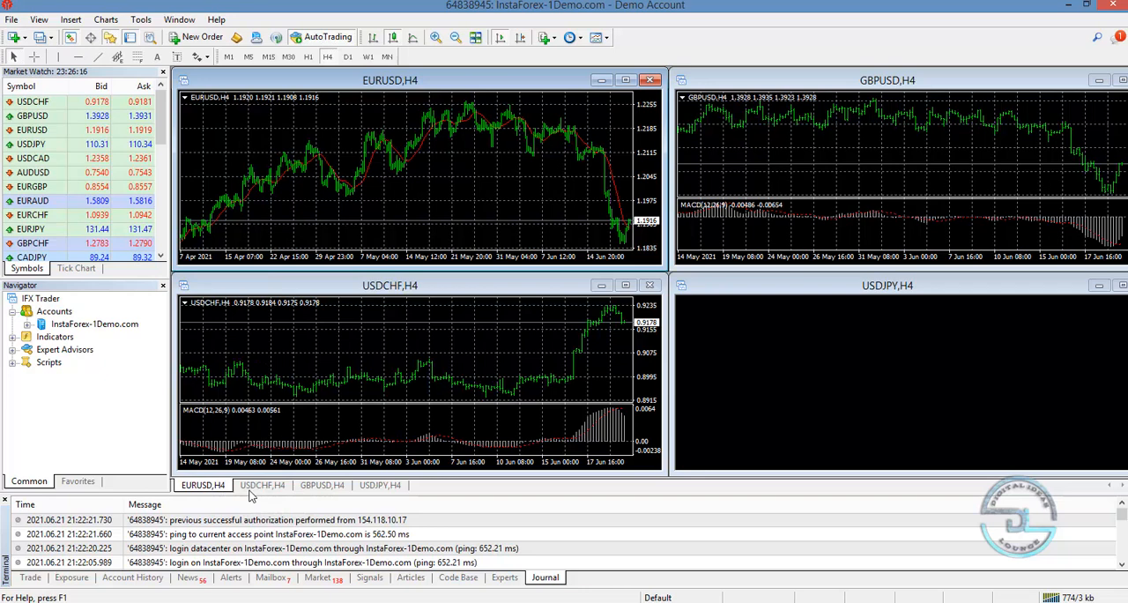
Zoom in on the USDCHF,H4 chart, then switch to the GBPUSD and USDJPY chart tabs
{"action": "left_click", "coordinate": [262, 484]}
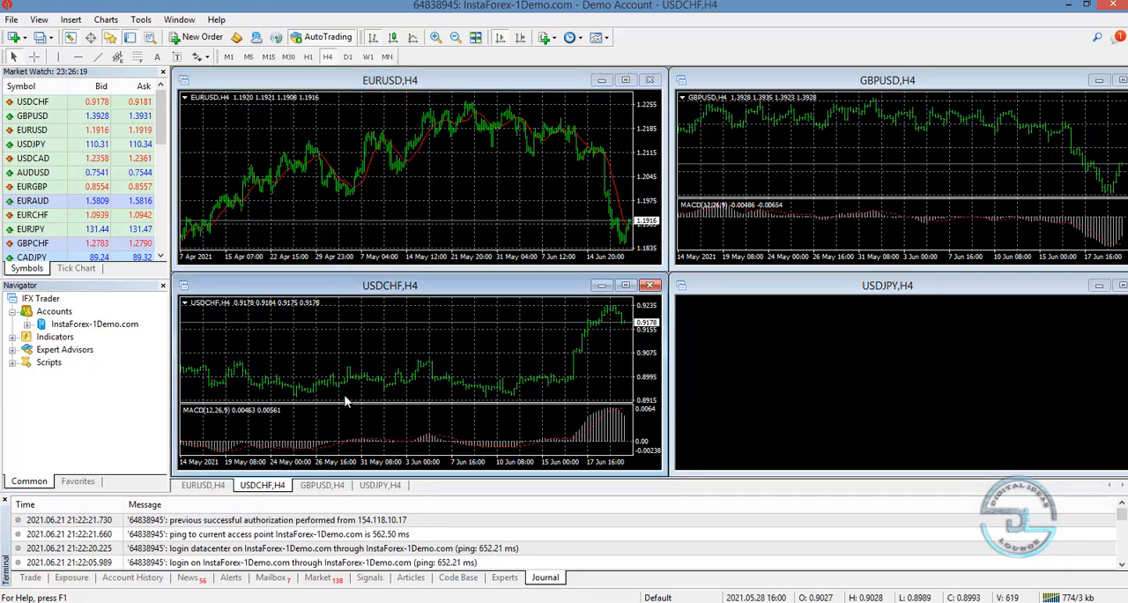
{"action": "mouse_move", "coordinate": [433, 37]}
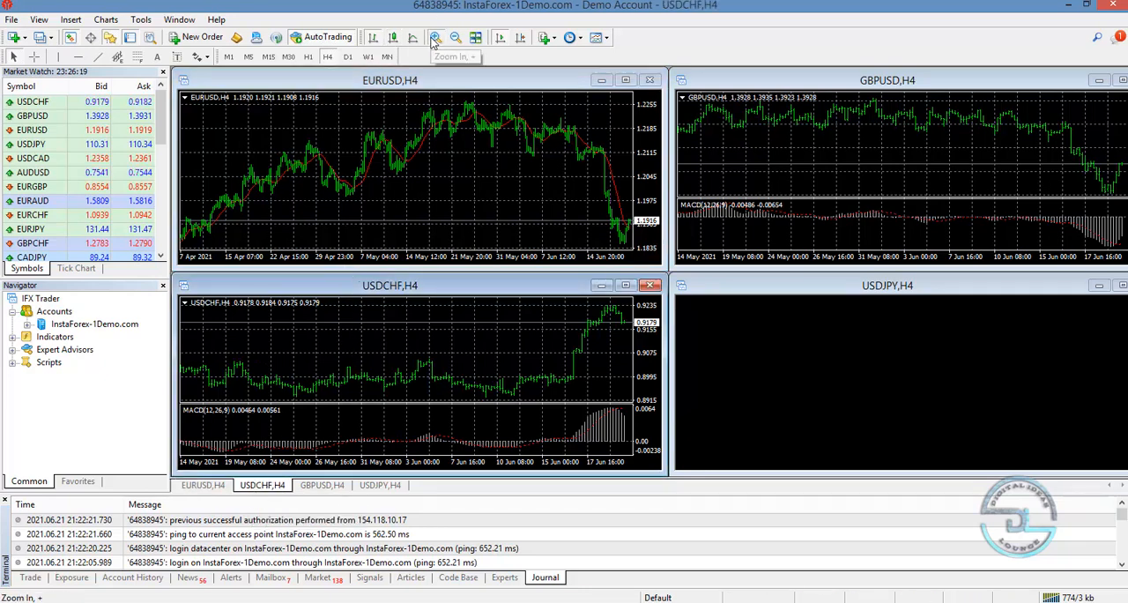
{"action": "left_click", "coordinate": [435, 37]}
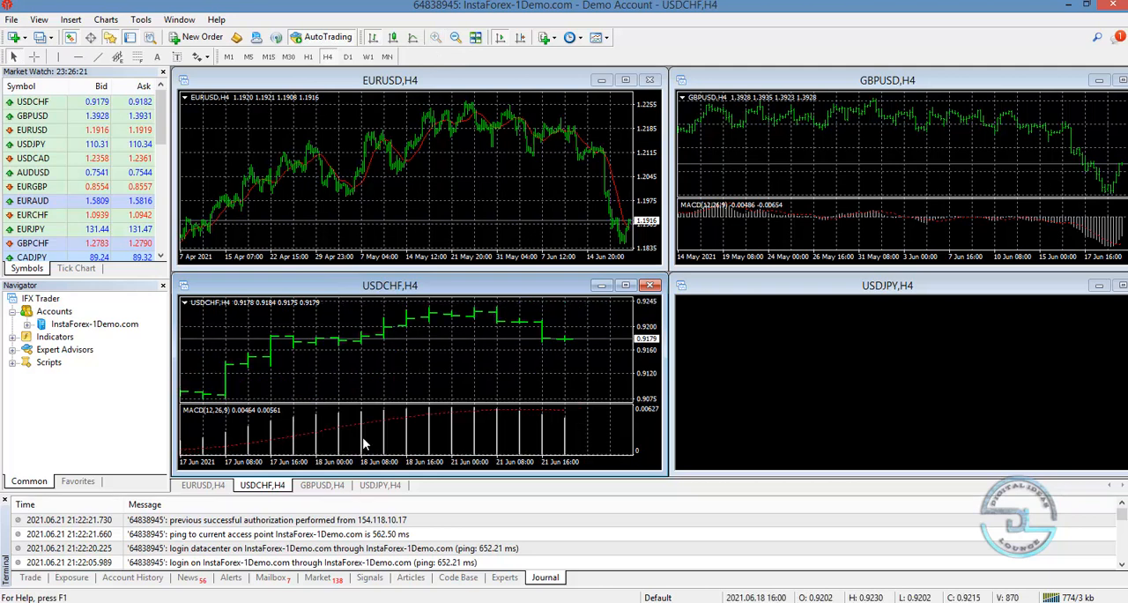
{"action": "left_click", "coordinate": [322, 485]}
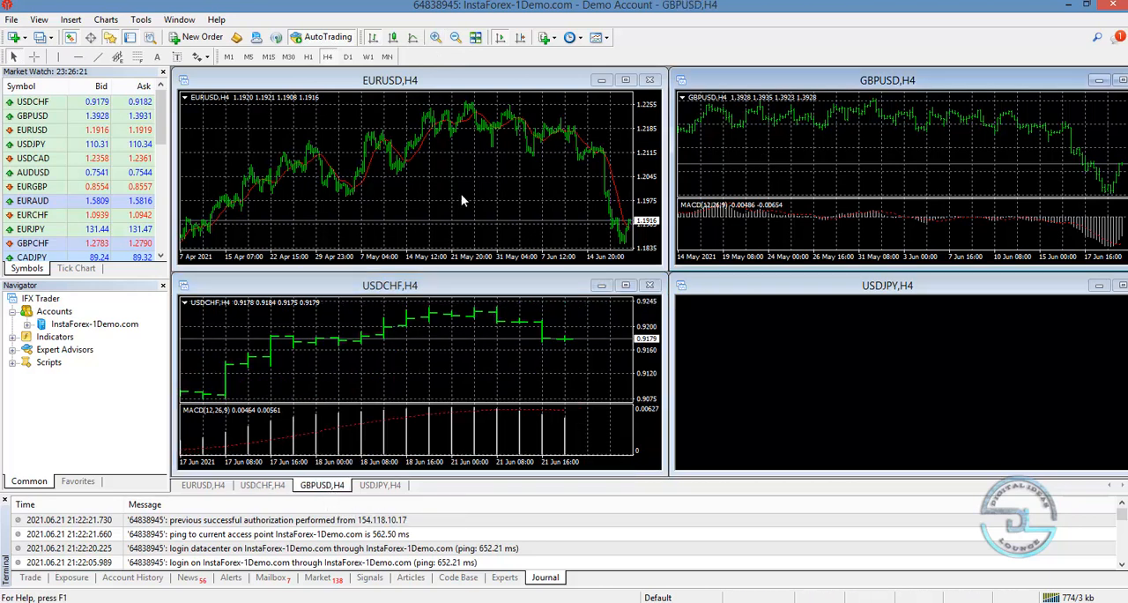
{"action": "mouse_move", "coordinate": [412, 37]}
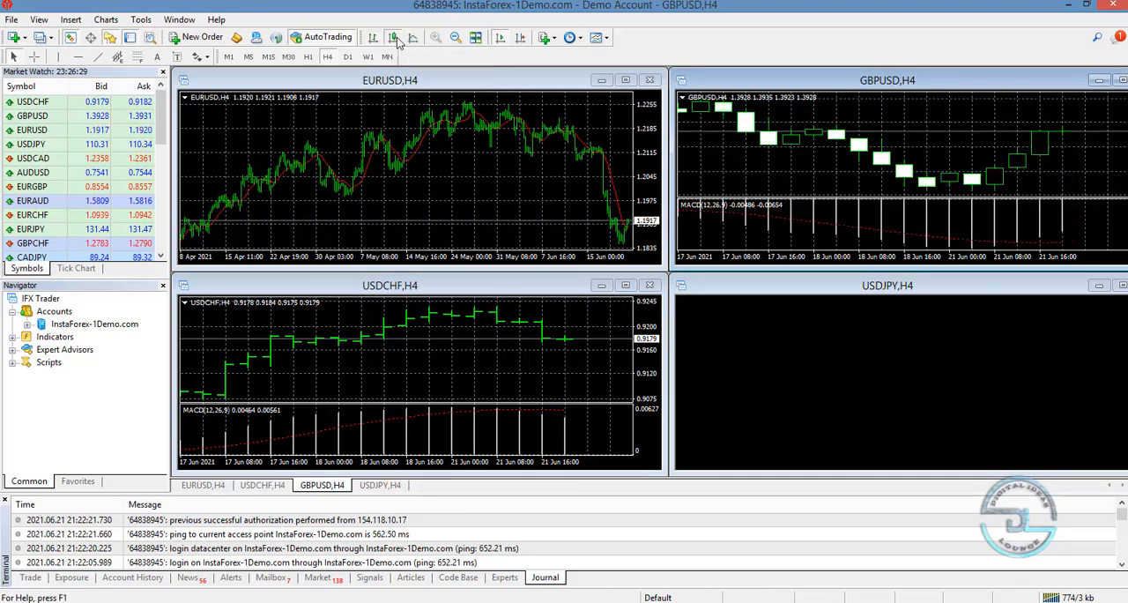
{"action": "left_click", "coordinate": [380, 484]}
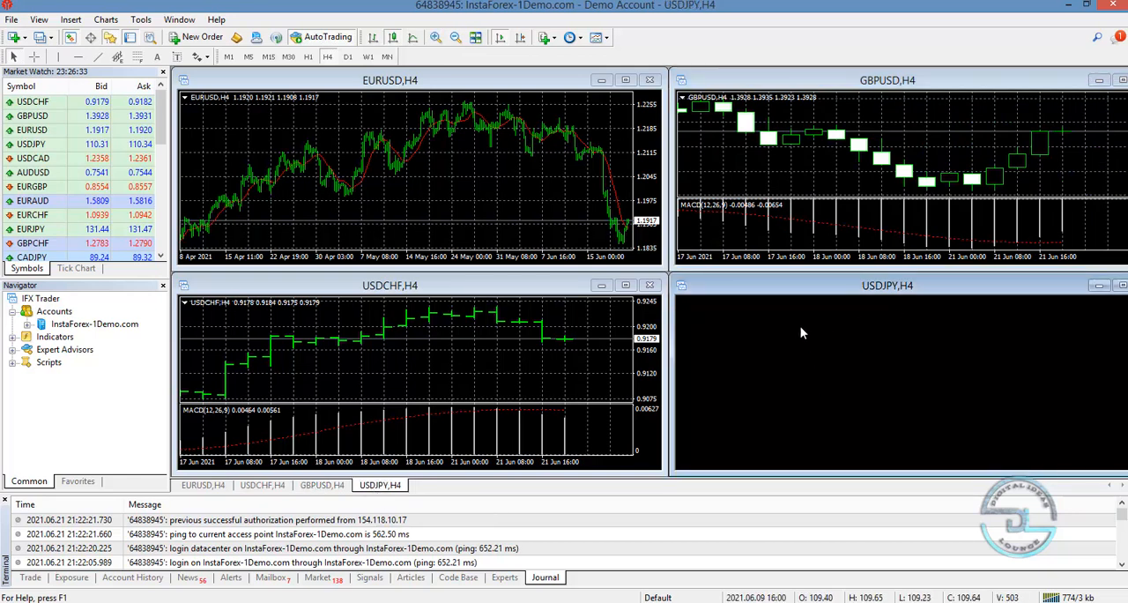
{"action": "mouse_move", "coordinate": [284, 157]}
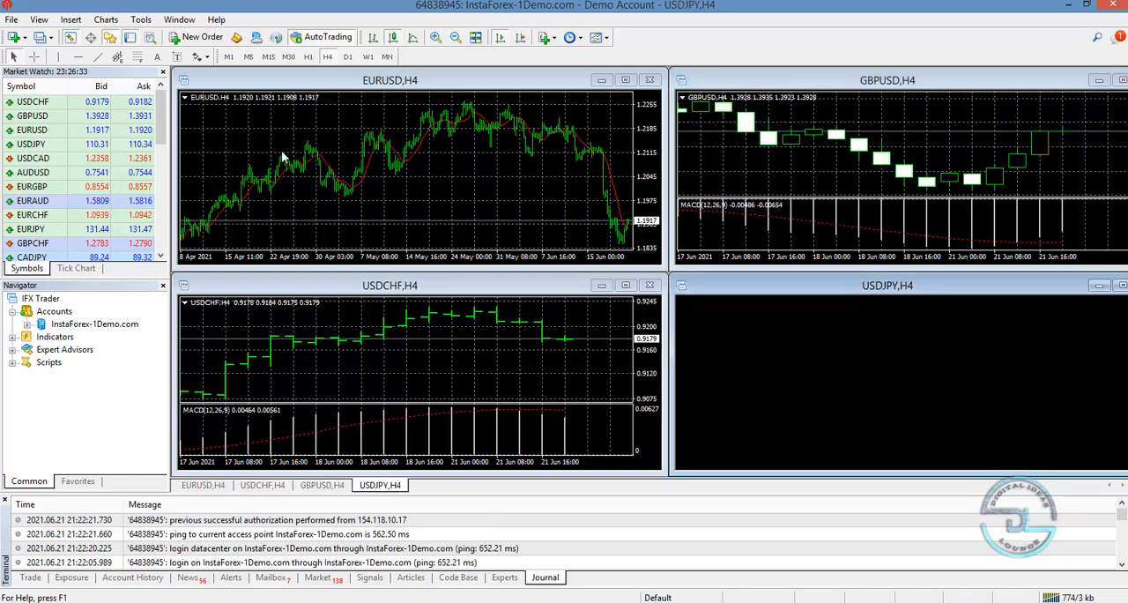
{"action": "mouse_move", "coordinate": [352, 217]}
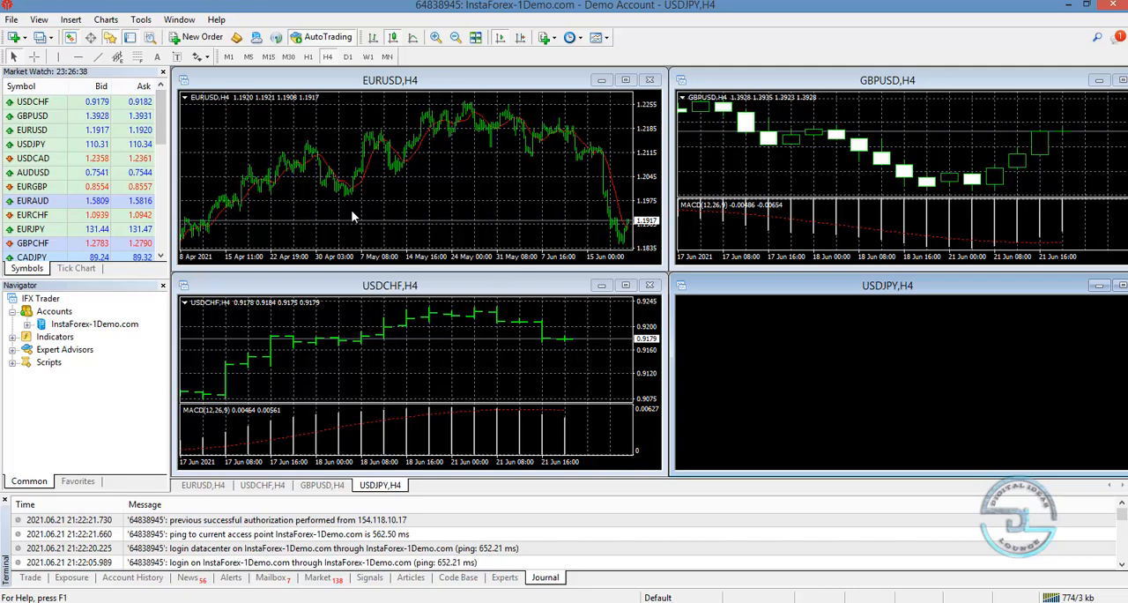
{"action": "mouse_move", "coordinate": [643, 249]}
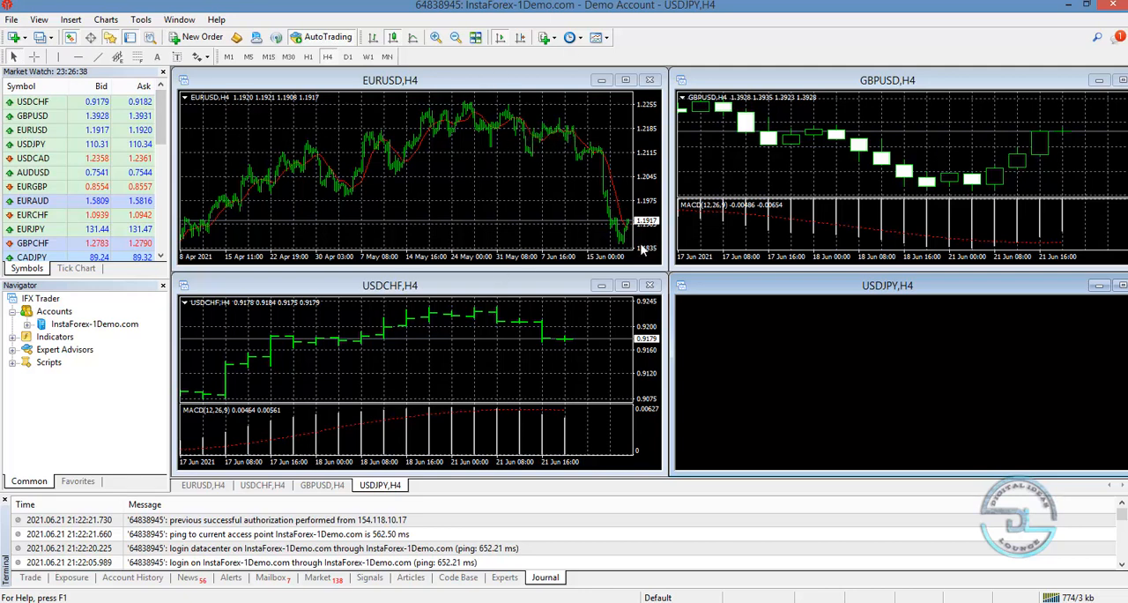
{"action": "mouse_move", "coordinate": [861, 351]}
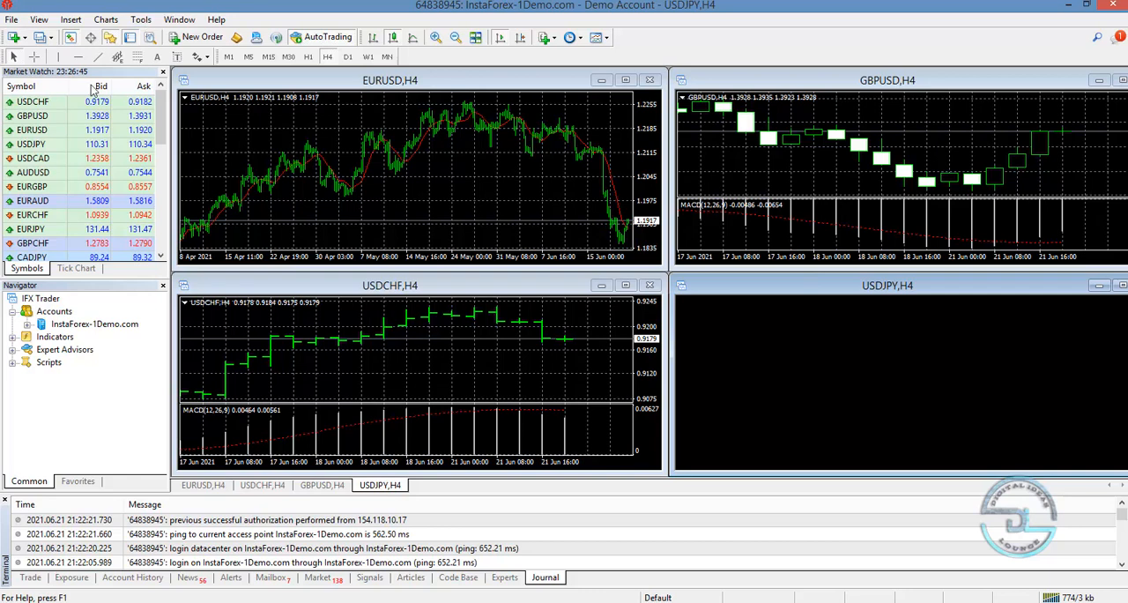
{"action": "mouse_move", "coordinate": [982, 226]}
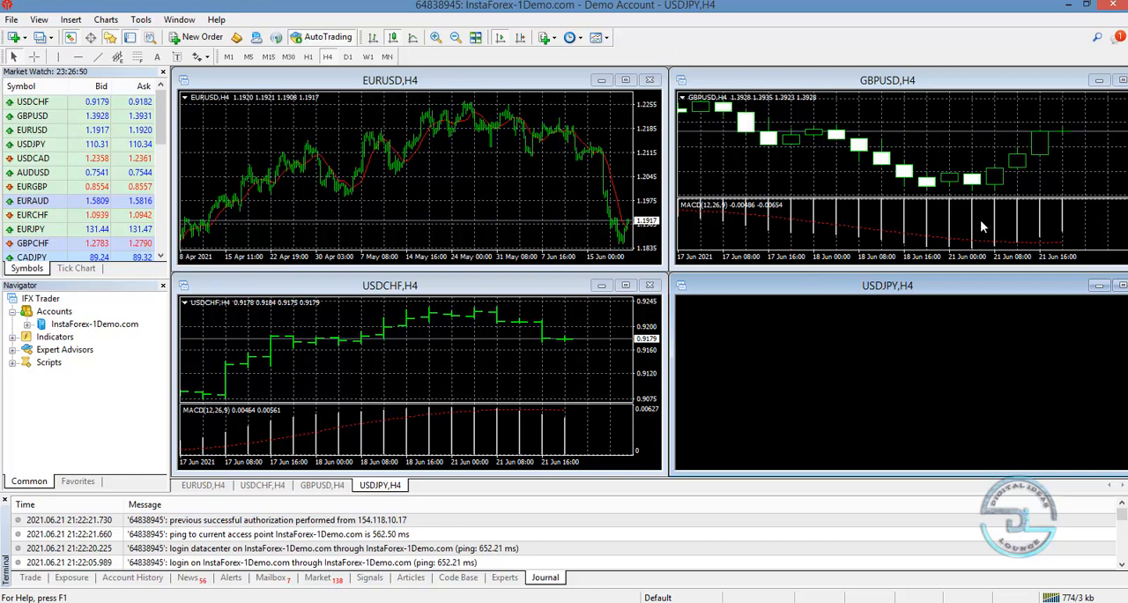
{"action": "mouse_move", "coordinate": [626, 286]}
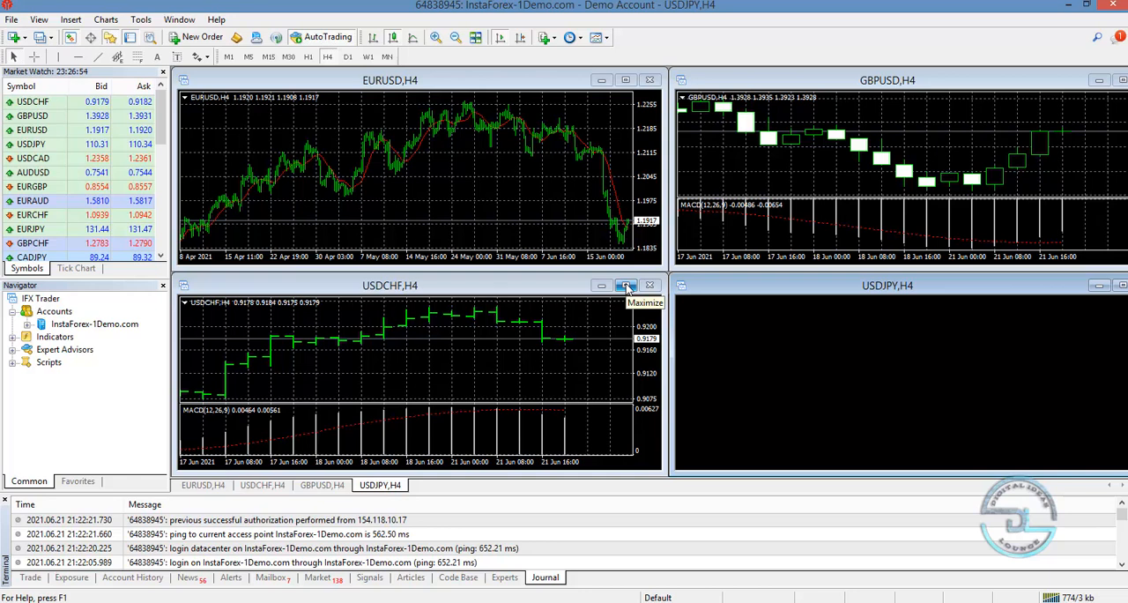
Open the File menu showing chart, profile, account login, printing and exit commands
{"action": "left_click", "coordinate": [12, 19]}
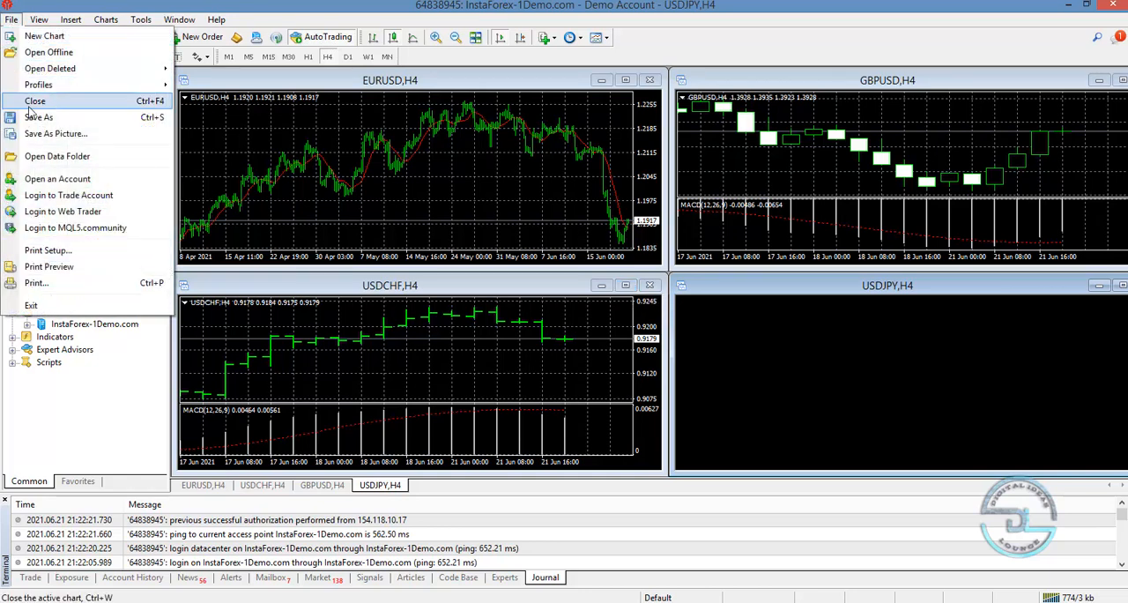
{"action": "mouse_move", "coordinate": [69, 195]}
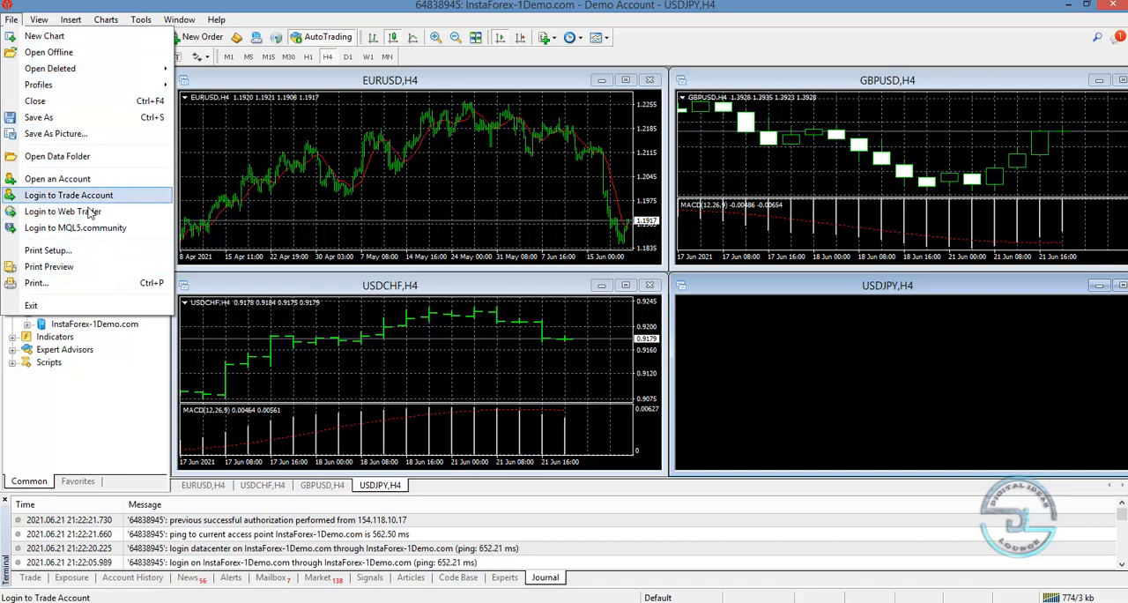
{"action": "mouse_move", "coordinate": [88, 210]}
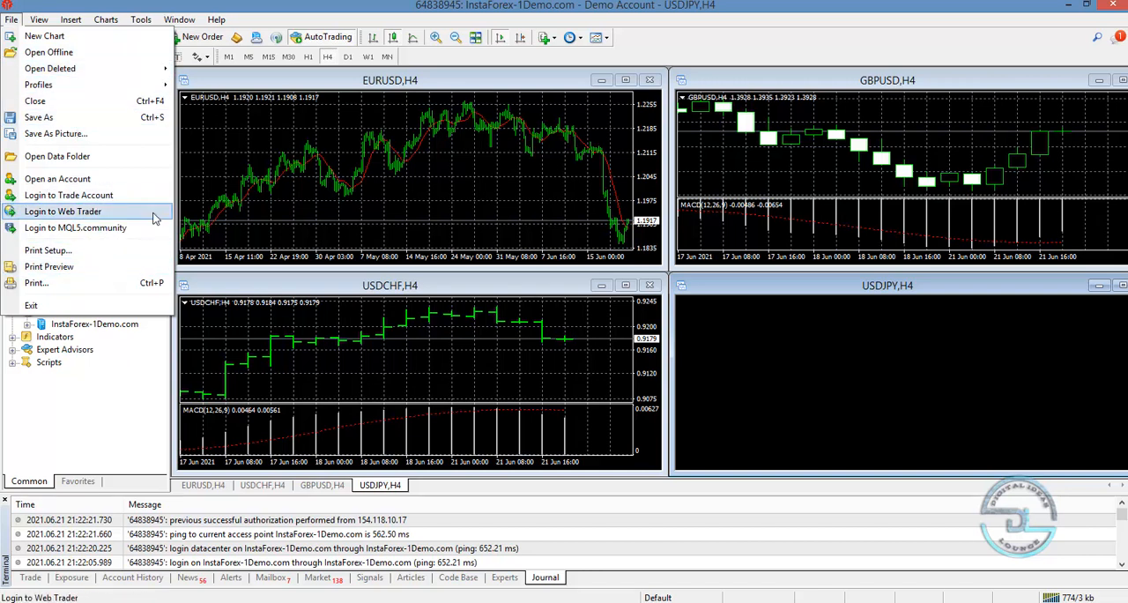